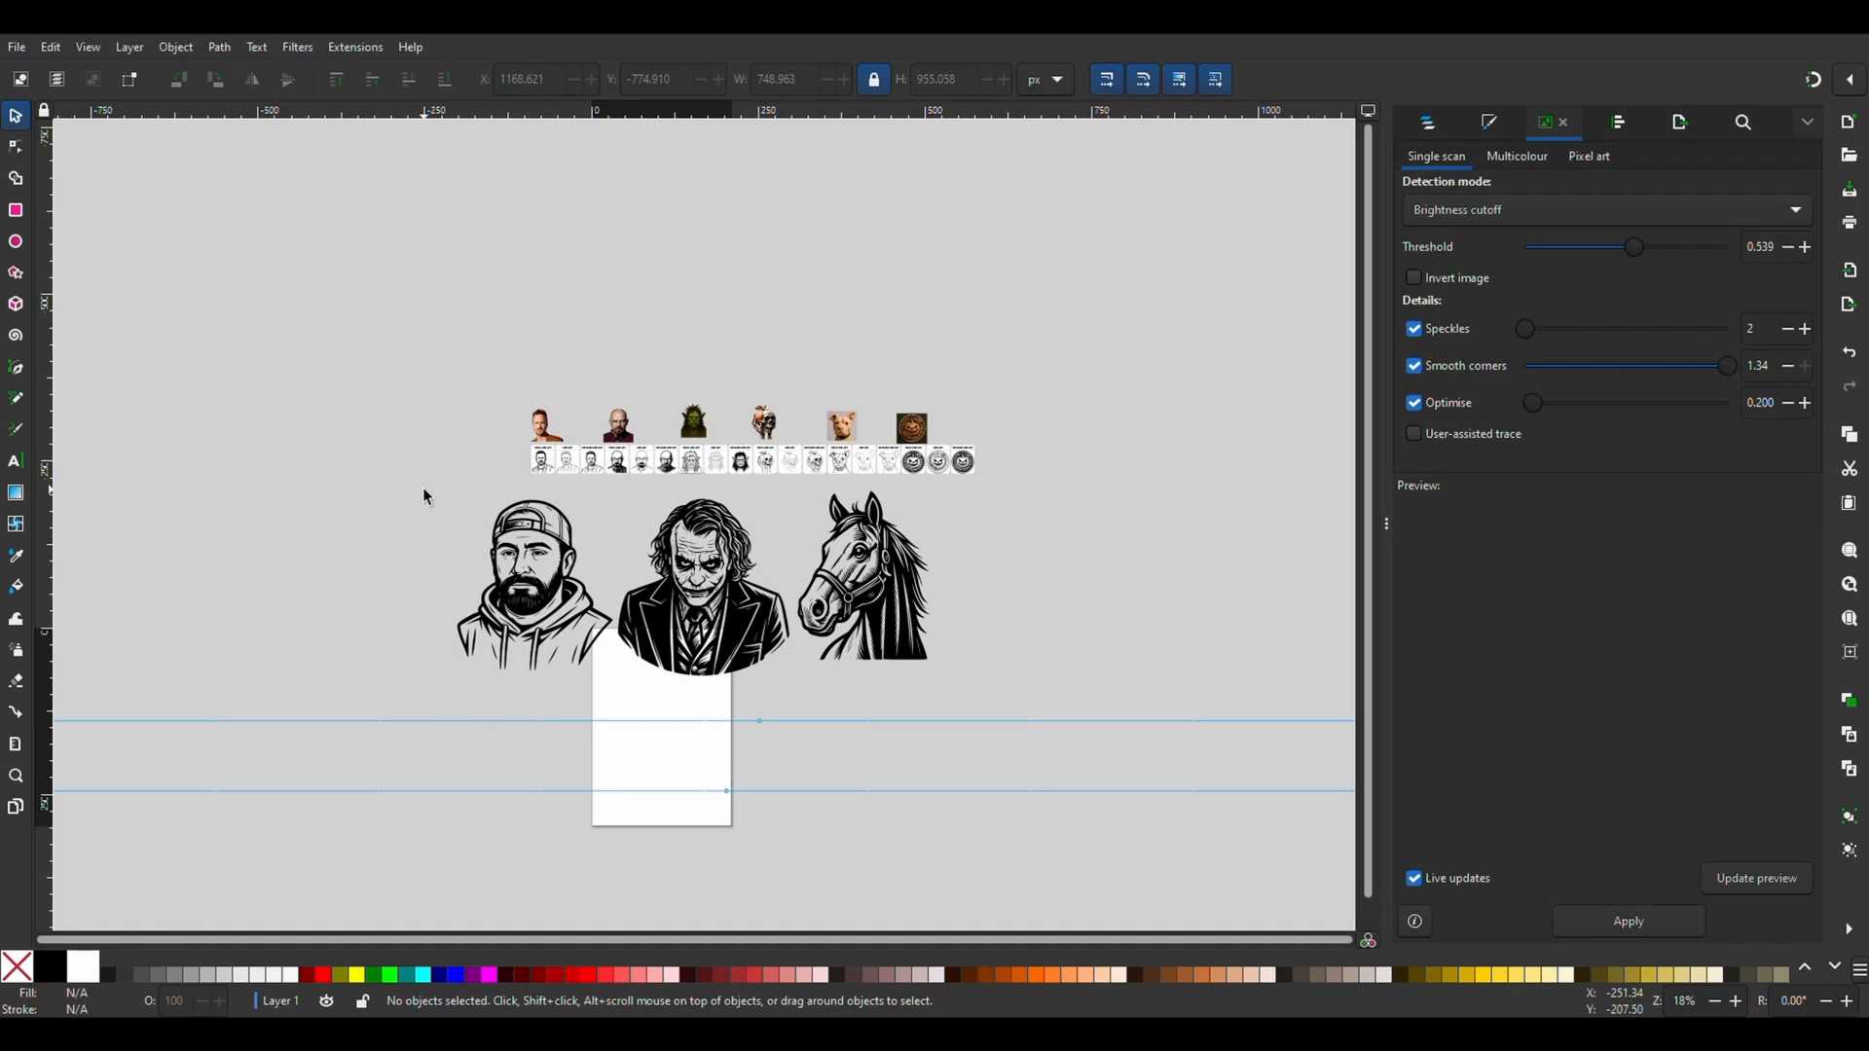
{"action": "mouse_move", "coordinate": [426, 494]}
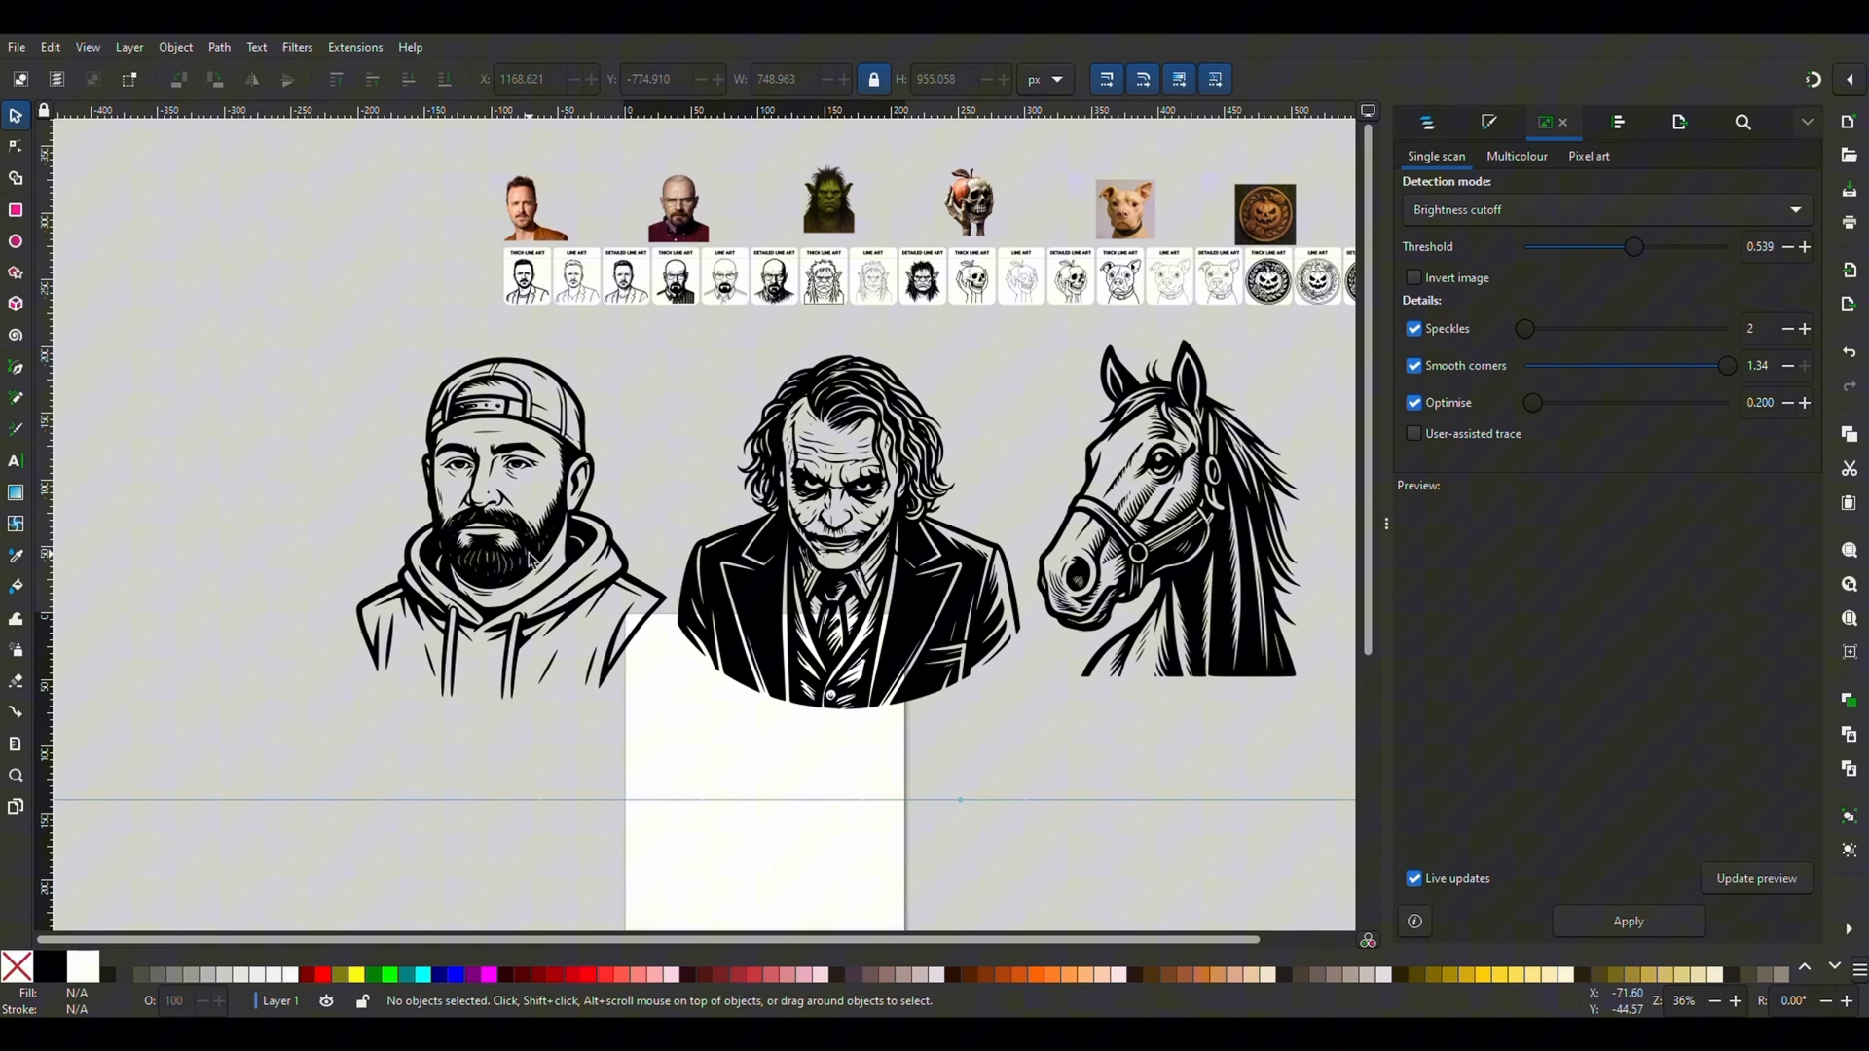
Inspect the traced bearded man and Joker artworks by selecting and deselecting them.
{"action": "left_click", "coordinate": [513, 536]}
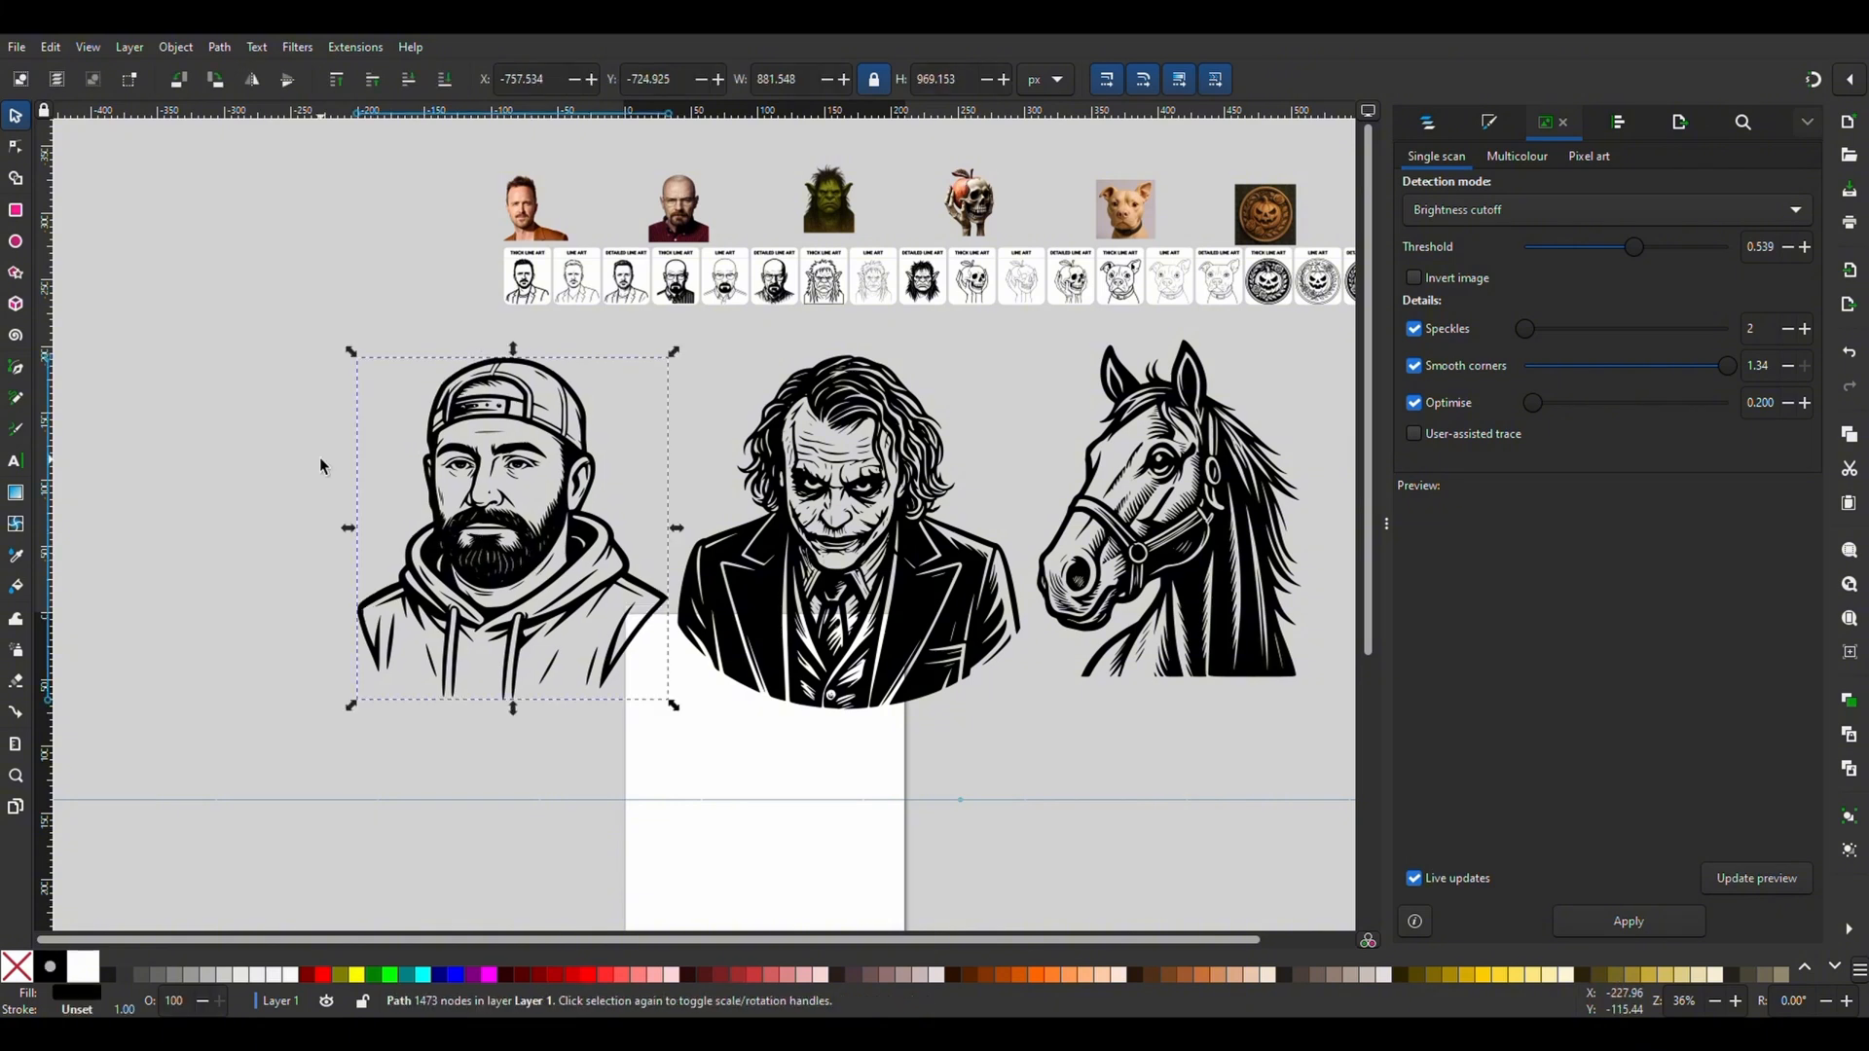
{"action": "left_click", "coordinate": [262, 471]}
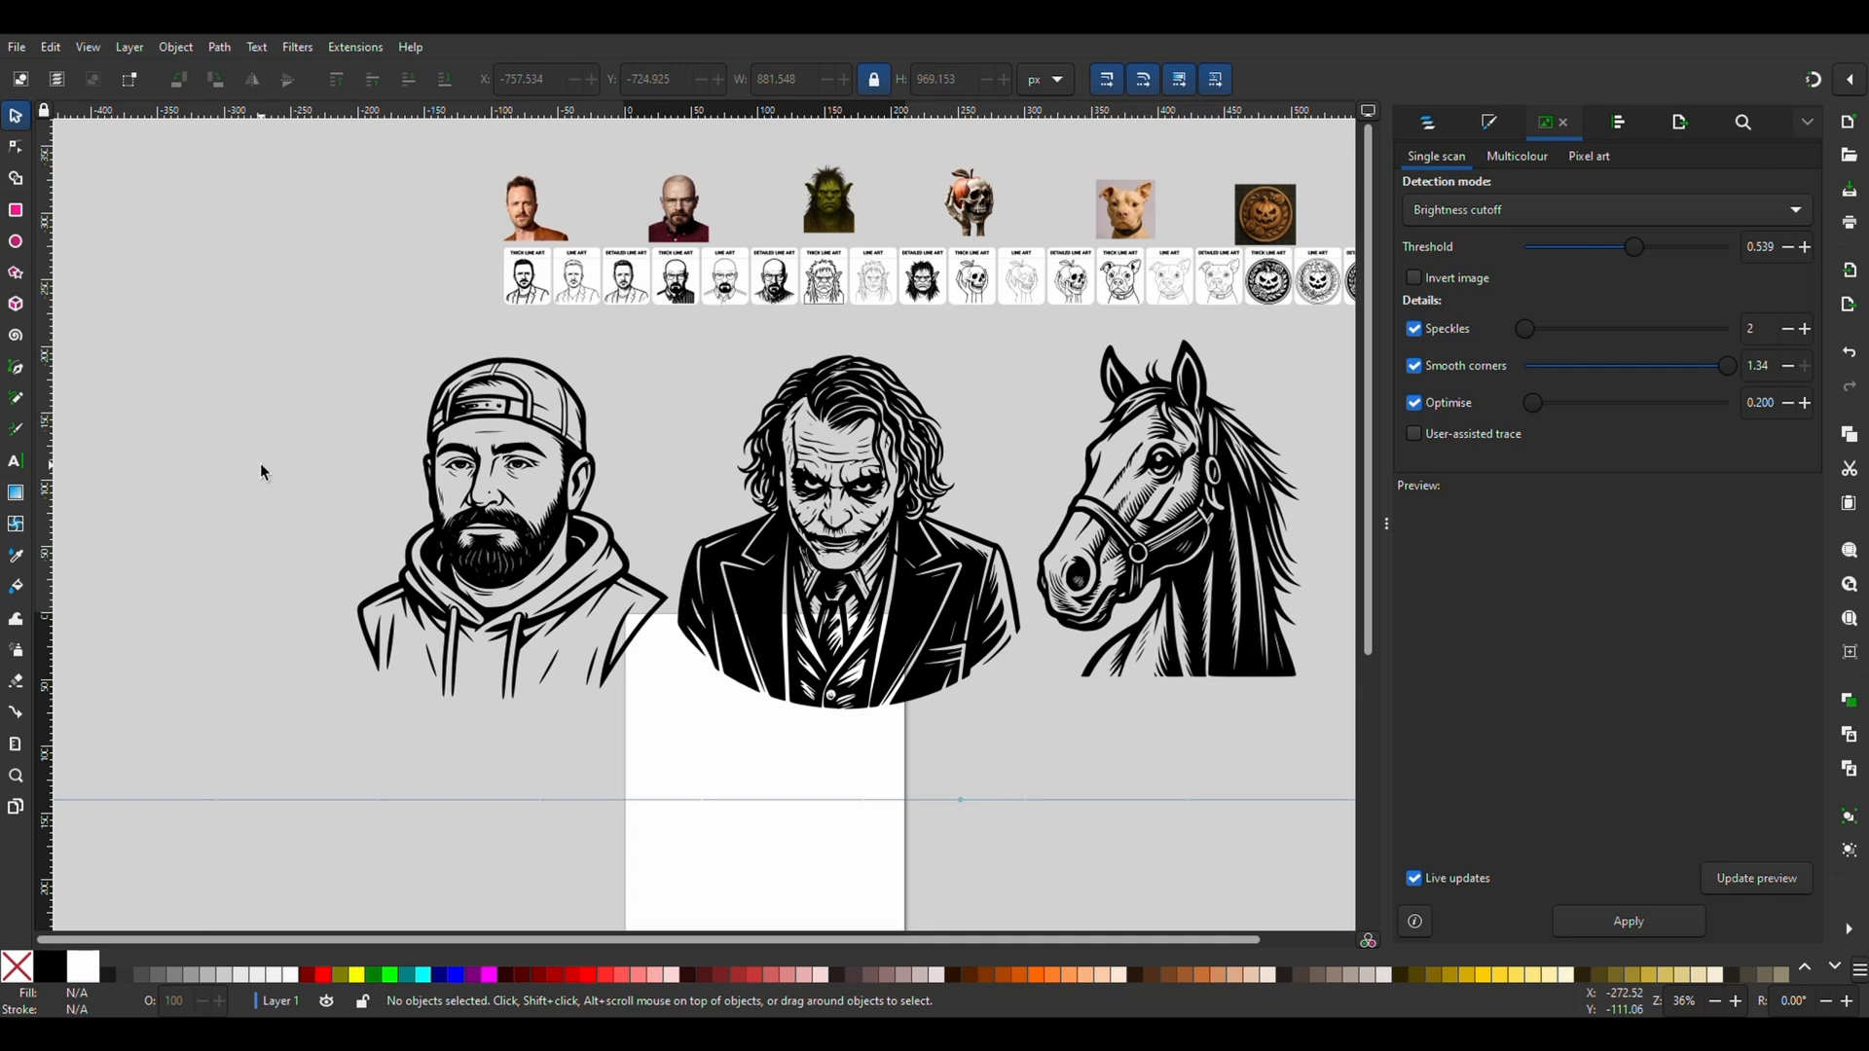
{"action": "left_click", "coordinate": [469, 531]}
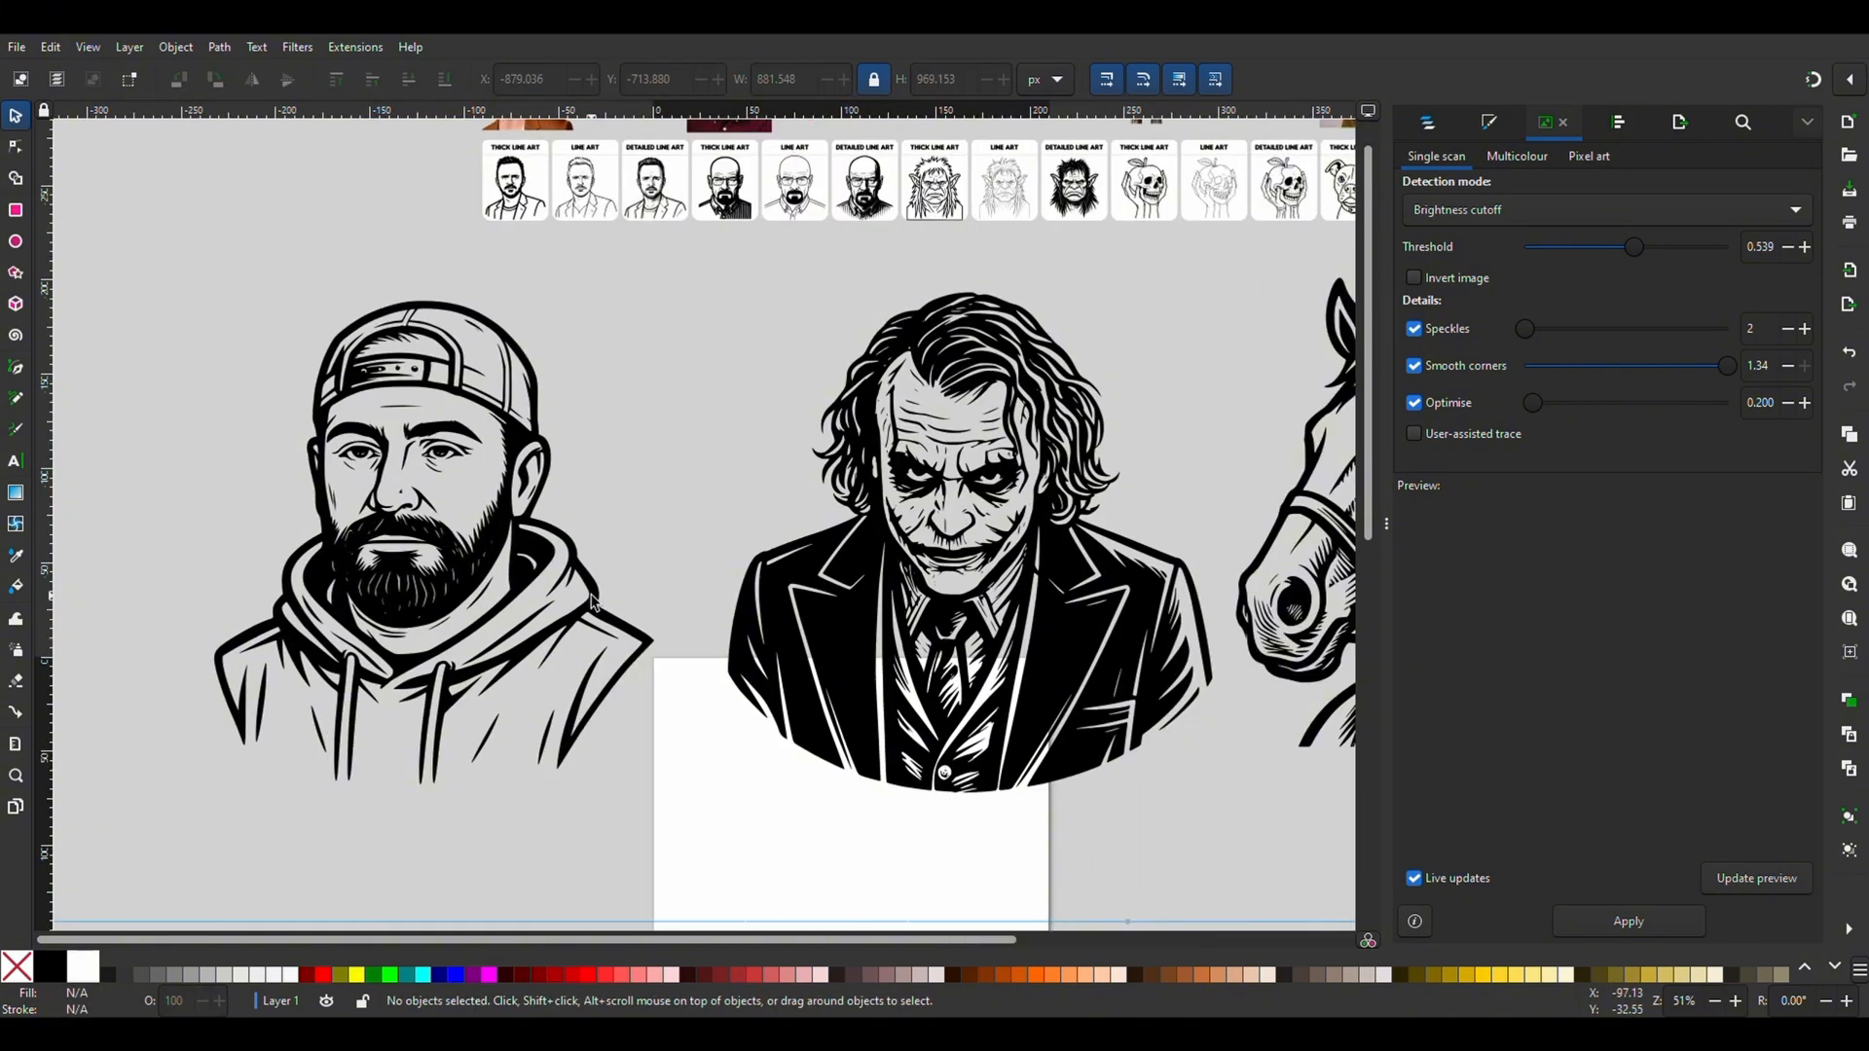
{"action": "scroll", "scroll_direction": "right", "scroll_amount": 3}
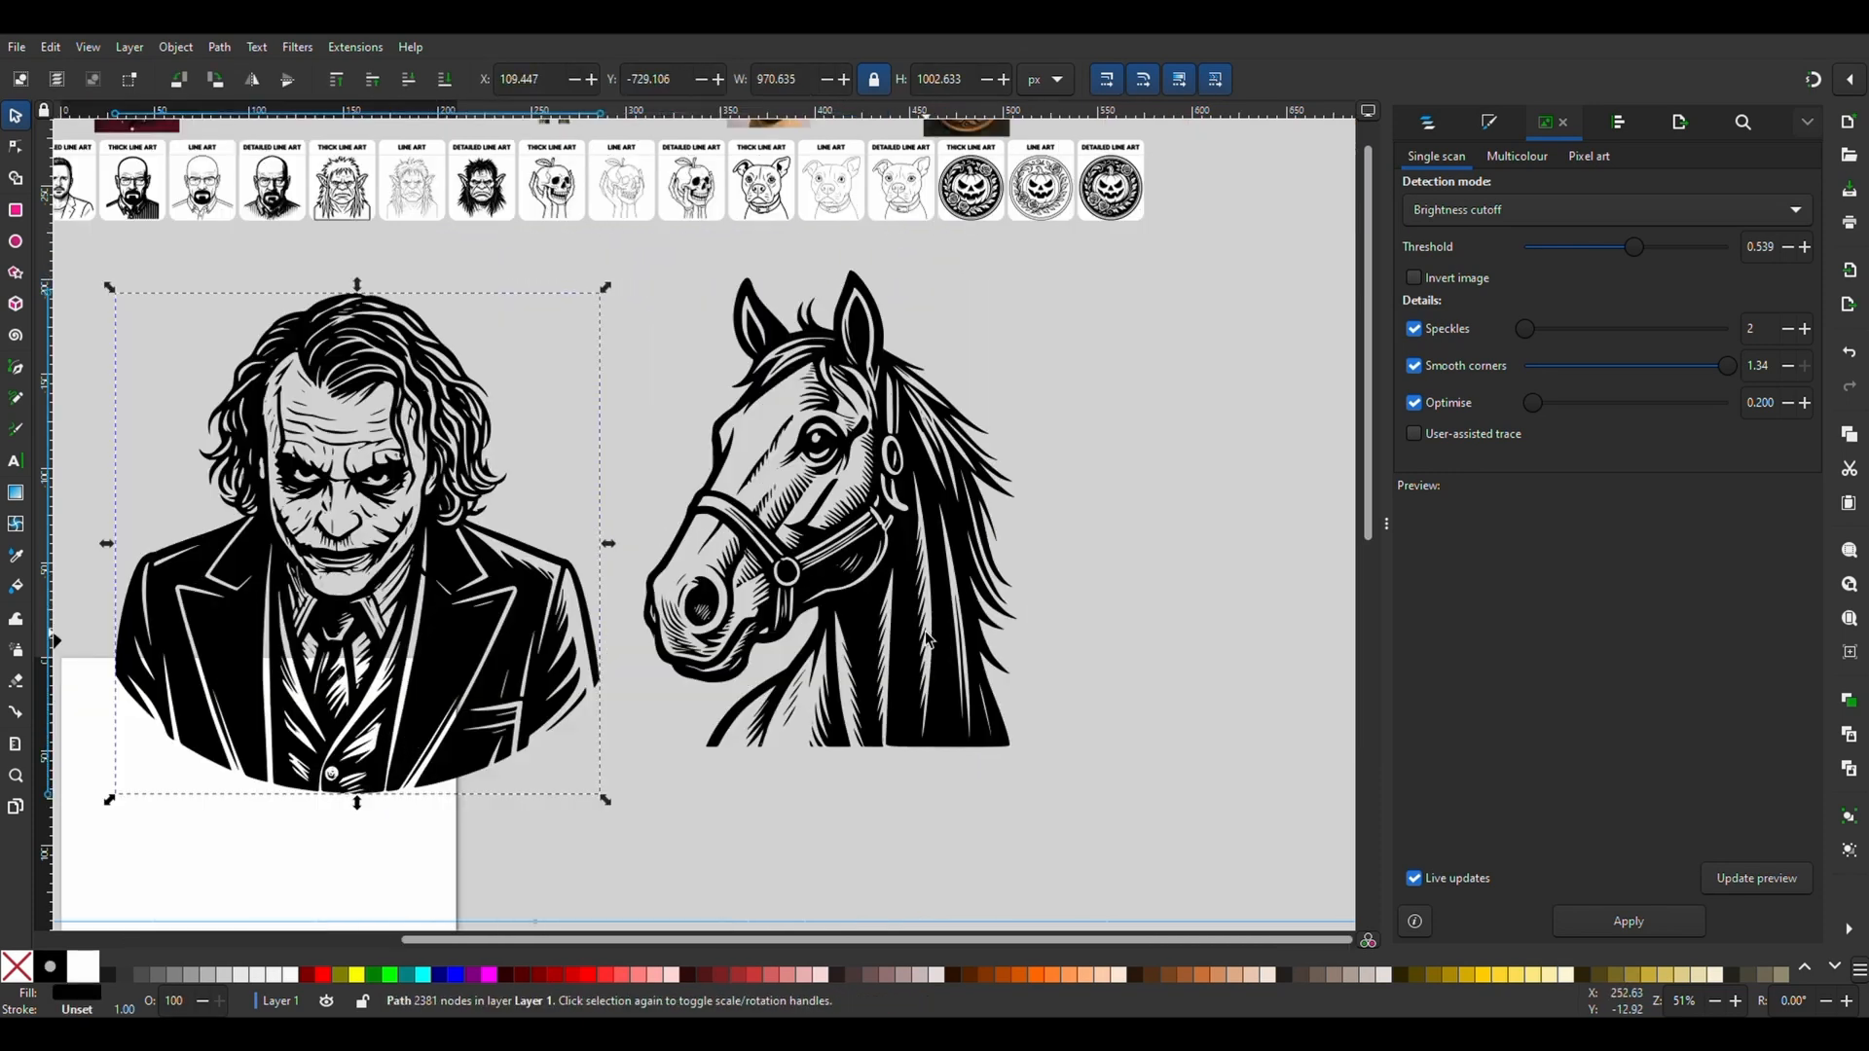
{"action": "left_click", "coordinate": [1111, 632]}
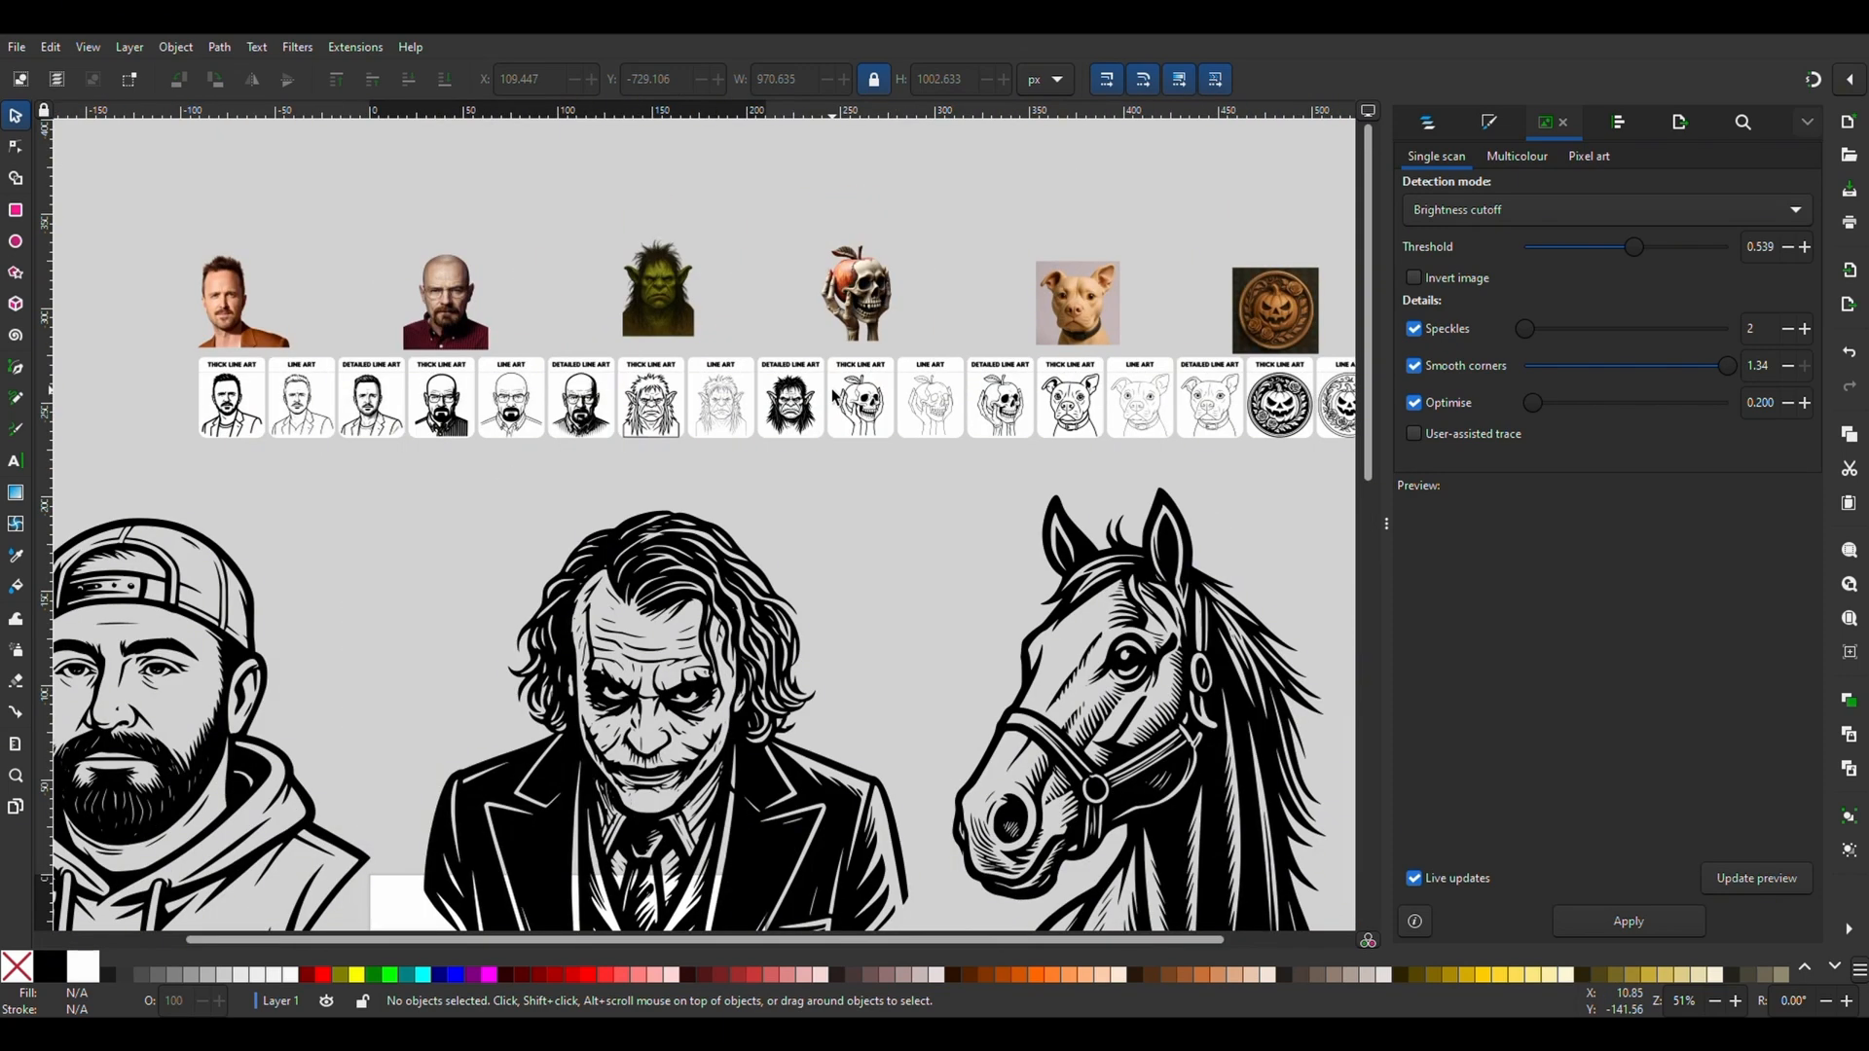
{"action": "scroll", "scroll_direction": "right", "scroll_amount": 3}
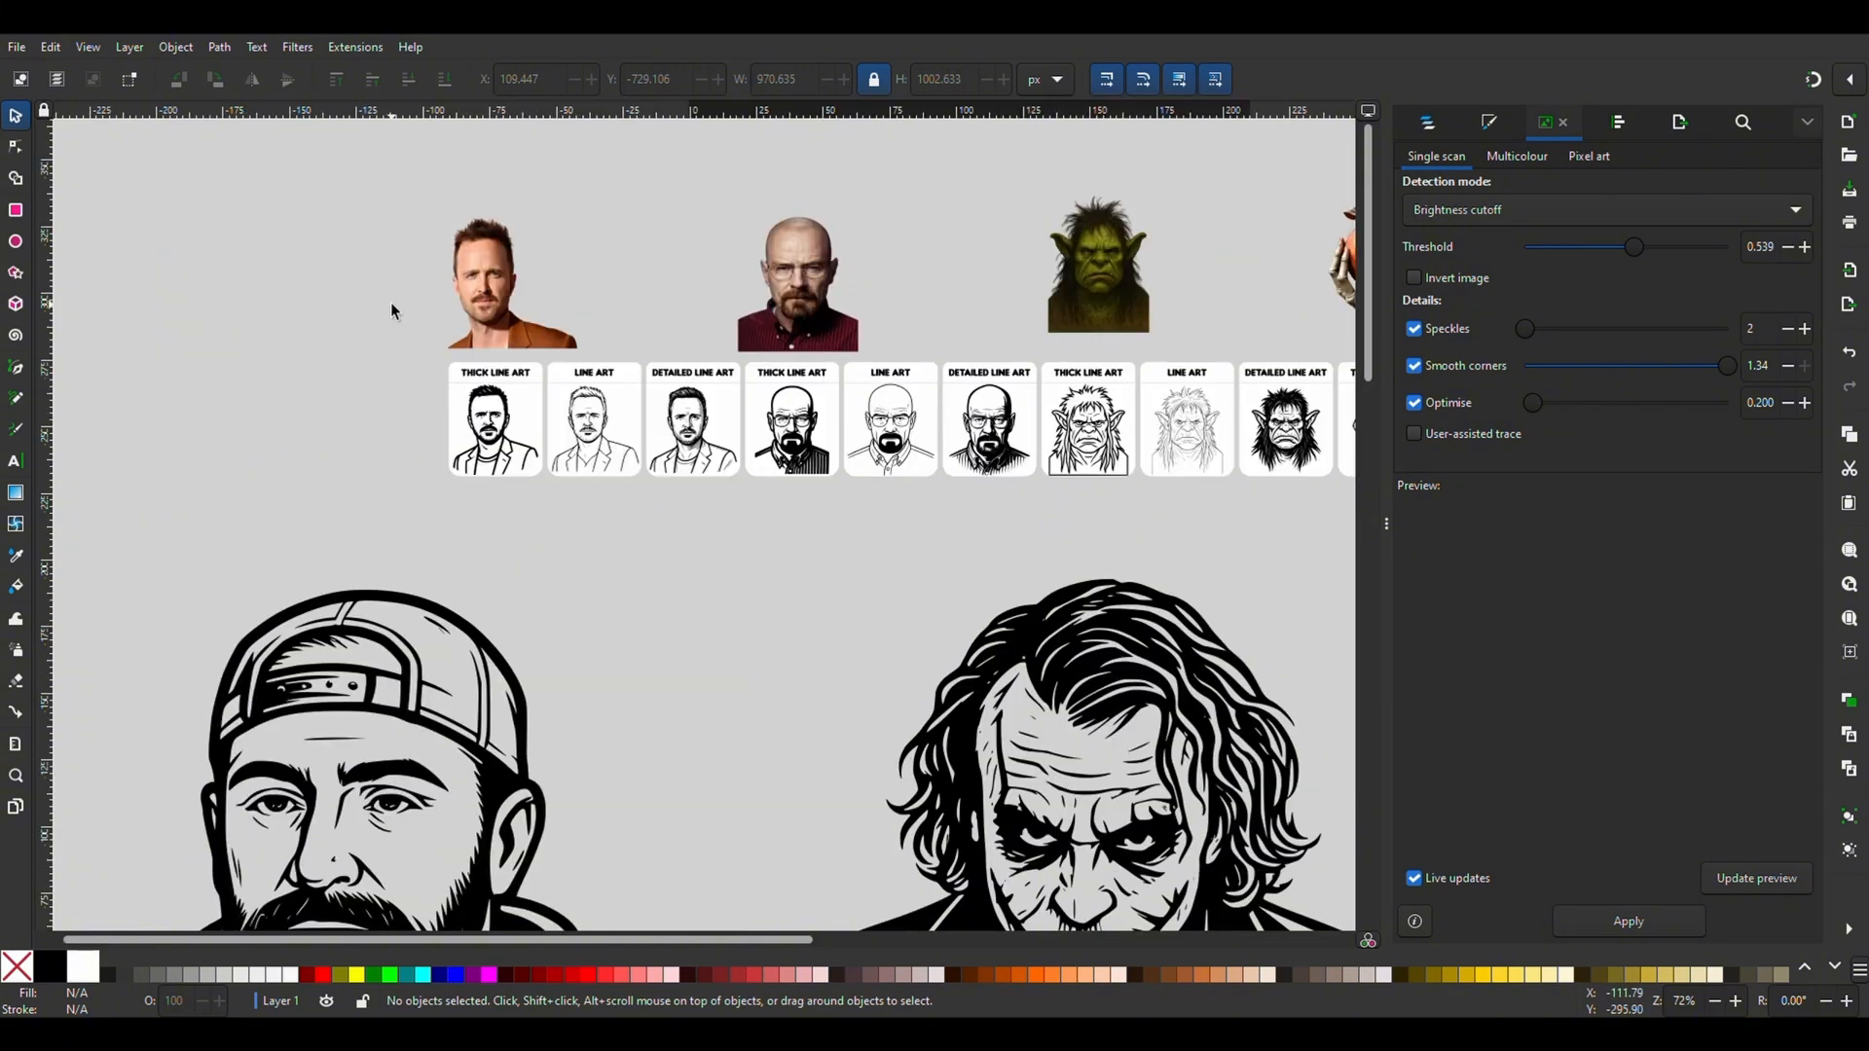
{"action": "mouse_move", "coordinate": [402, 302]}
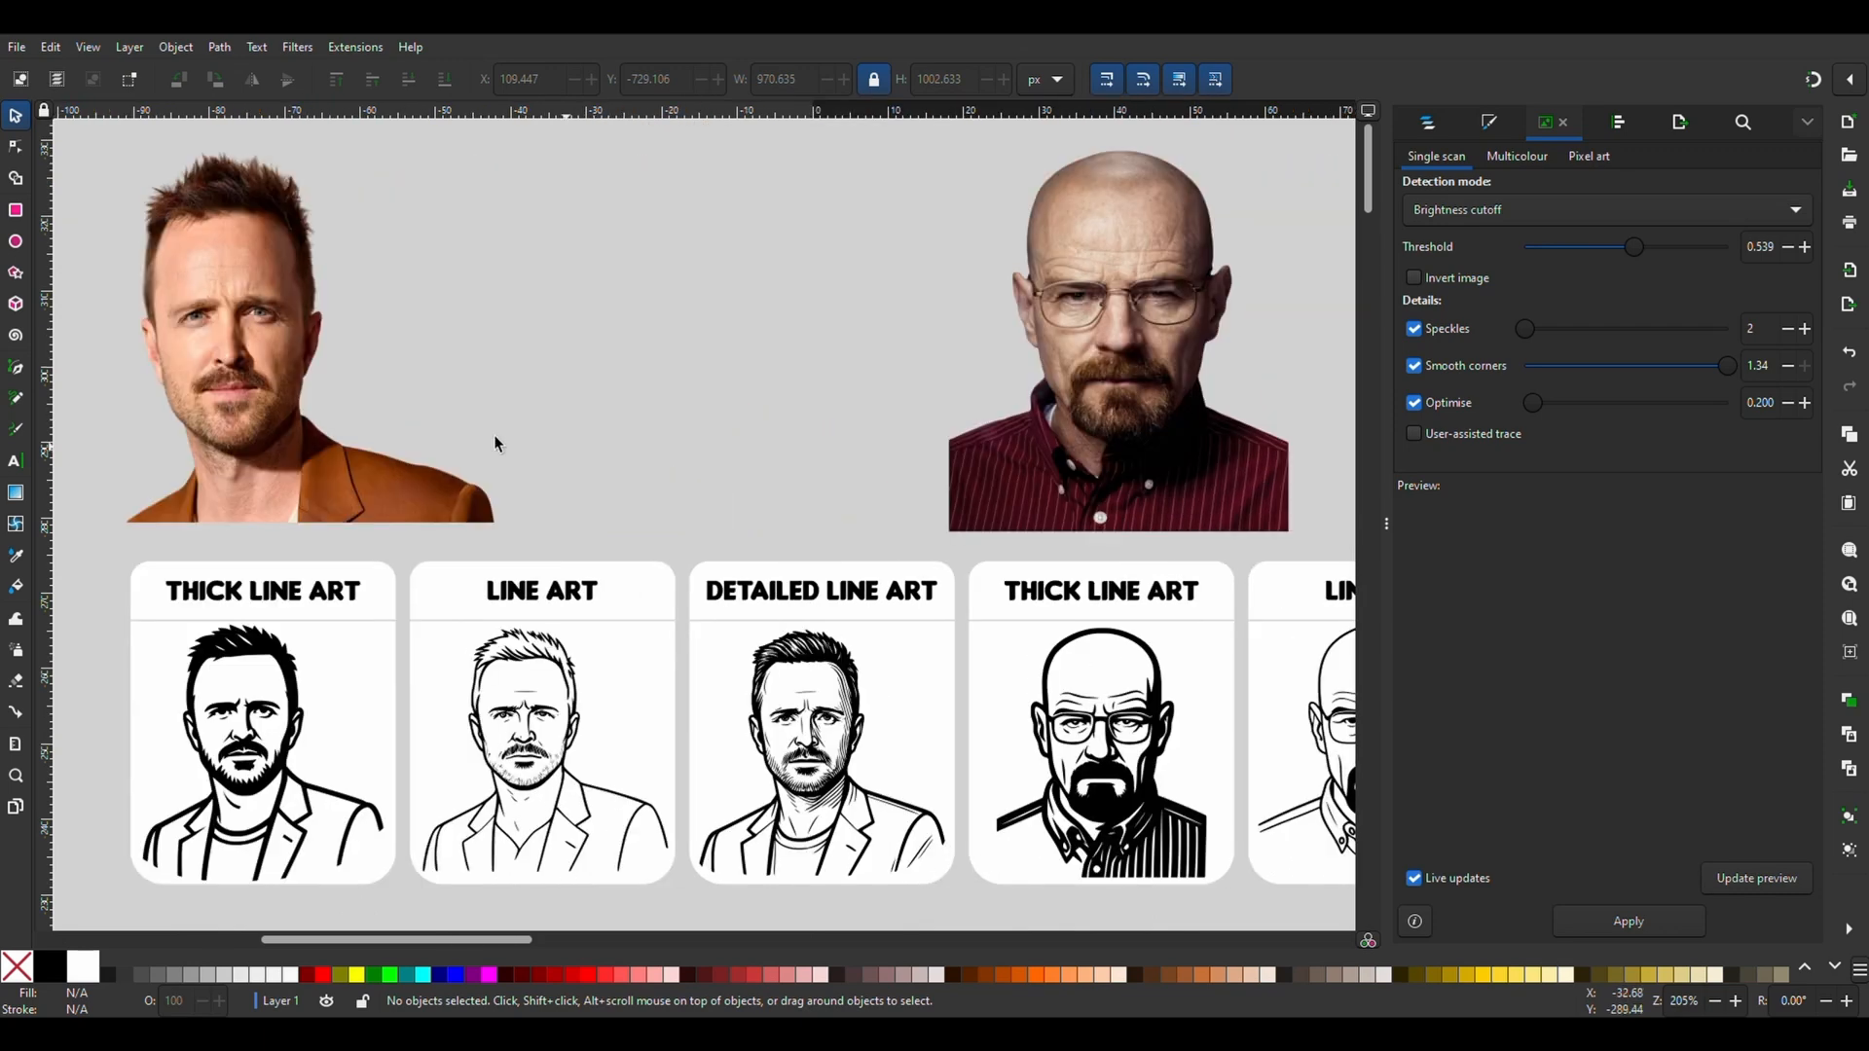
{"action": "mouse_move", "coordinate": [513, 433]}
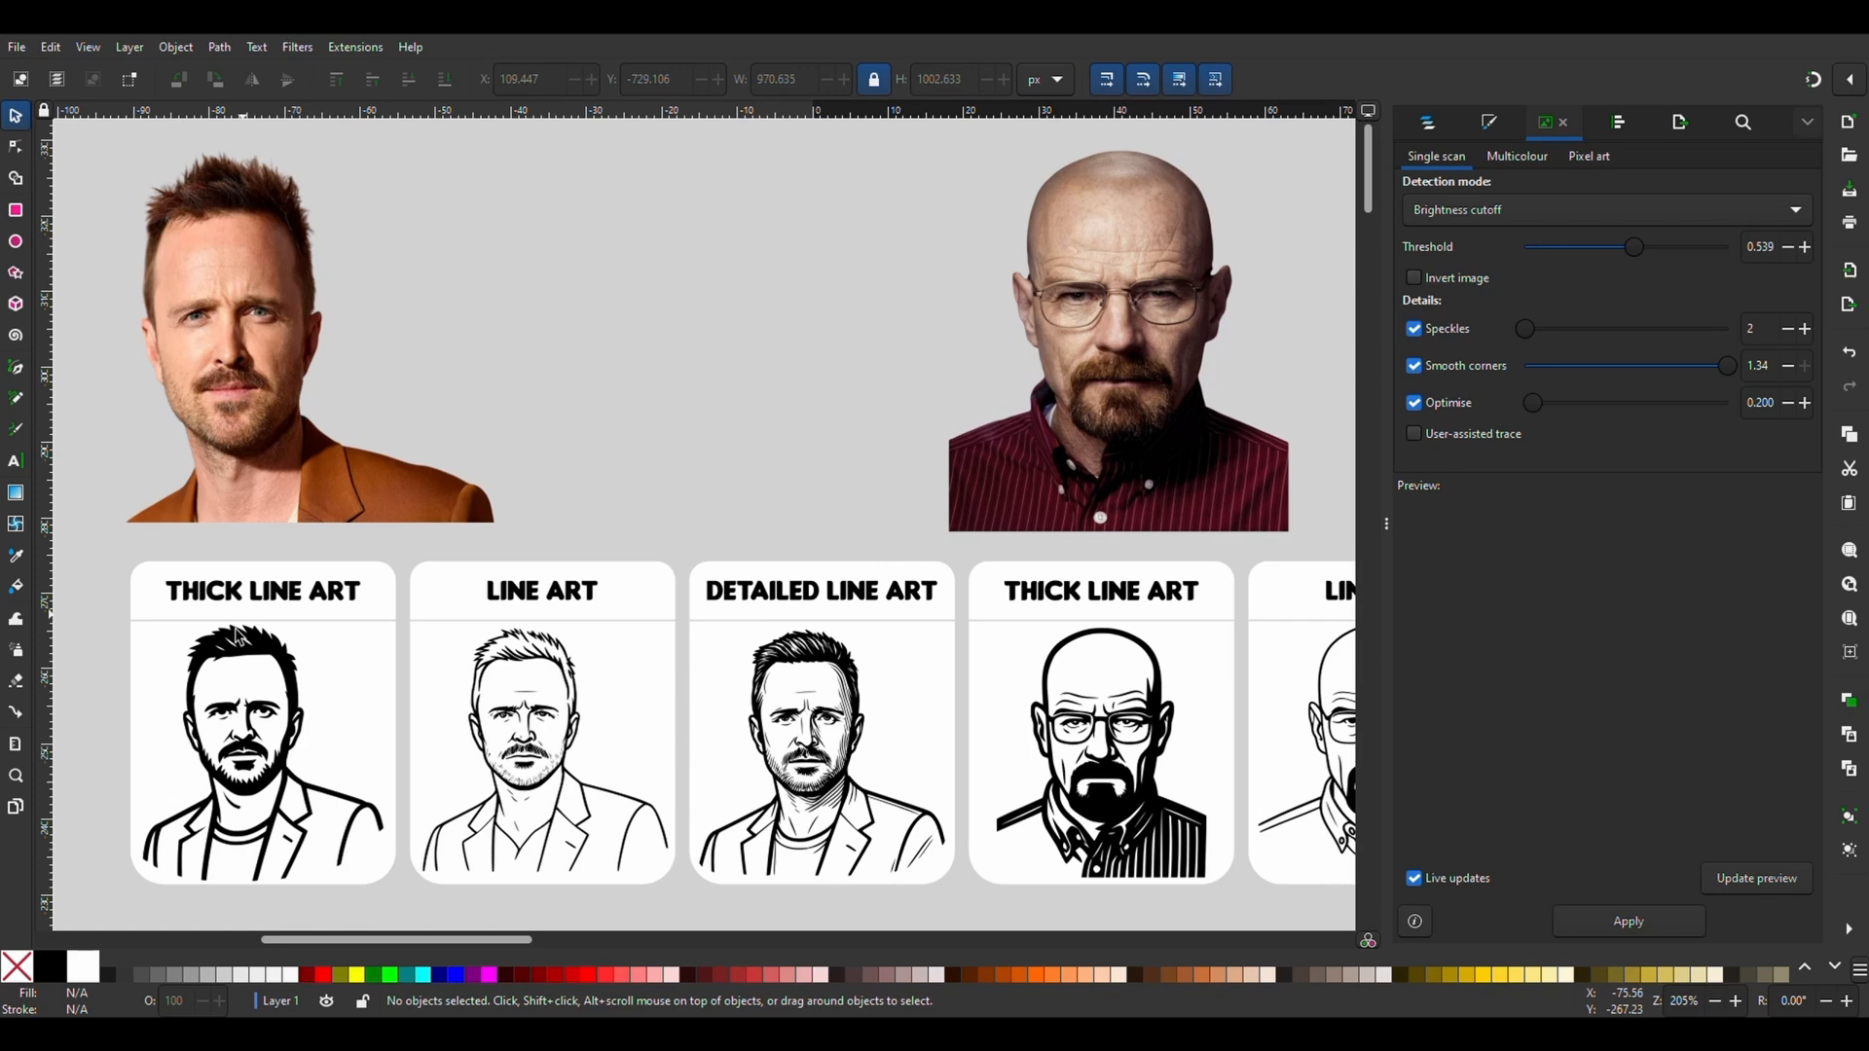
{"action": "mouse_move", "coordinate": [489, 563]}
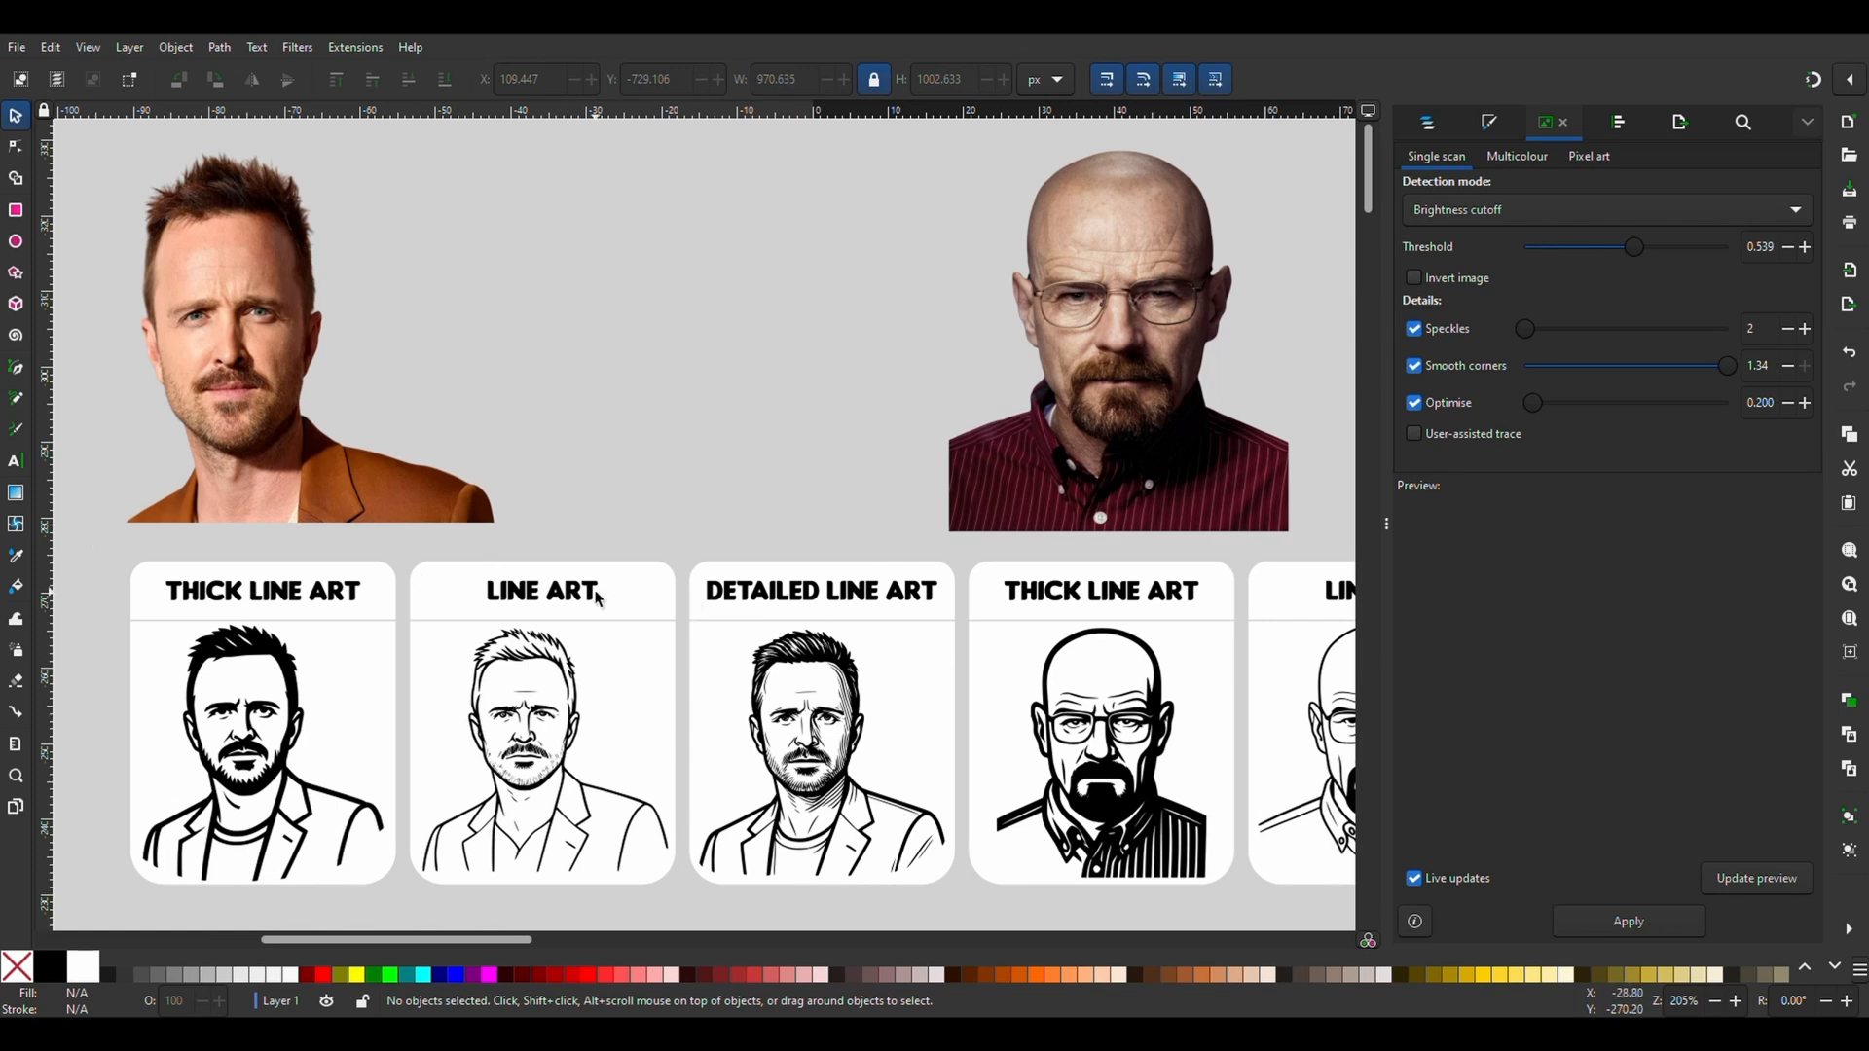
Inspect the thick line art portrait and the thin line art goblin portrait.
{"action": "left_click", "coordinate": [820, 591]}
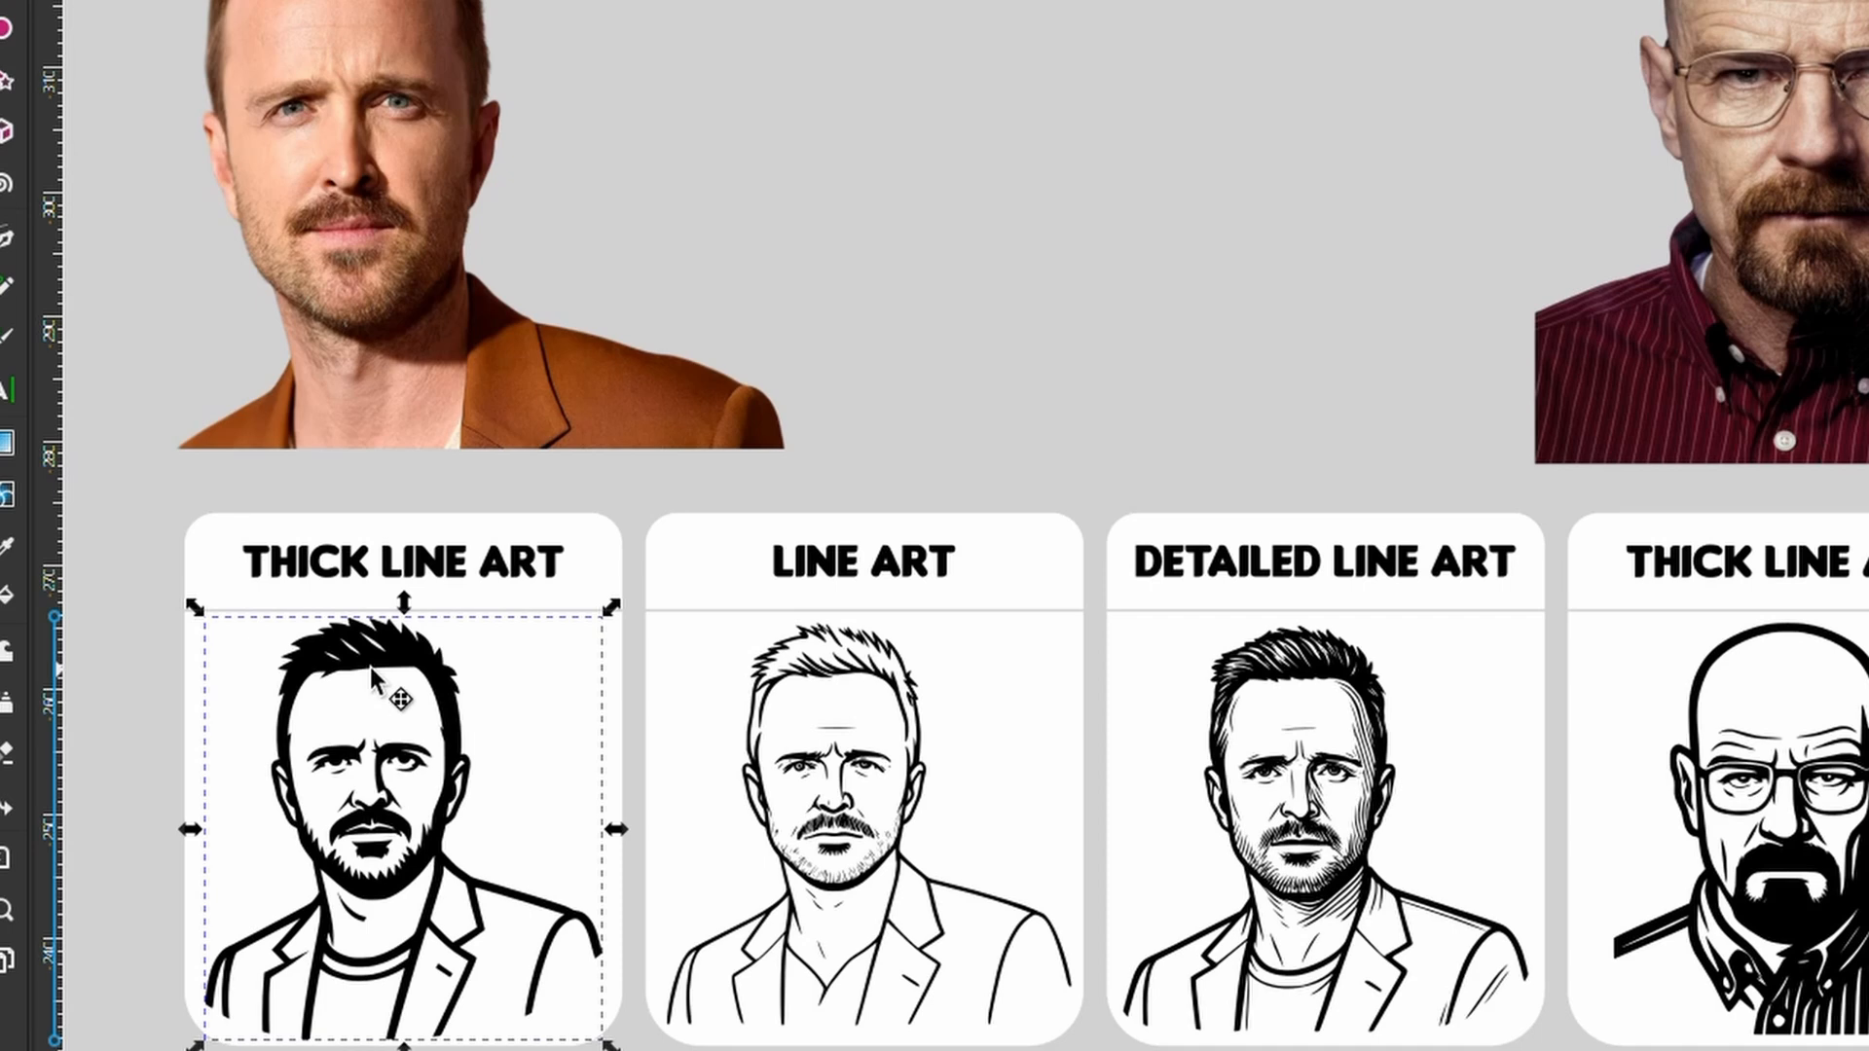
{"action": "mouse_move", "coordinate": [657, 680]}
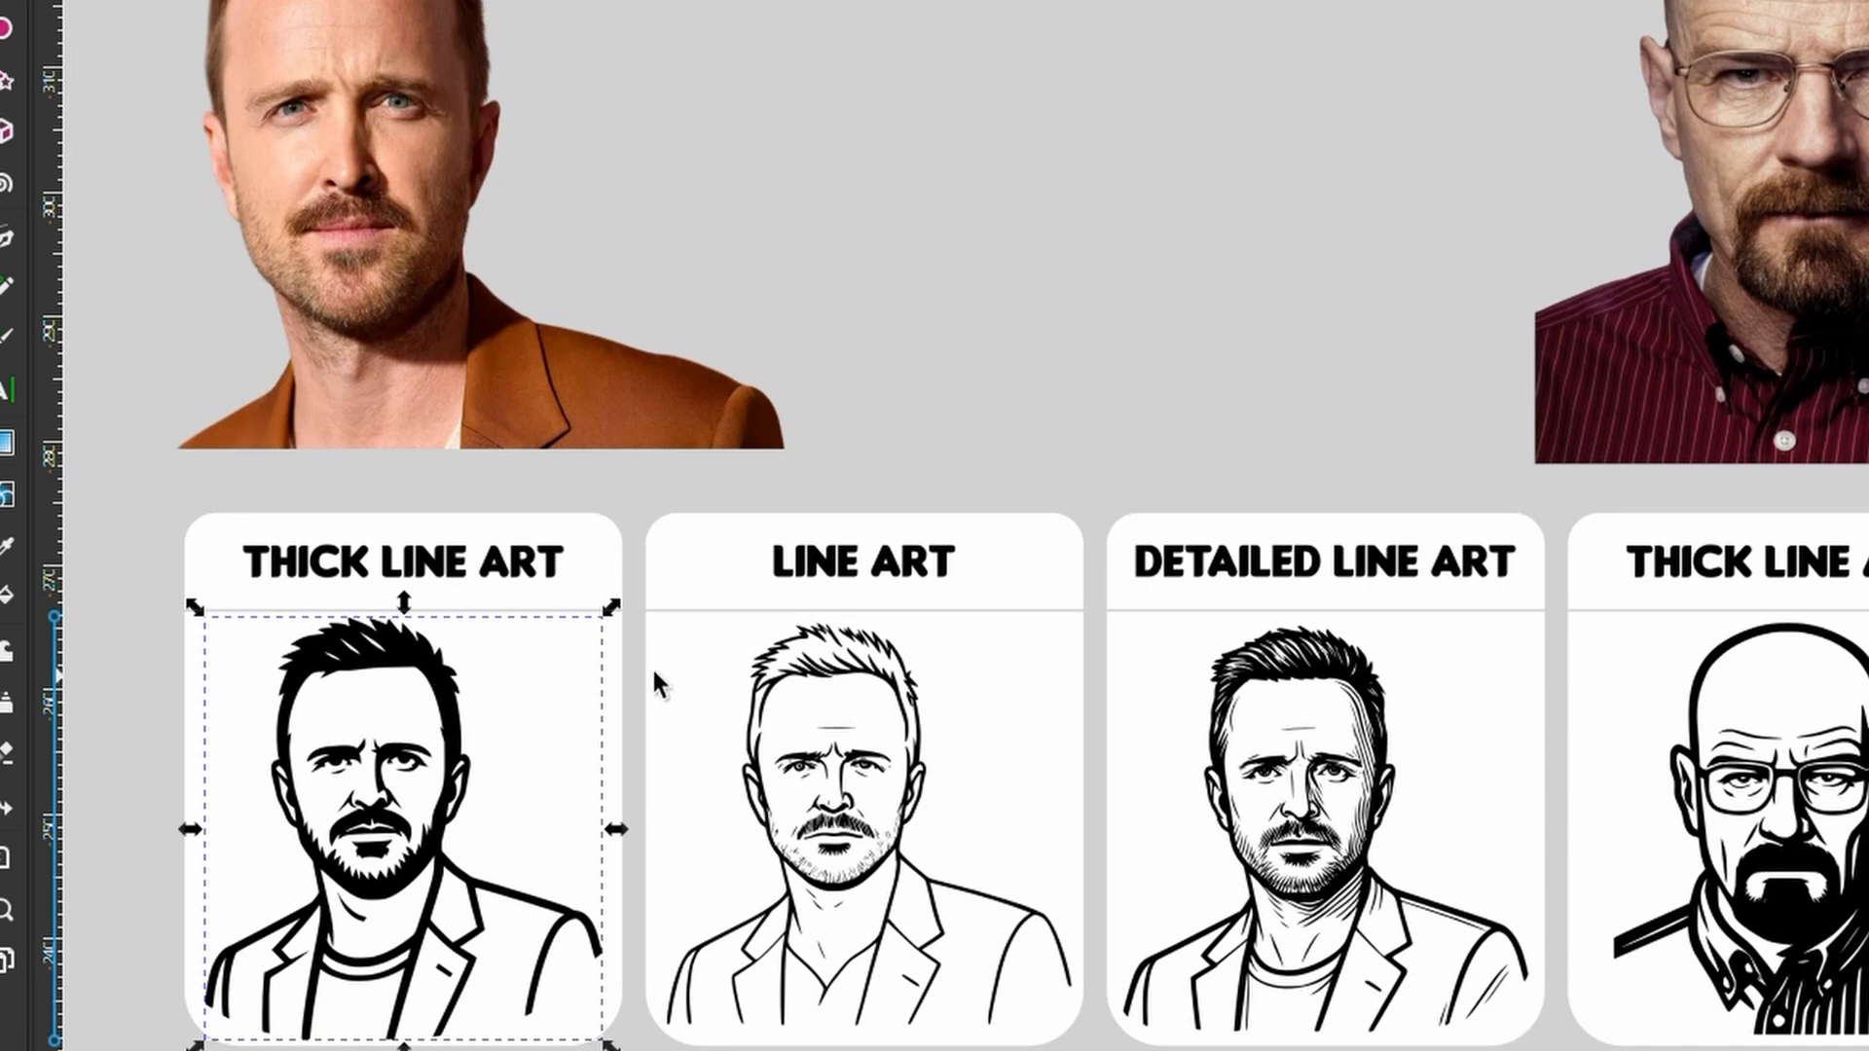
{"action": "left_click", "coordinate": [864, 775]}
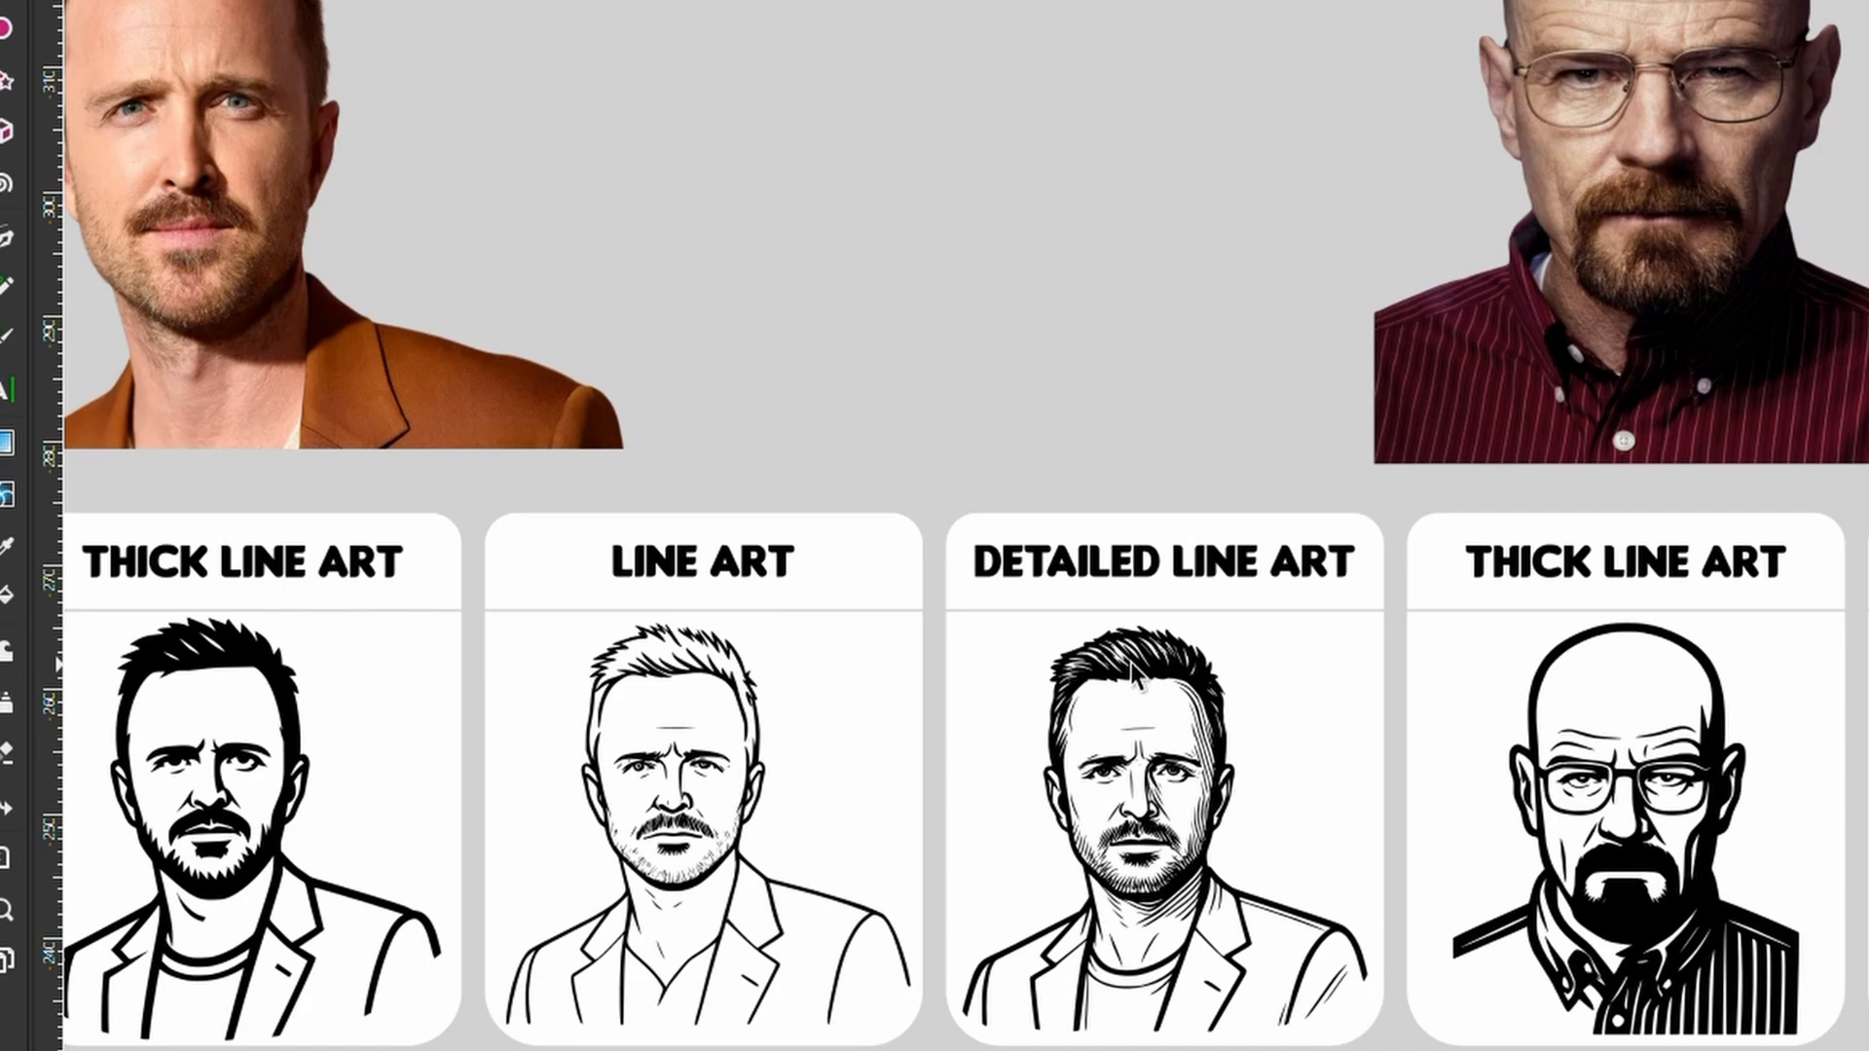
{"action": "mouse_move", "coordinate": [1218, 796]}
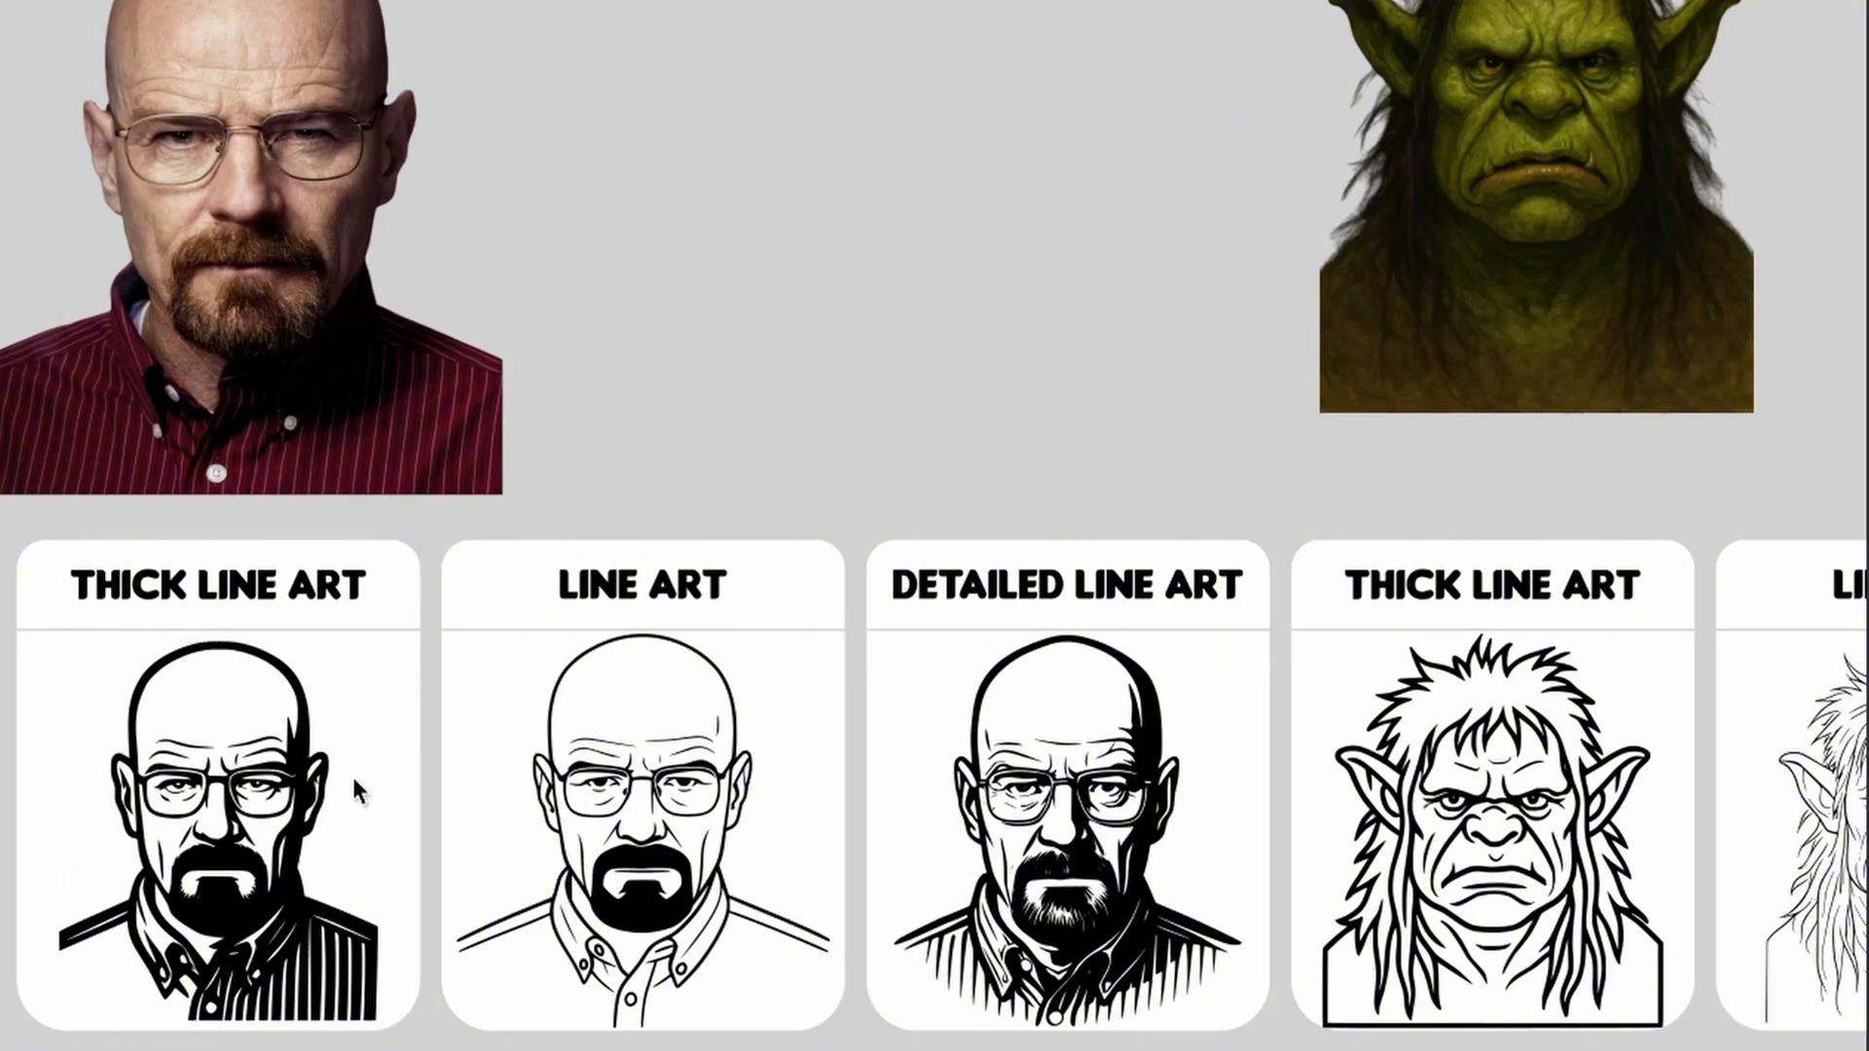
{"action": "left_click", "coordinate": [642, 823]}
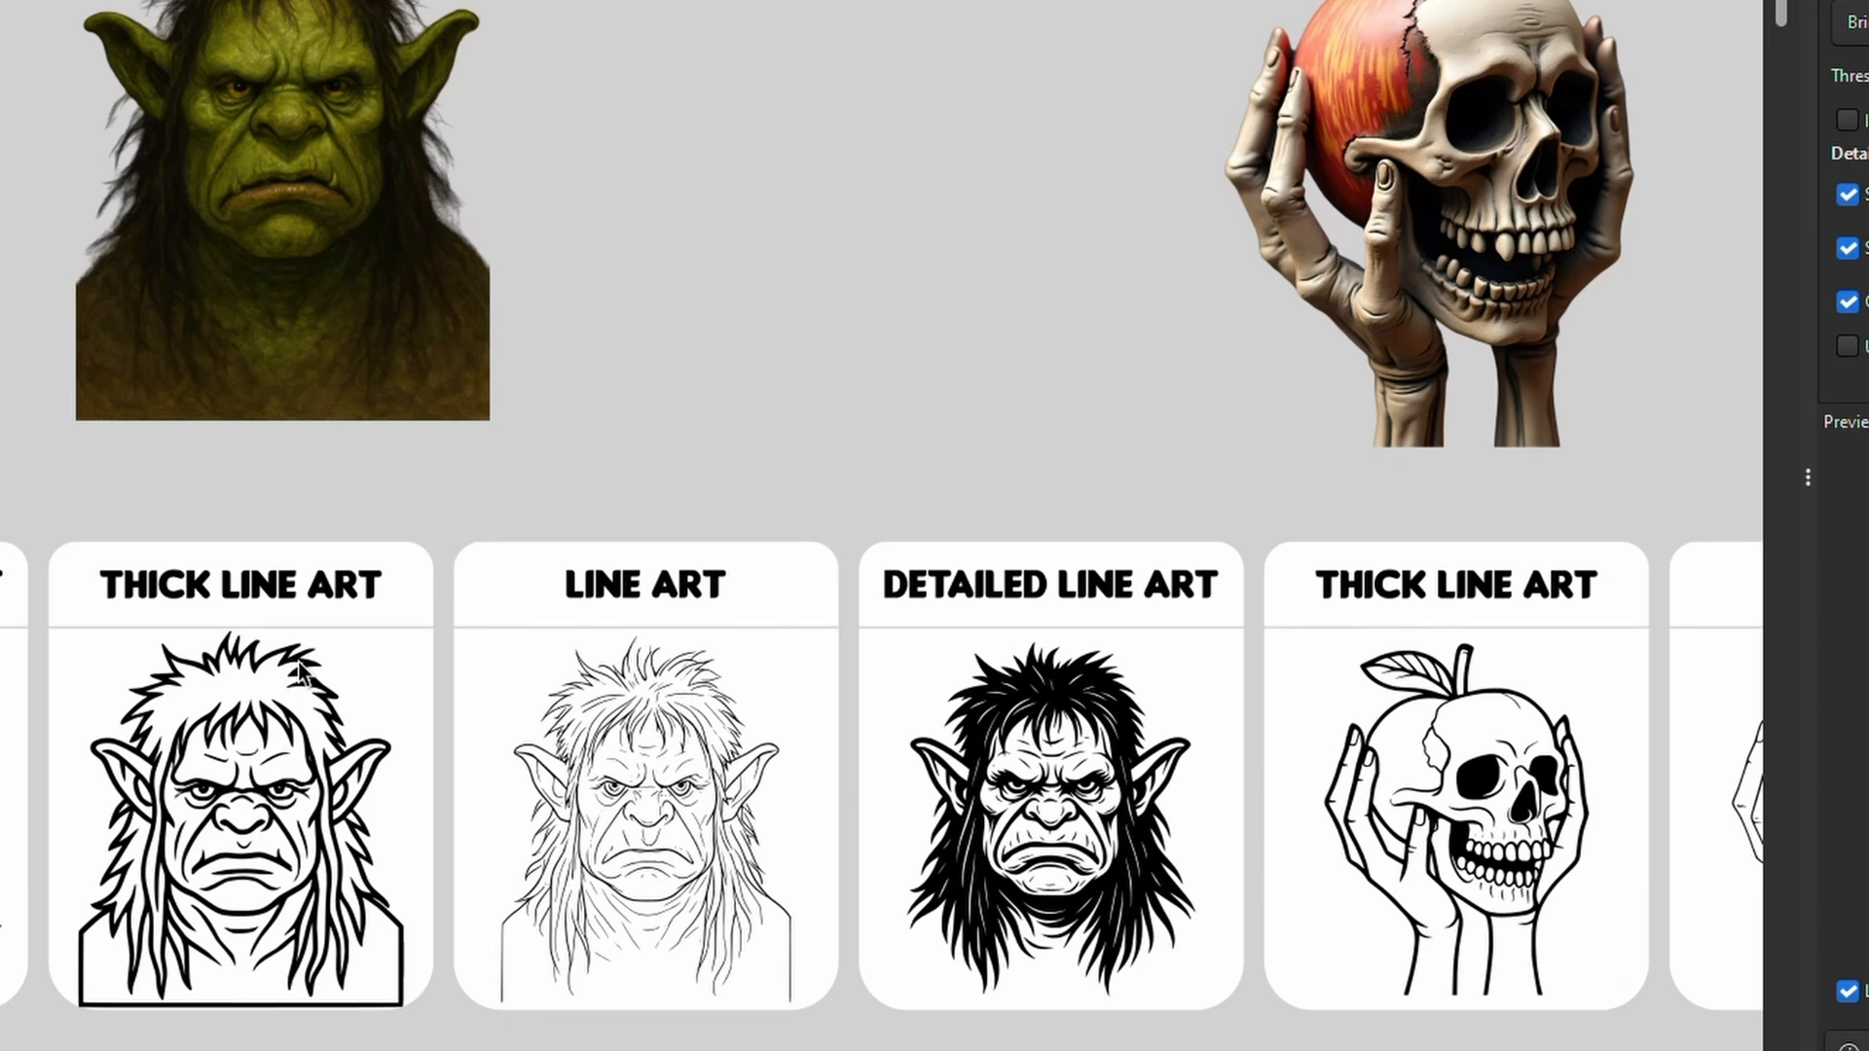
{"action": "mouse_move", "coordinate": [261, 858]}
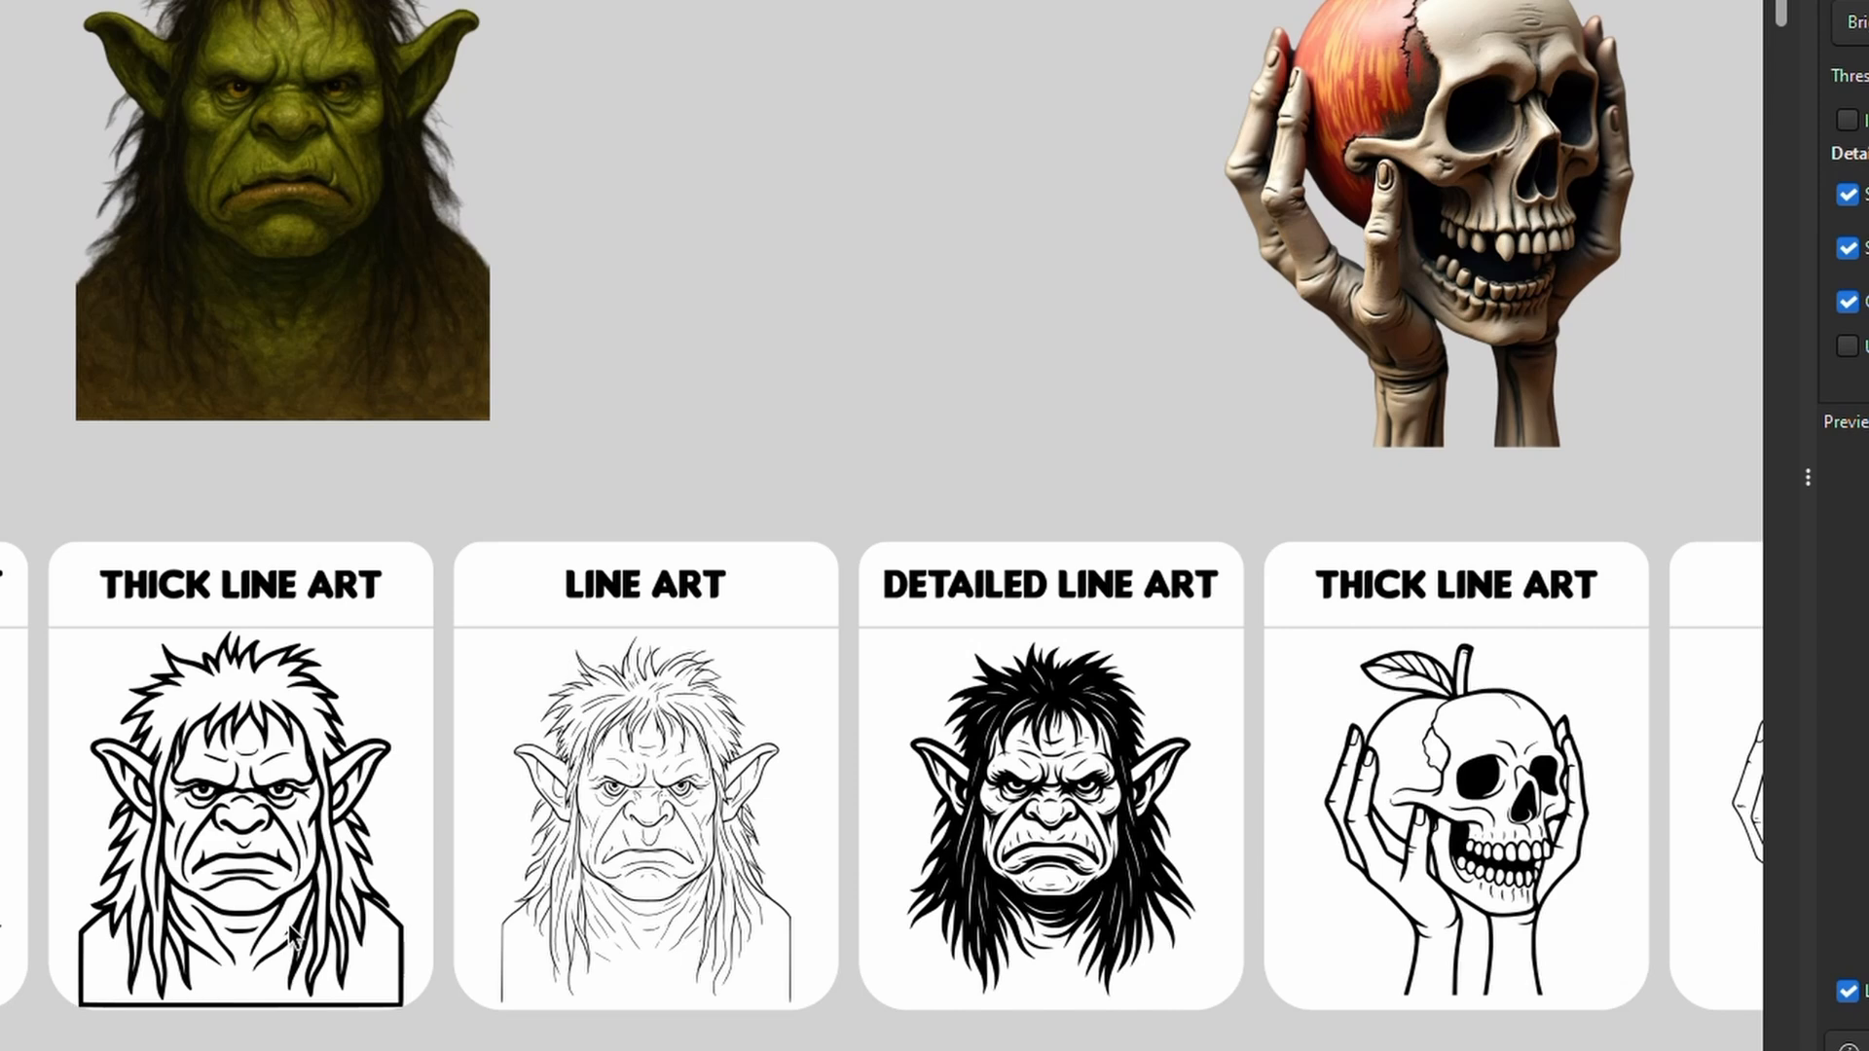
{"action": "left_click", "coordinate": [644, 811]}
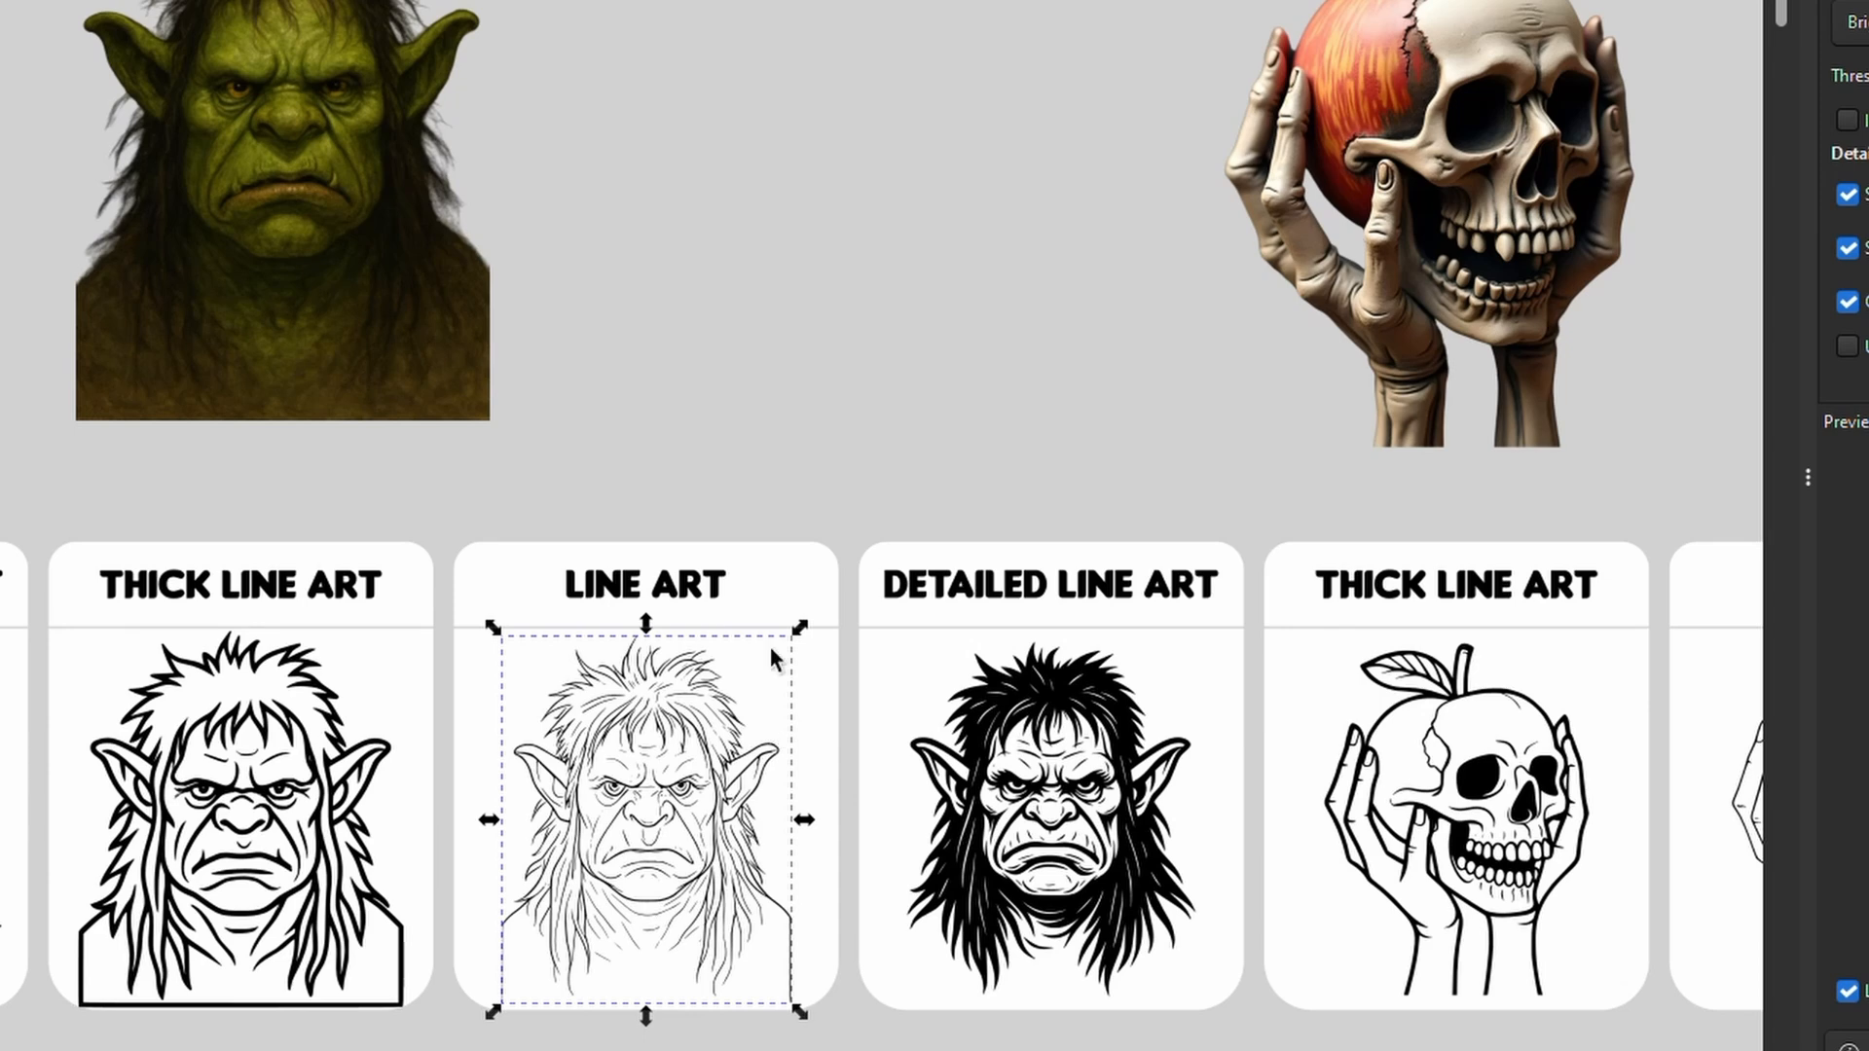
{"action": "left_click", "coordinate": [759, 500]}
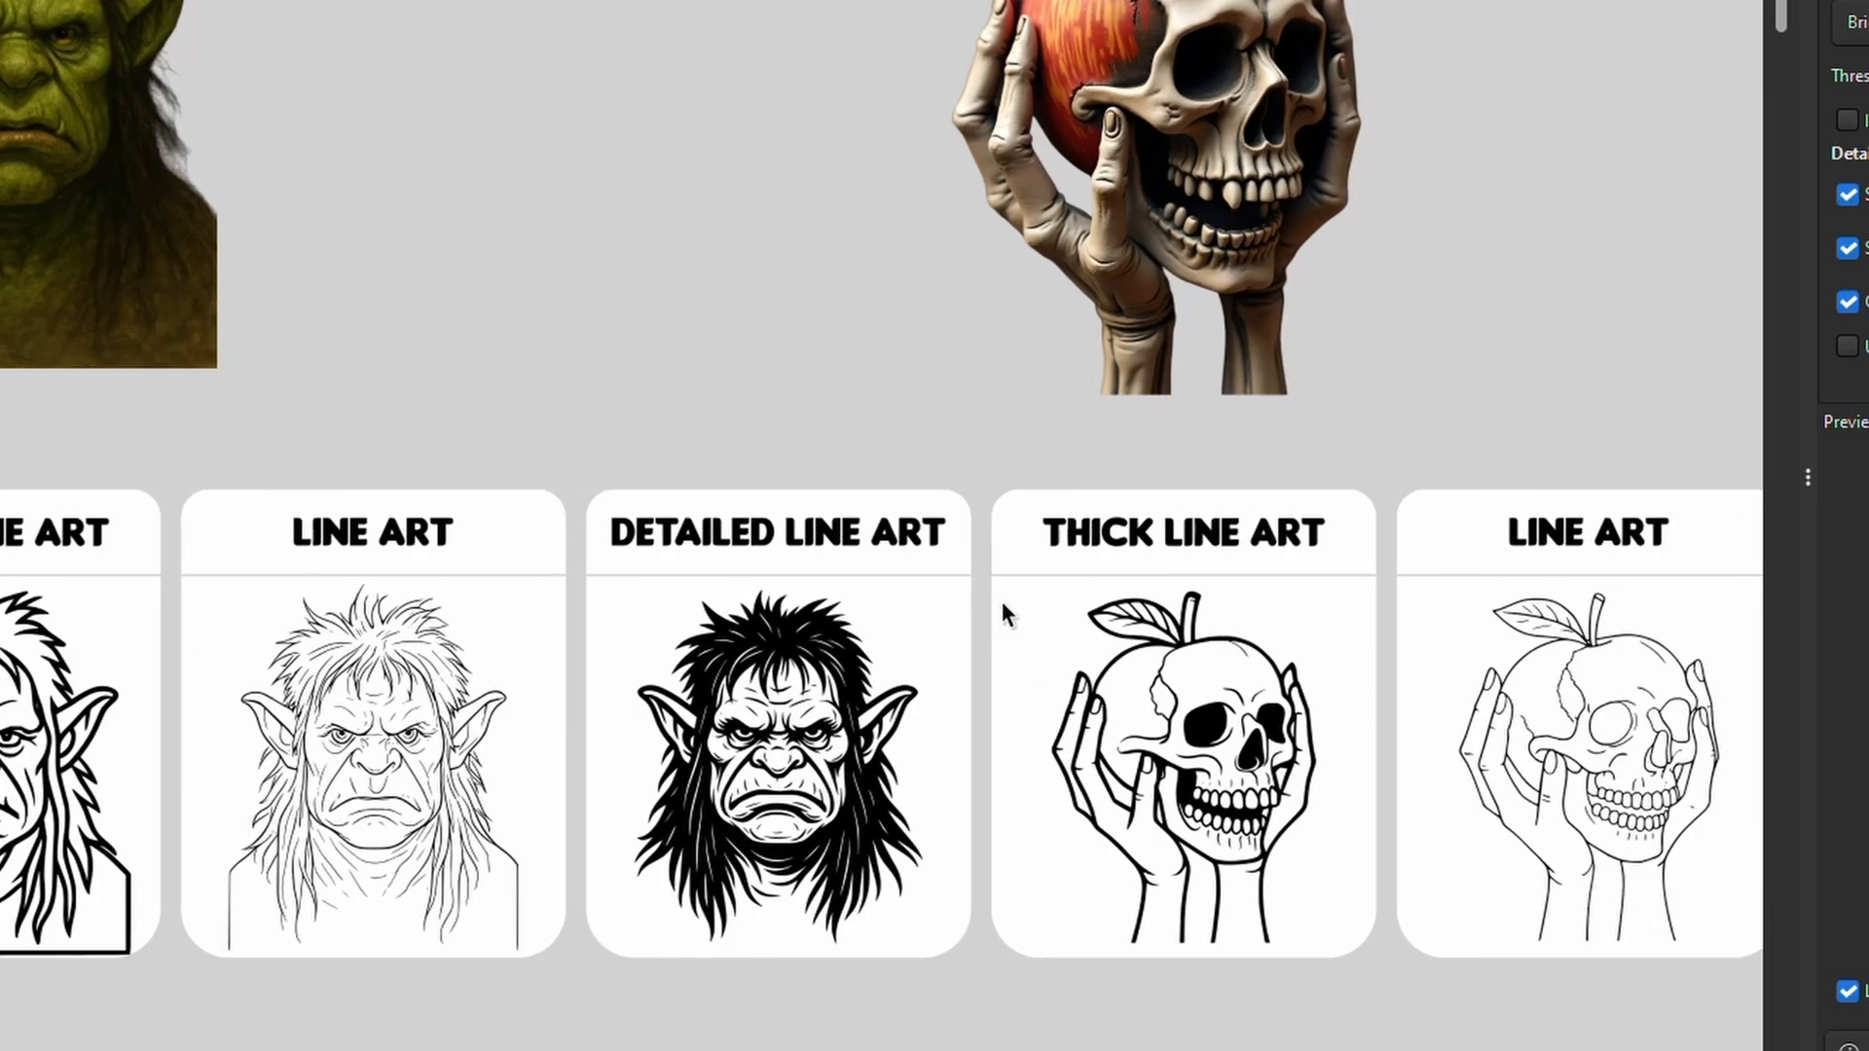
{"action": "mouse_move", "coordinate": [823, 444]}
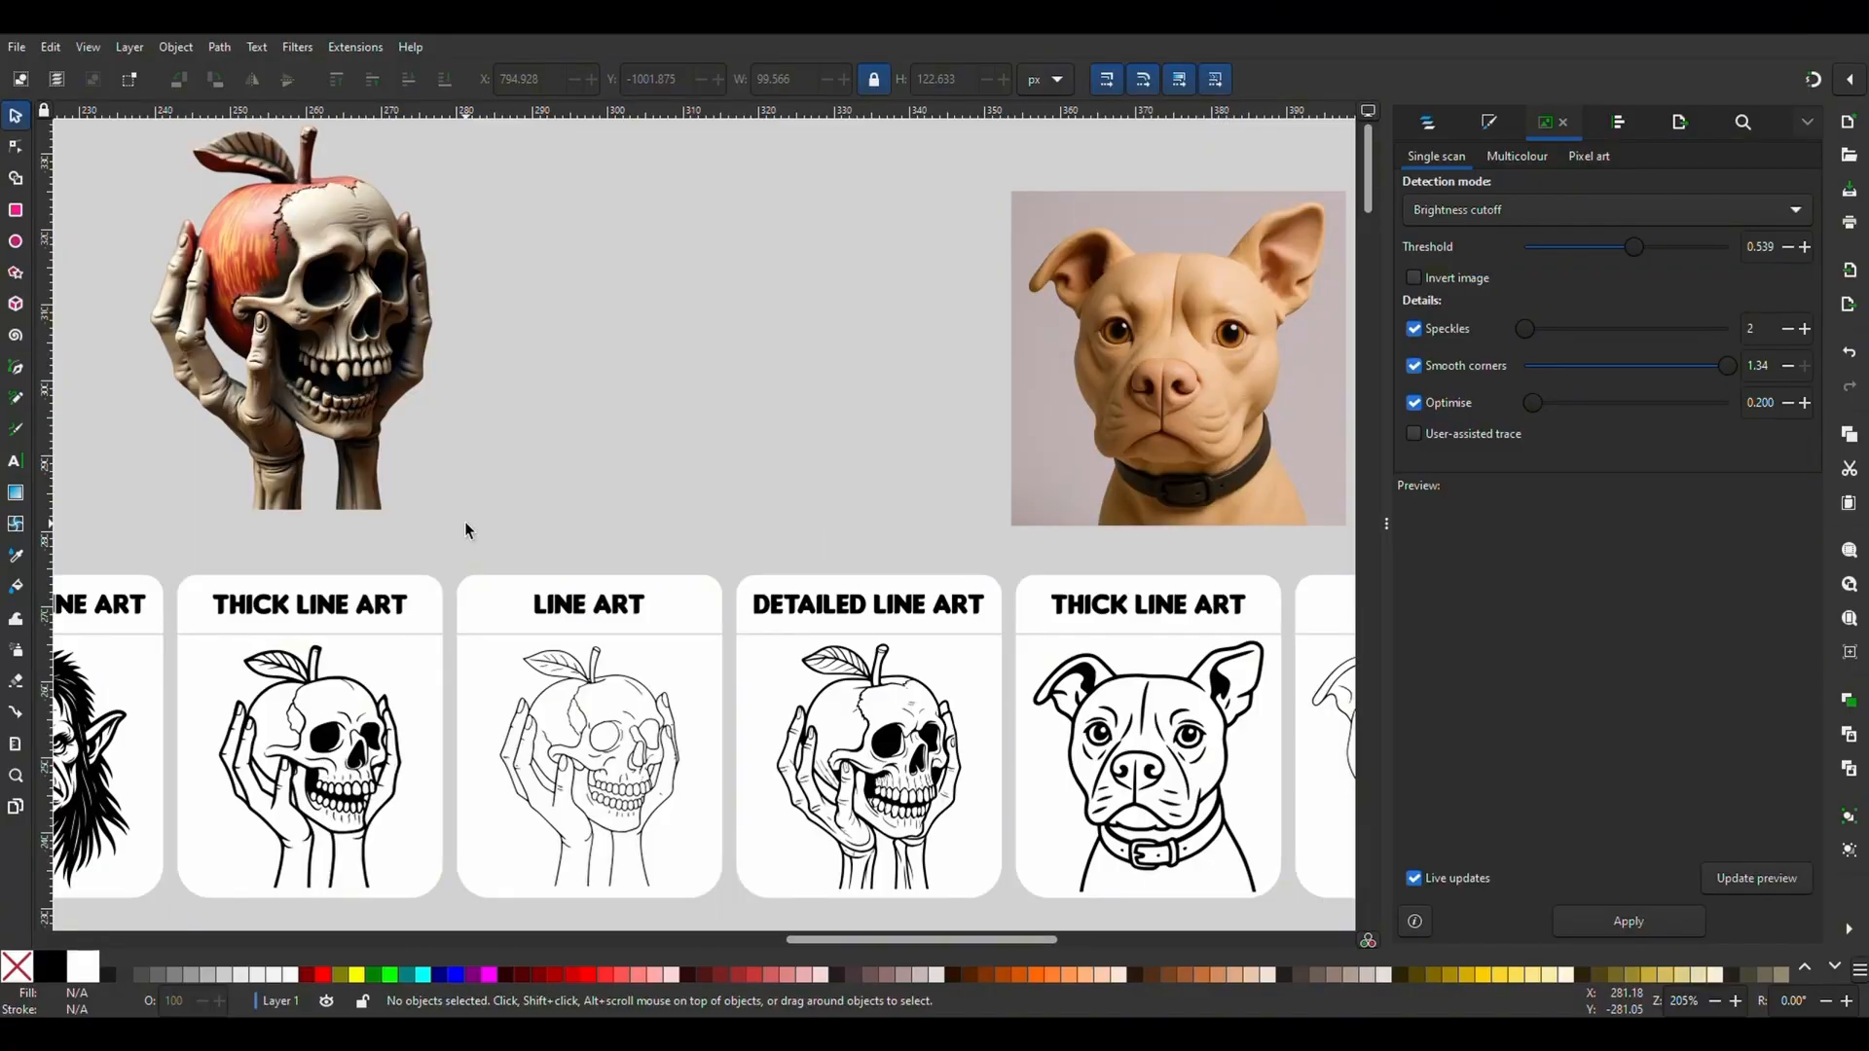
{"action": "mouse_move", "coordinate": [334, 625]}
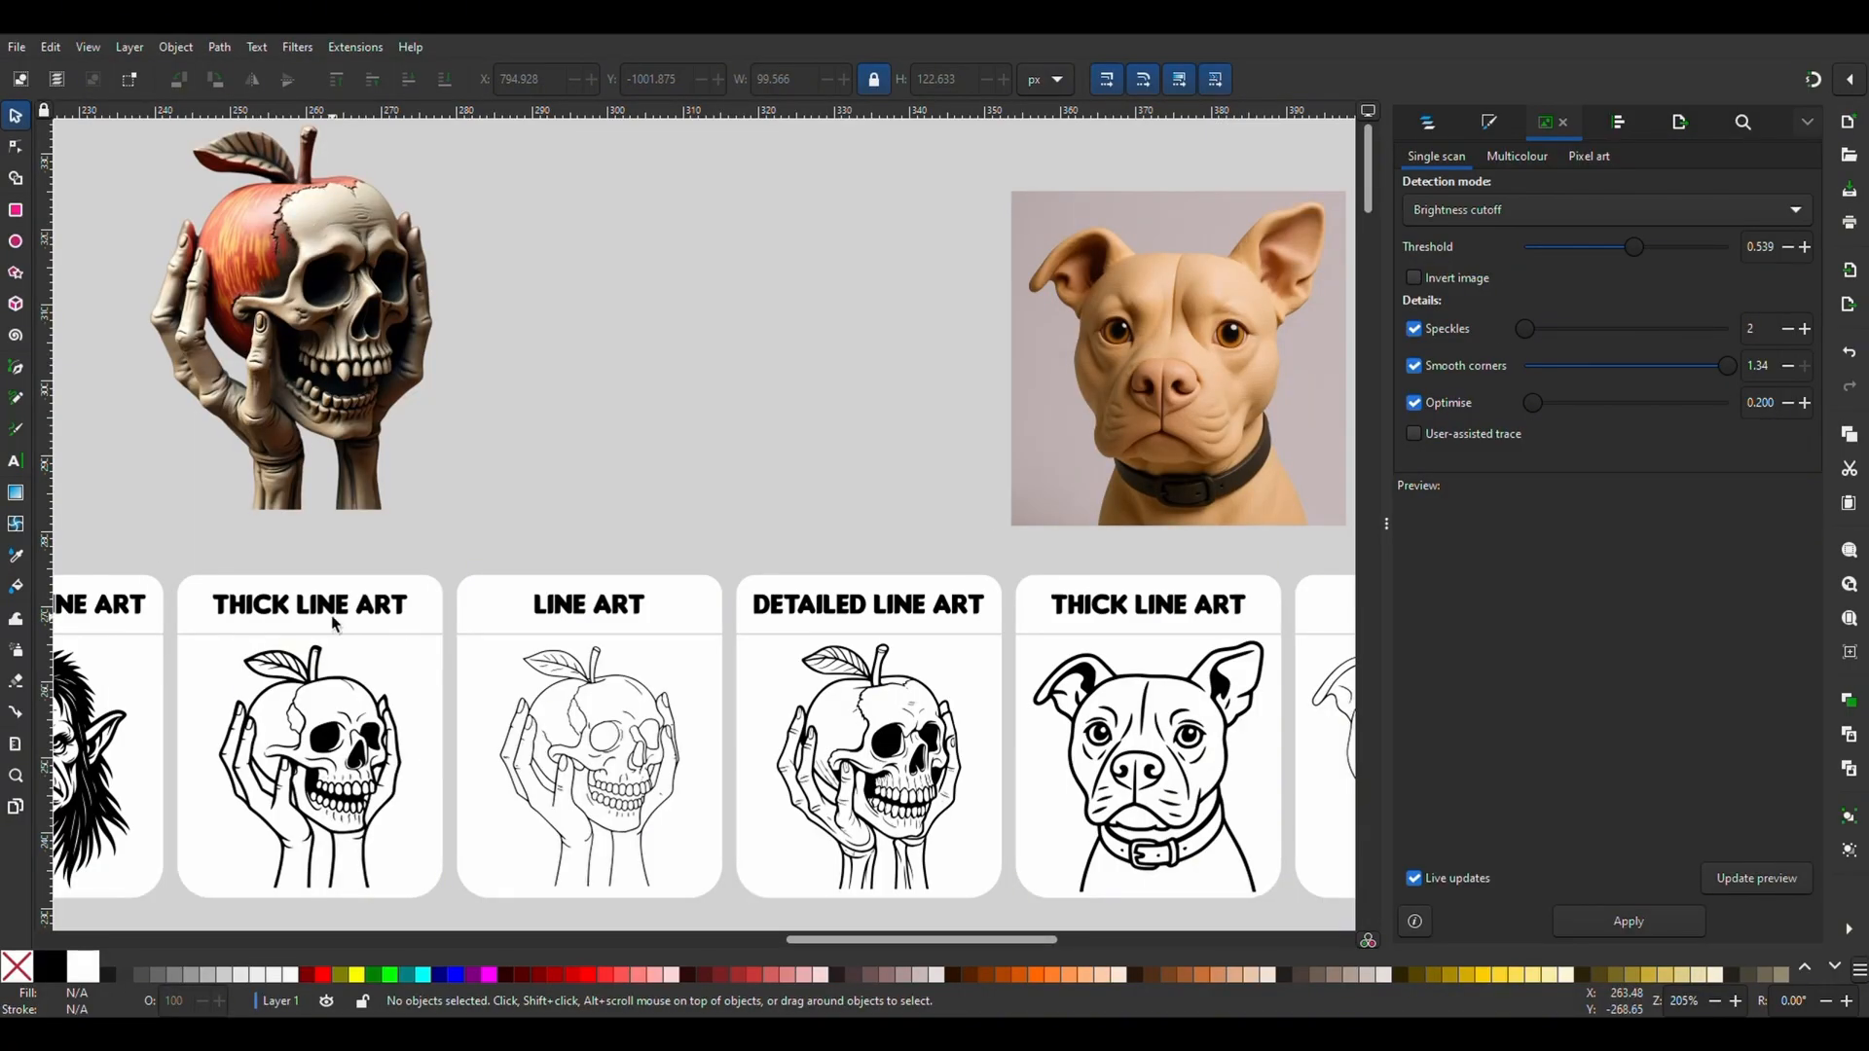
{"action": "mouse_move", "coordinate": [653, 701]}
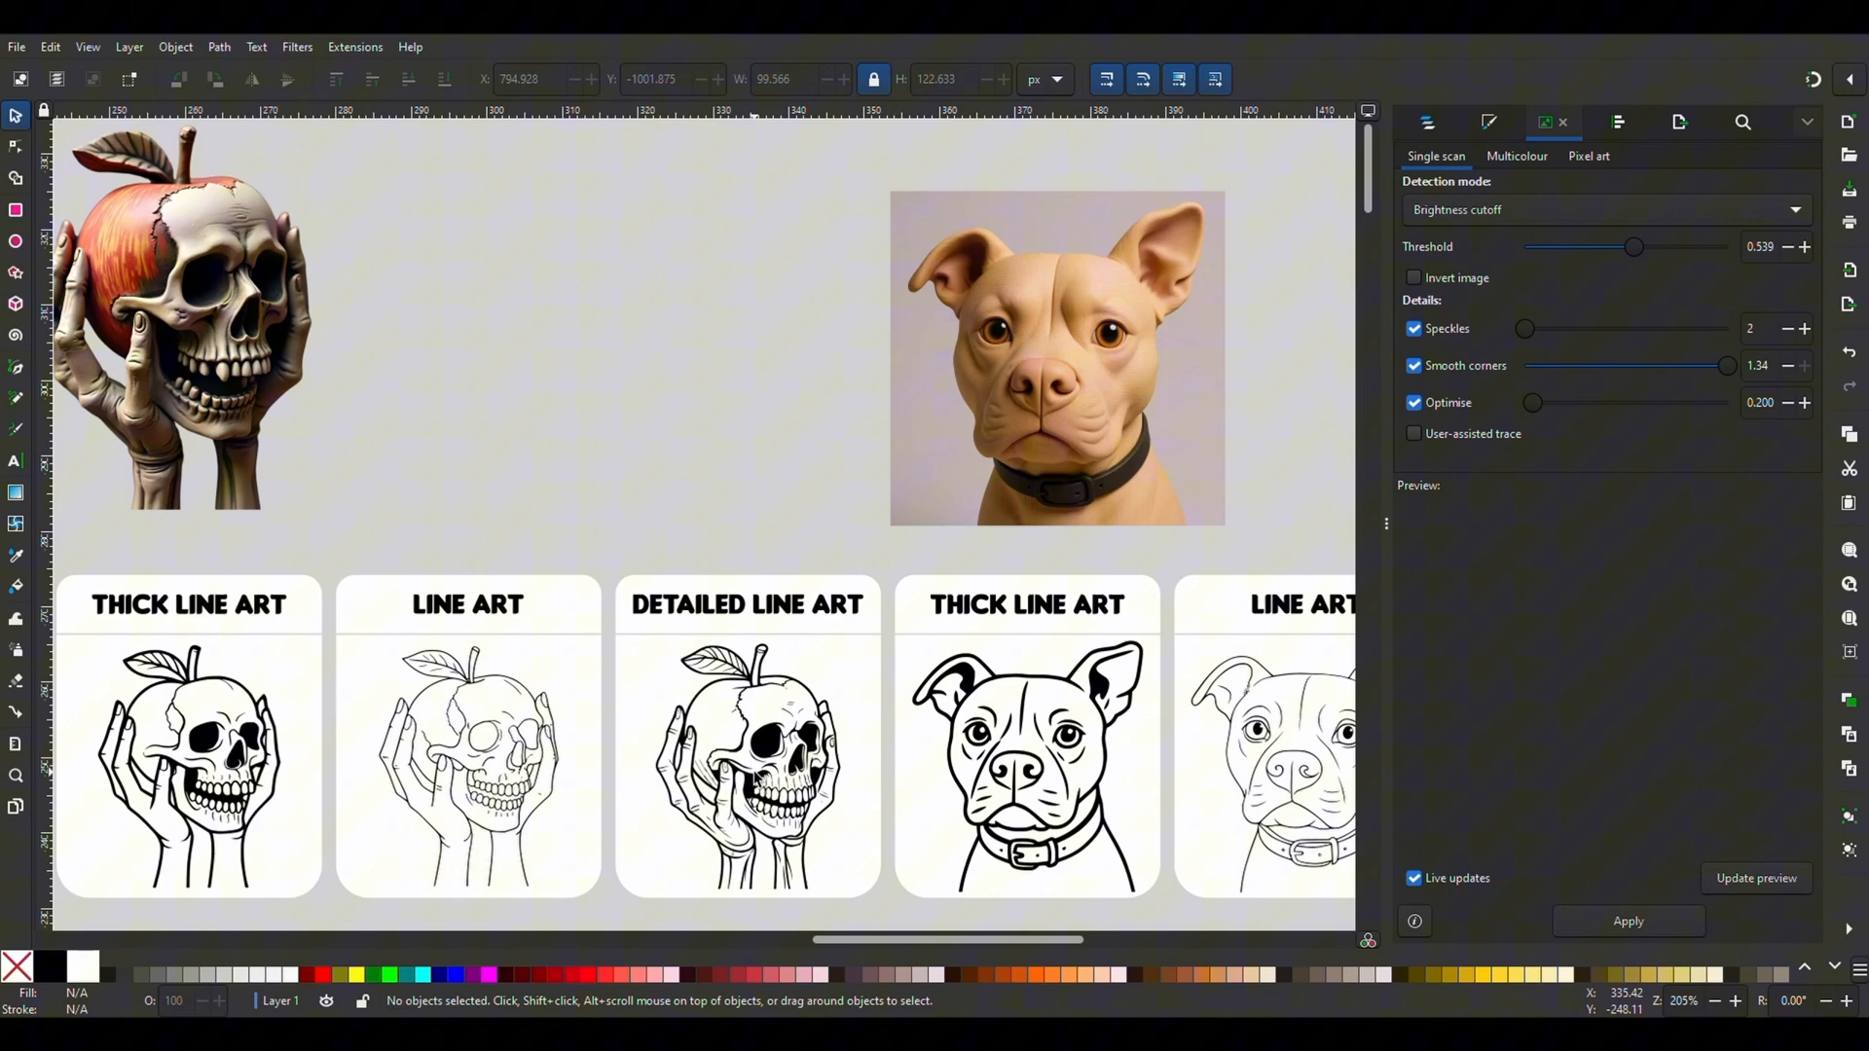
Preview the pumpkin photo's trace, then scroll back left.
{"action": "scroll", "scroll_direction": "right", "scroll_amount": 3}
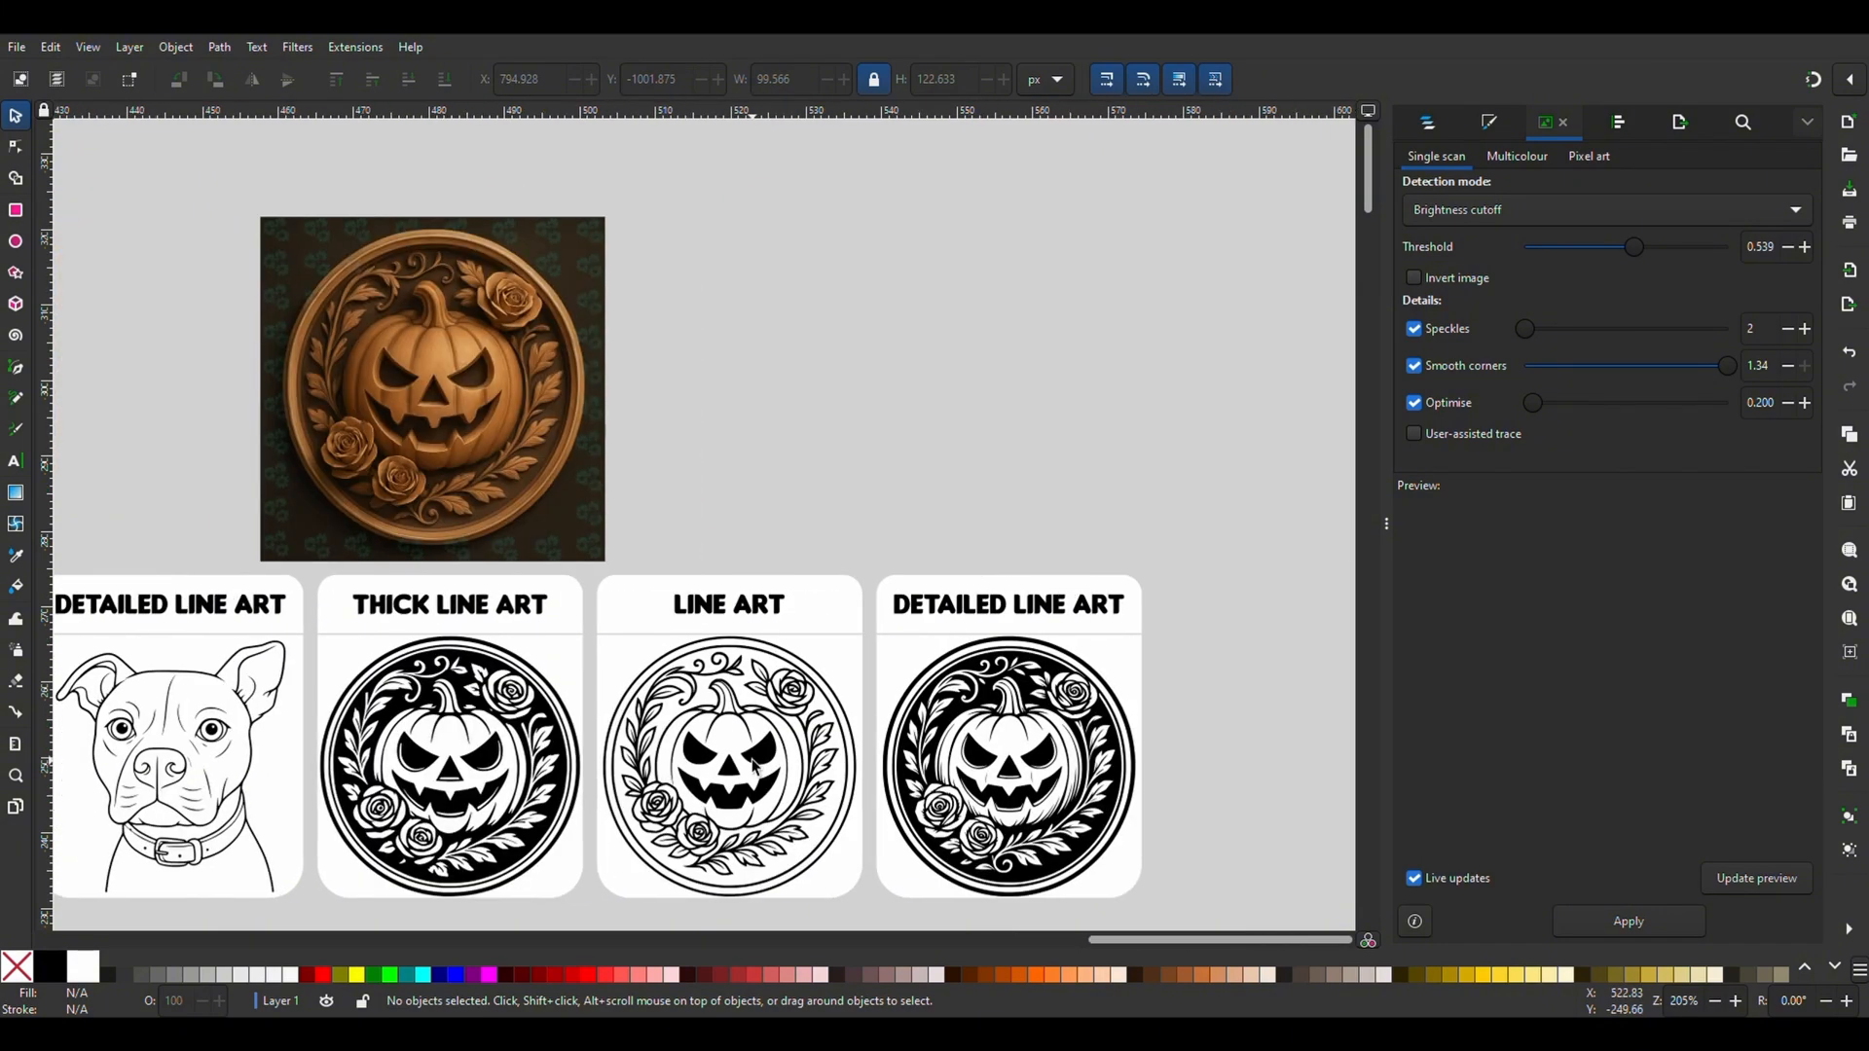
{"action": "left_click", "coordinate": [431, 389]}
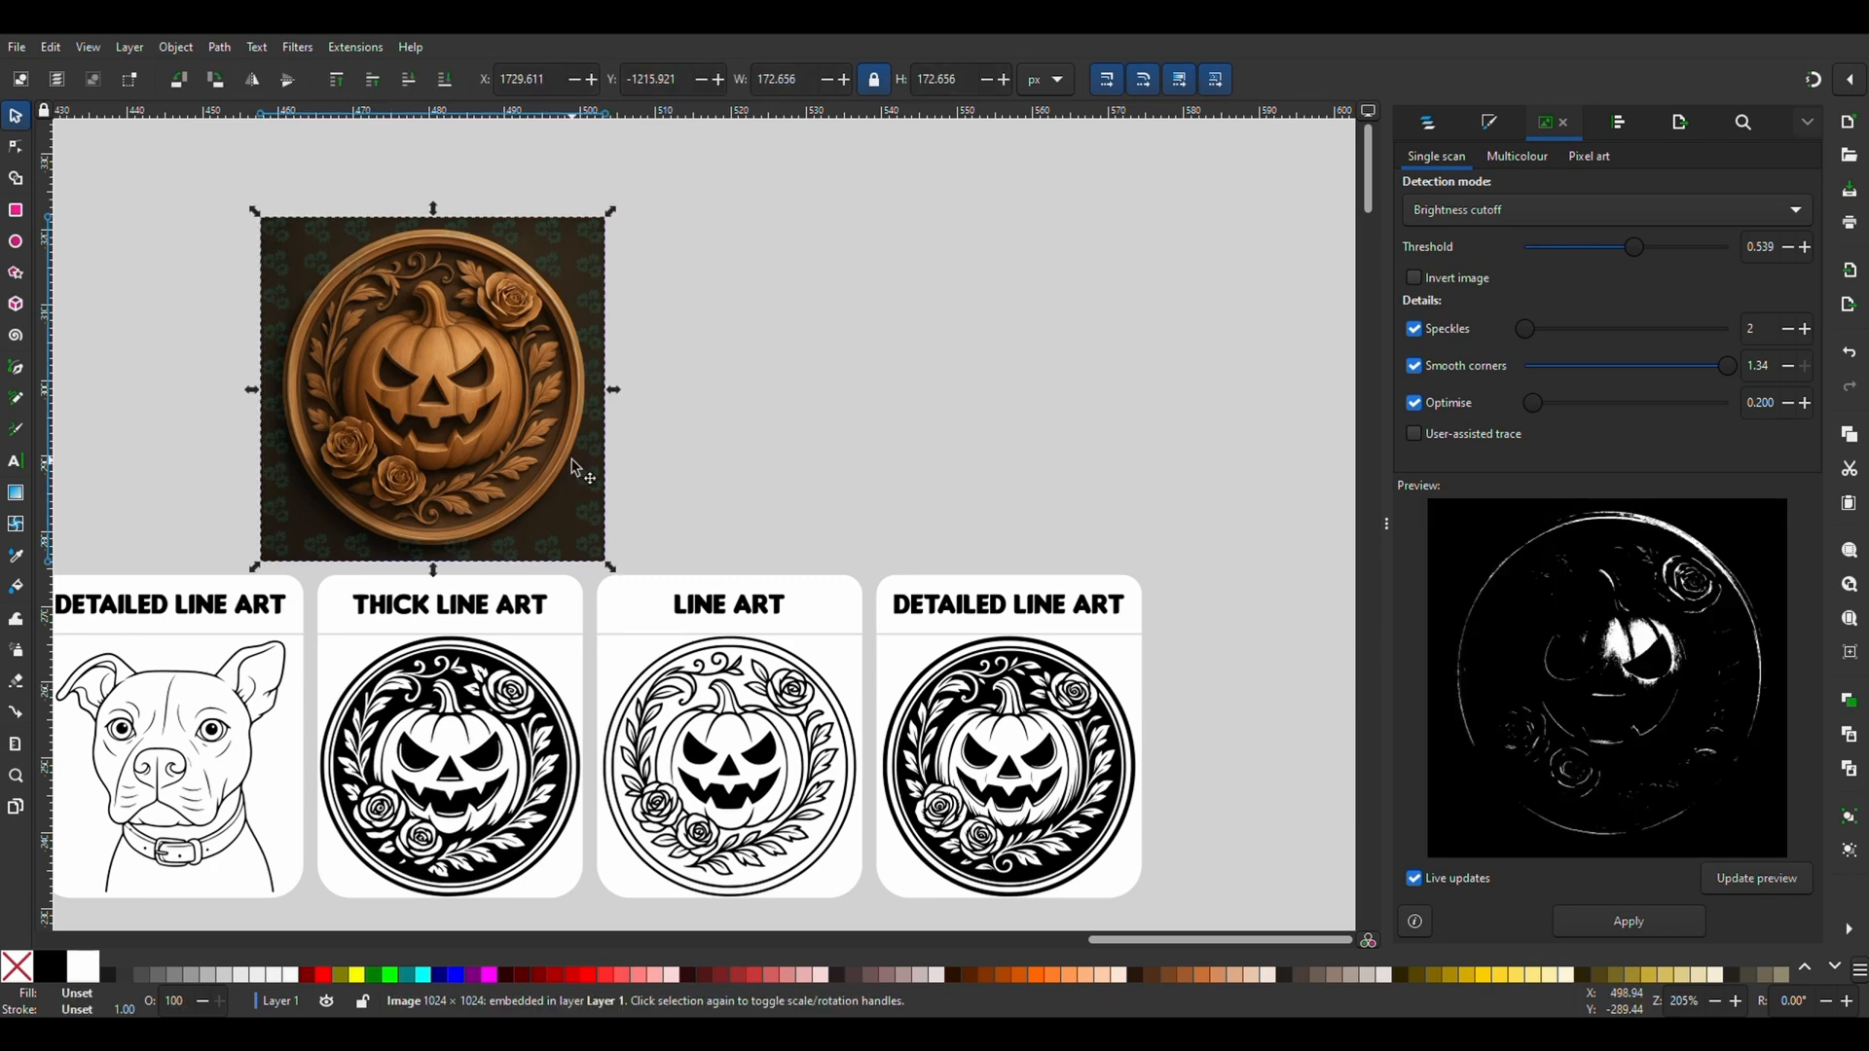
{"action": "left_click", "coordinate": [649, 470]}
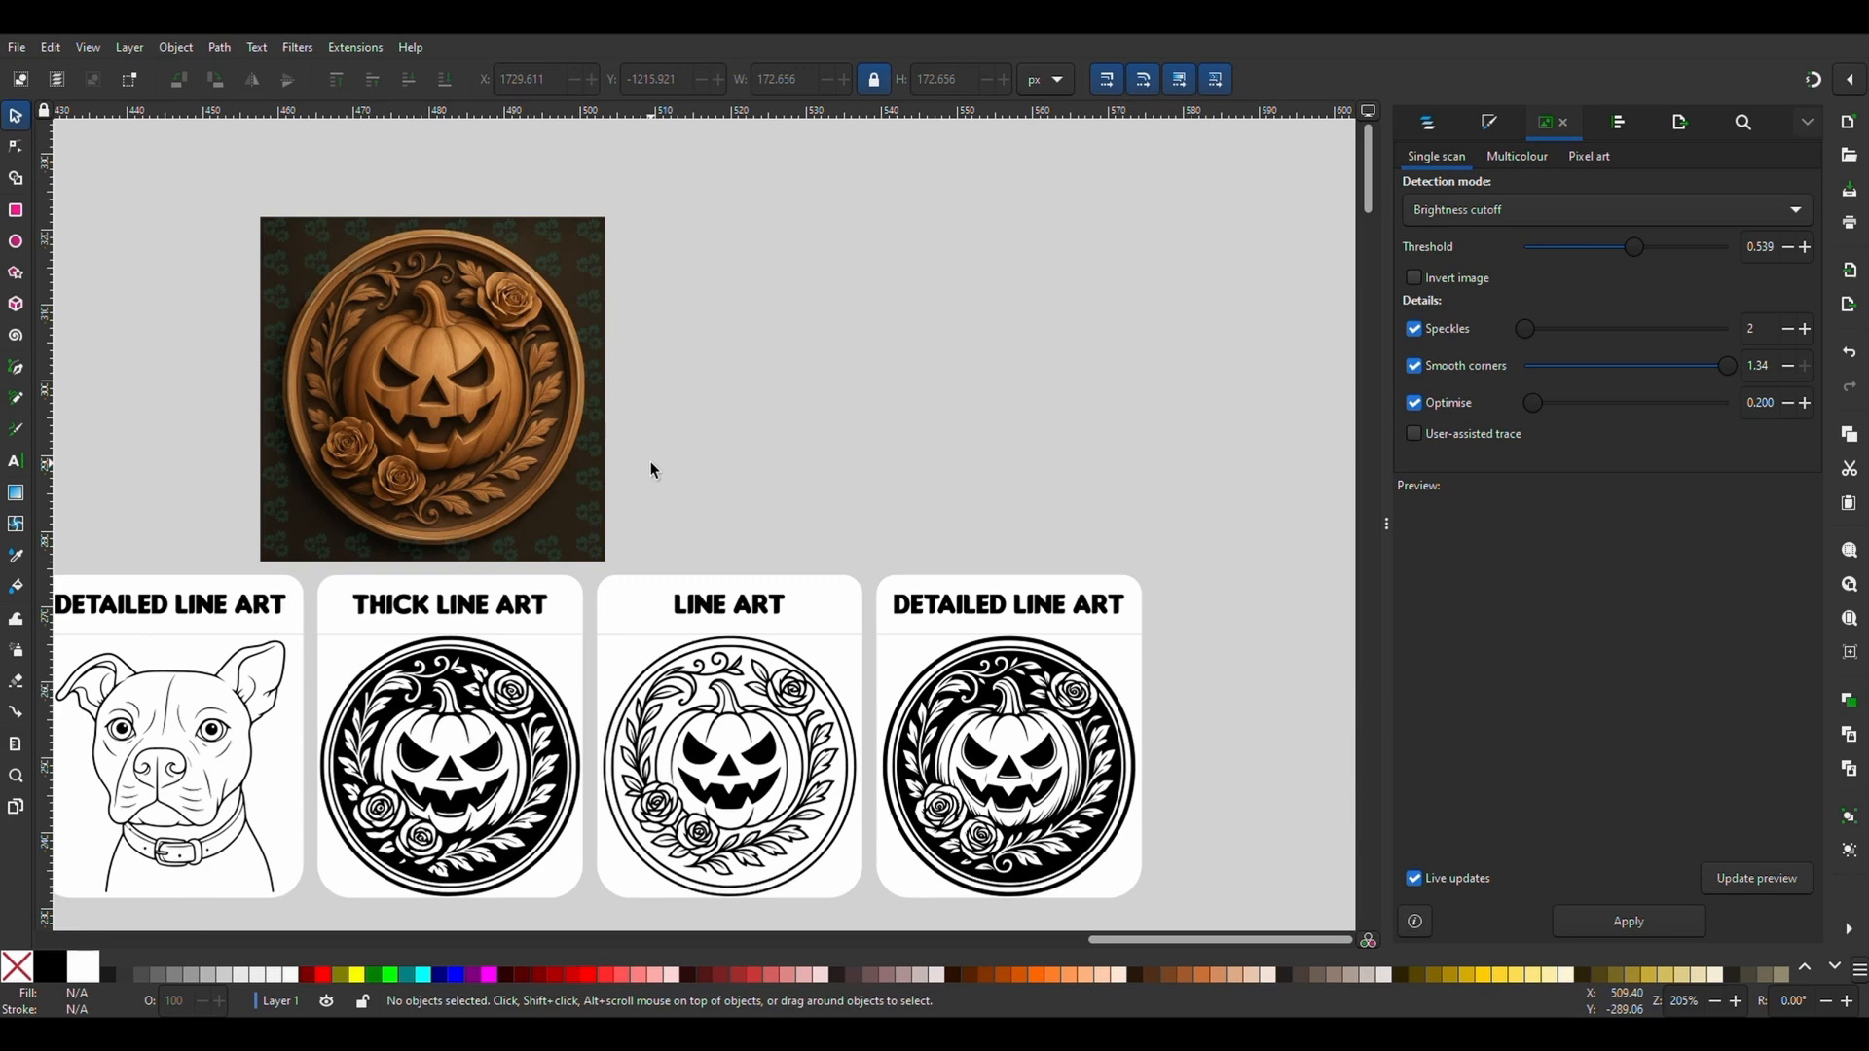
{"action": "mouse_move", "coordinate": [1075, 718]}
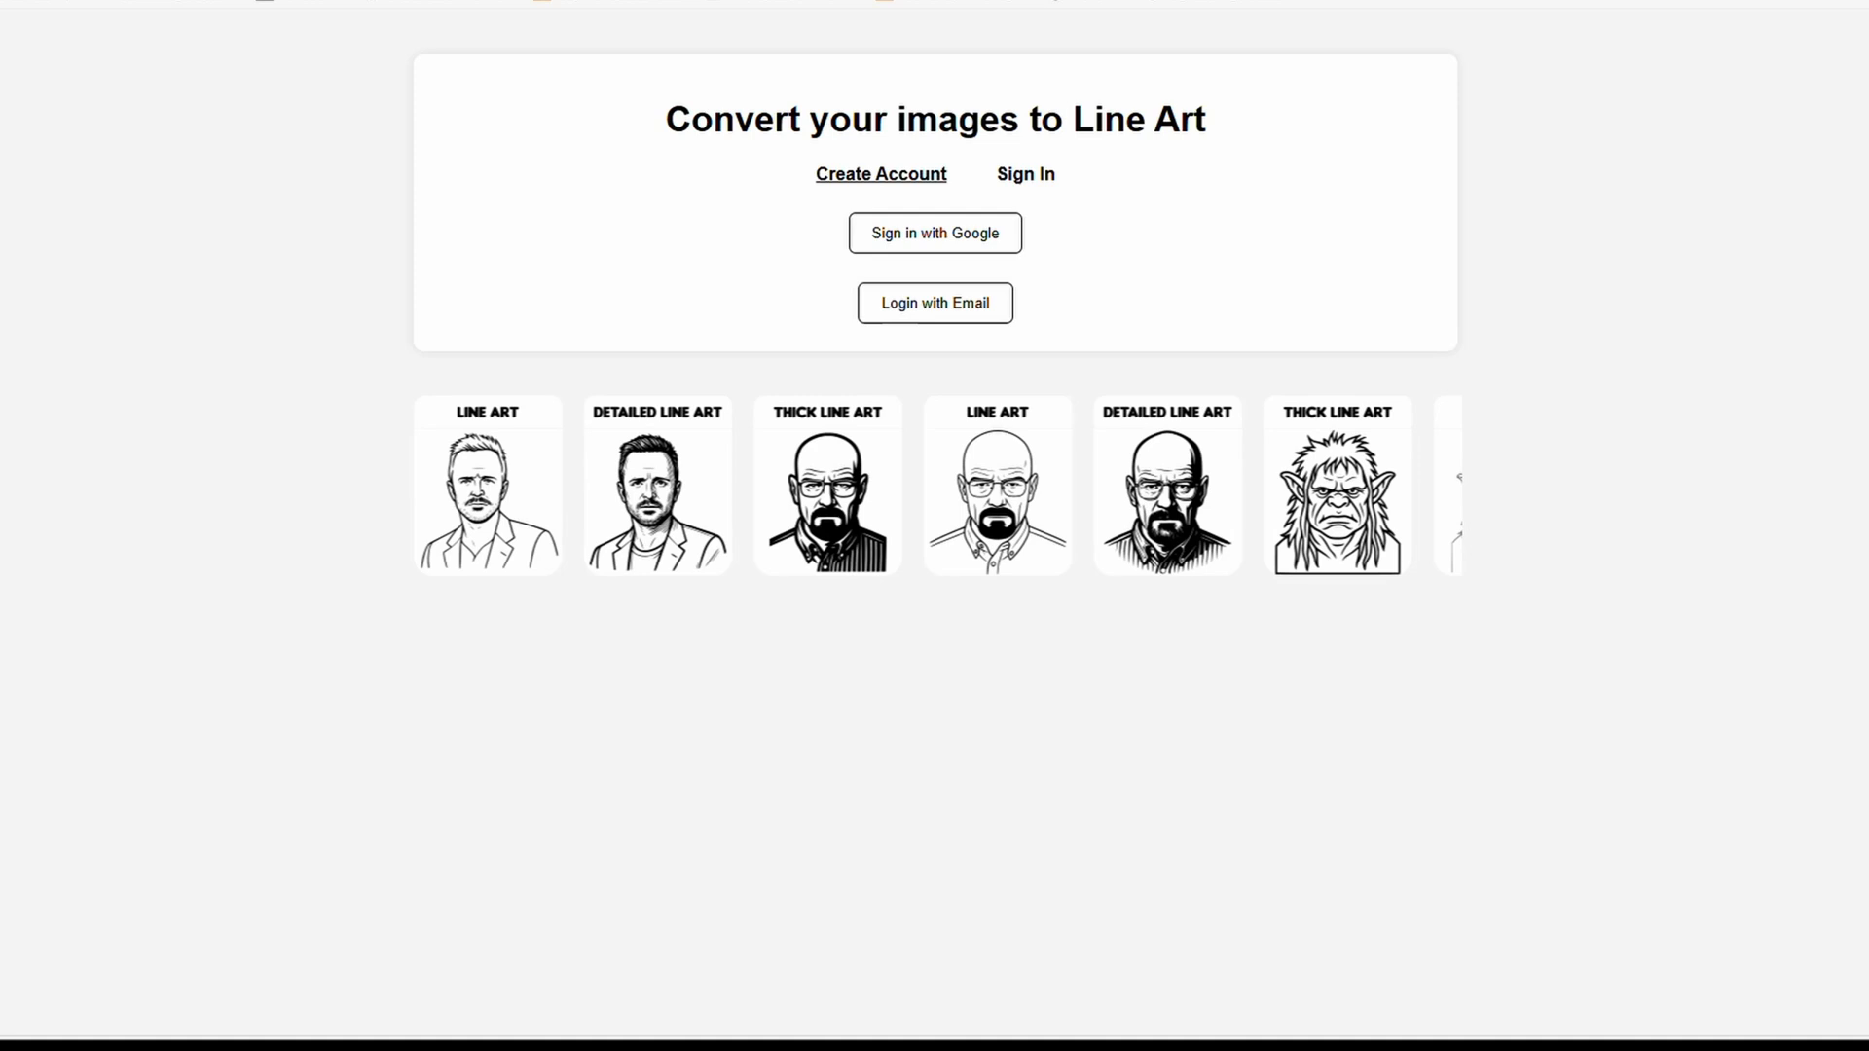
{"action": "scroll", "scroll_direction": "left", "scroll_amount": 3}
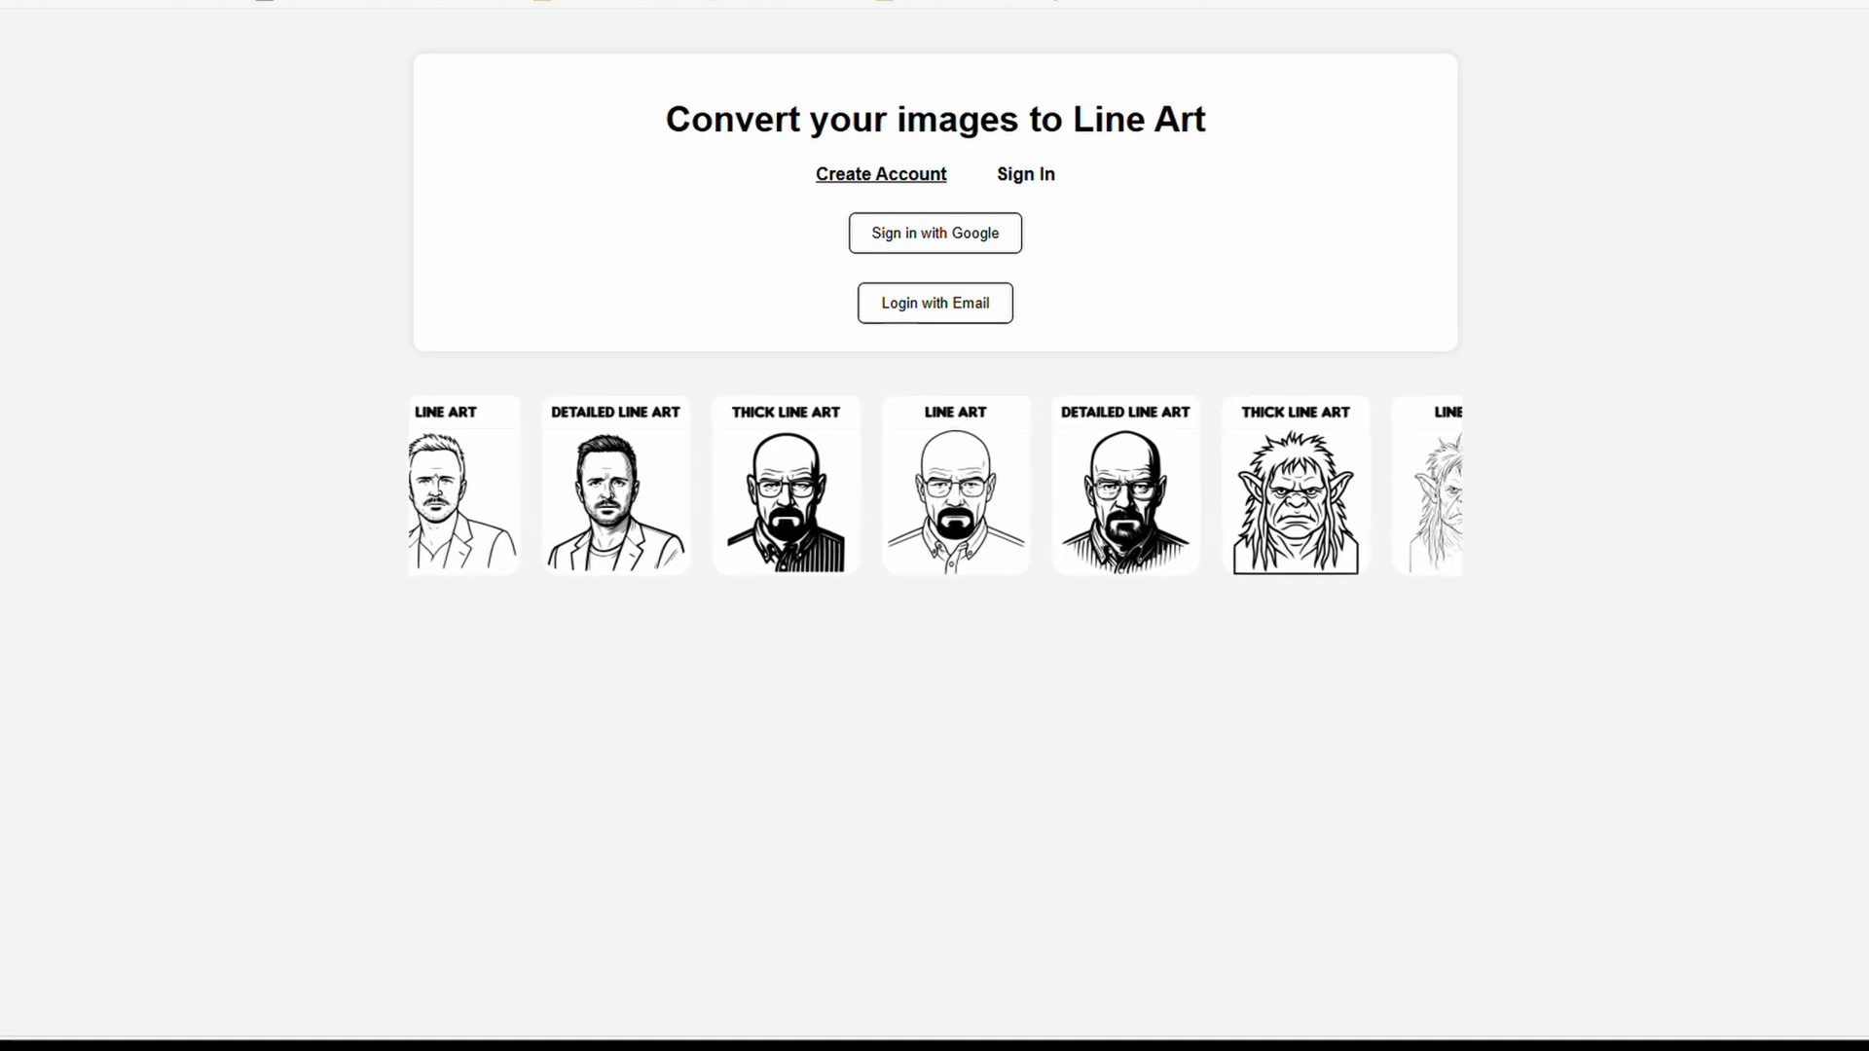
{"action": "scroll", "scroll_direction": "left", "scroll_amount": 3}
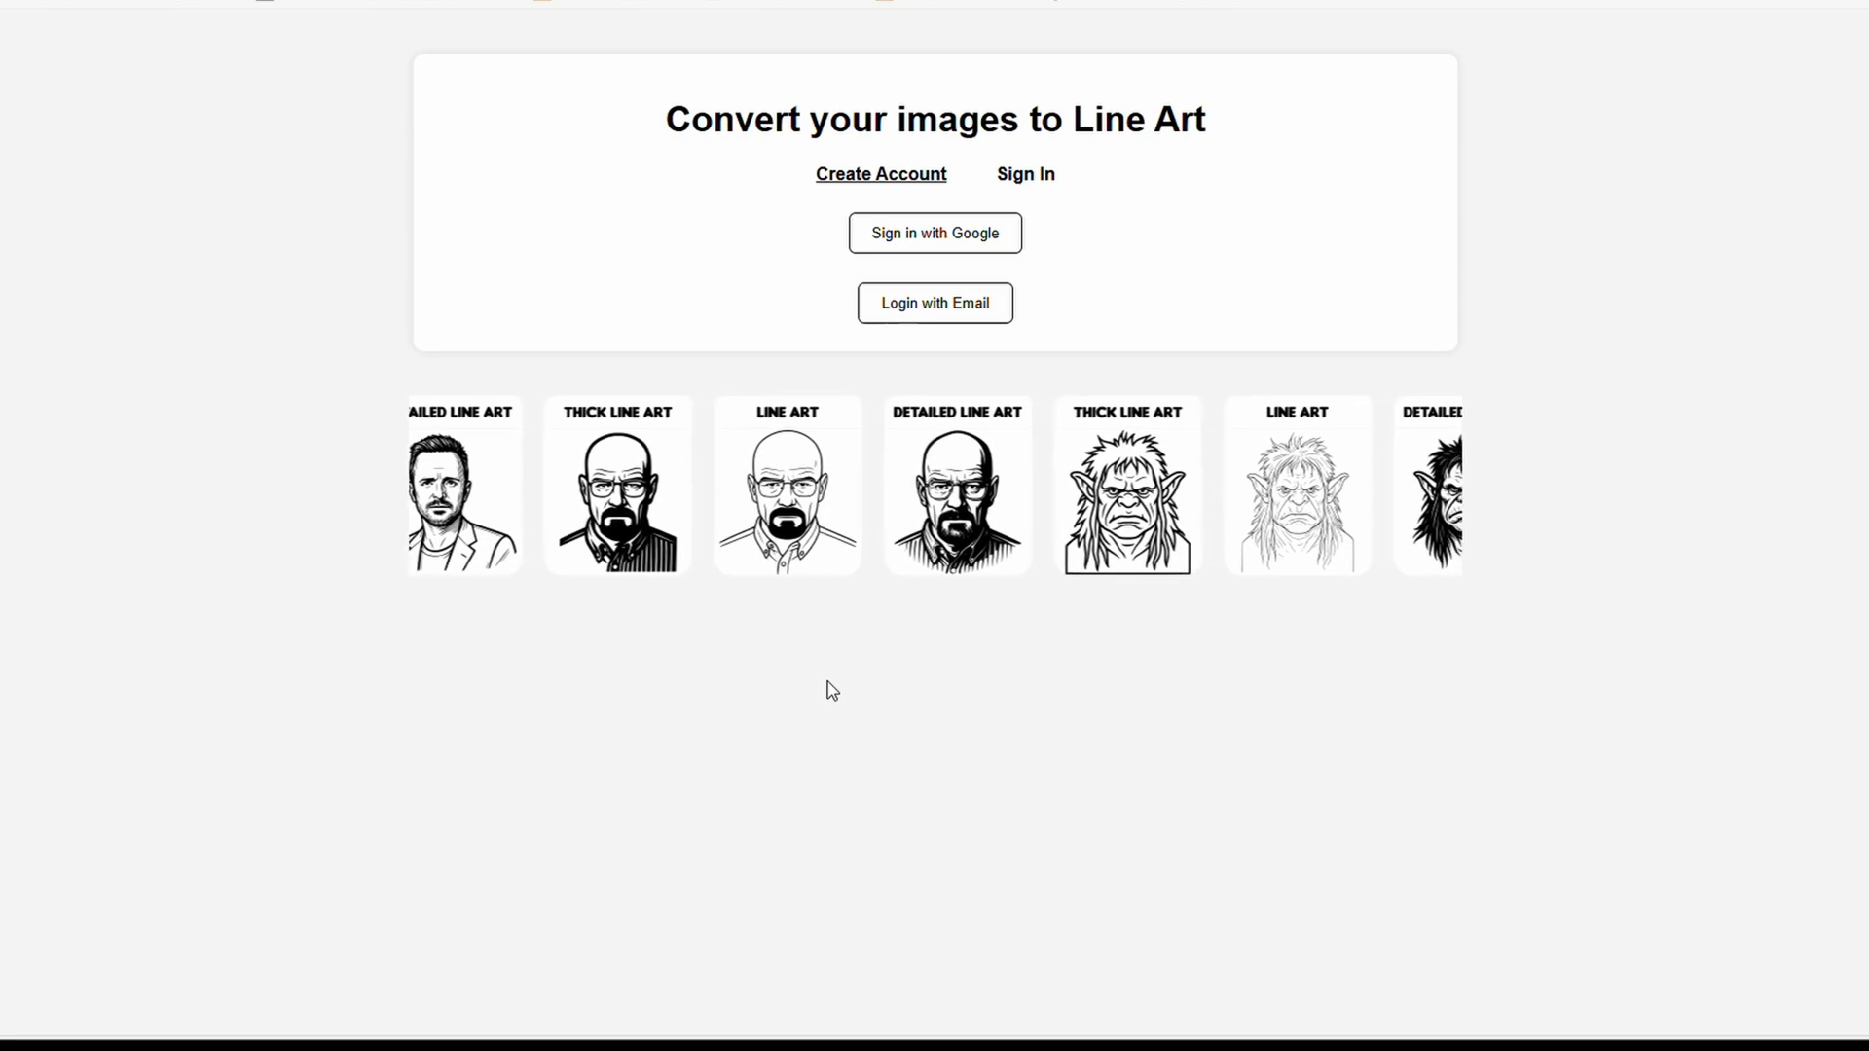
View the email sign-up form, then return and choose Sign in with Google.
{"action": "left_click", "coordinate": [880, 175]}
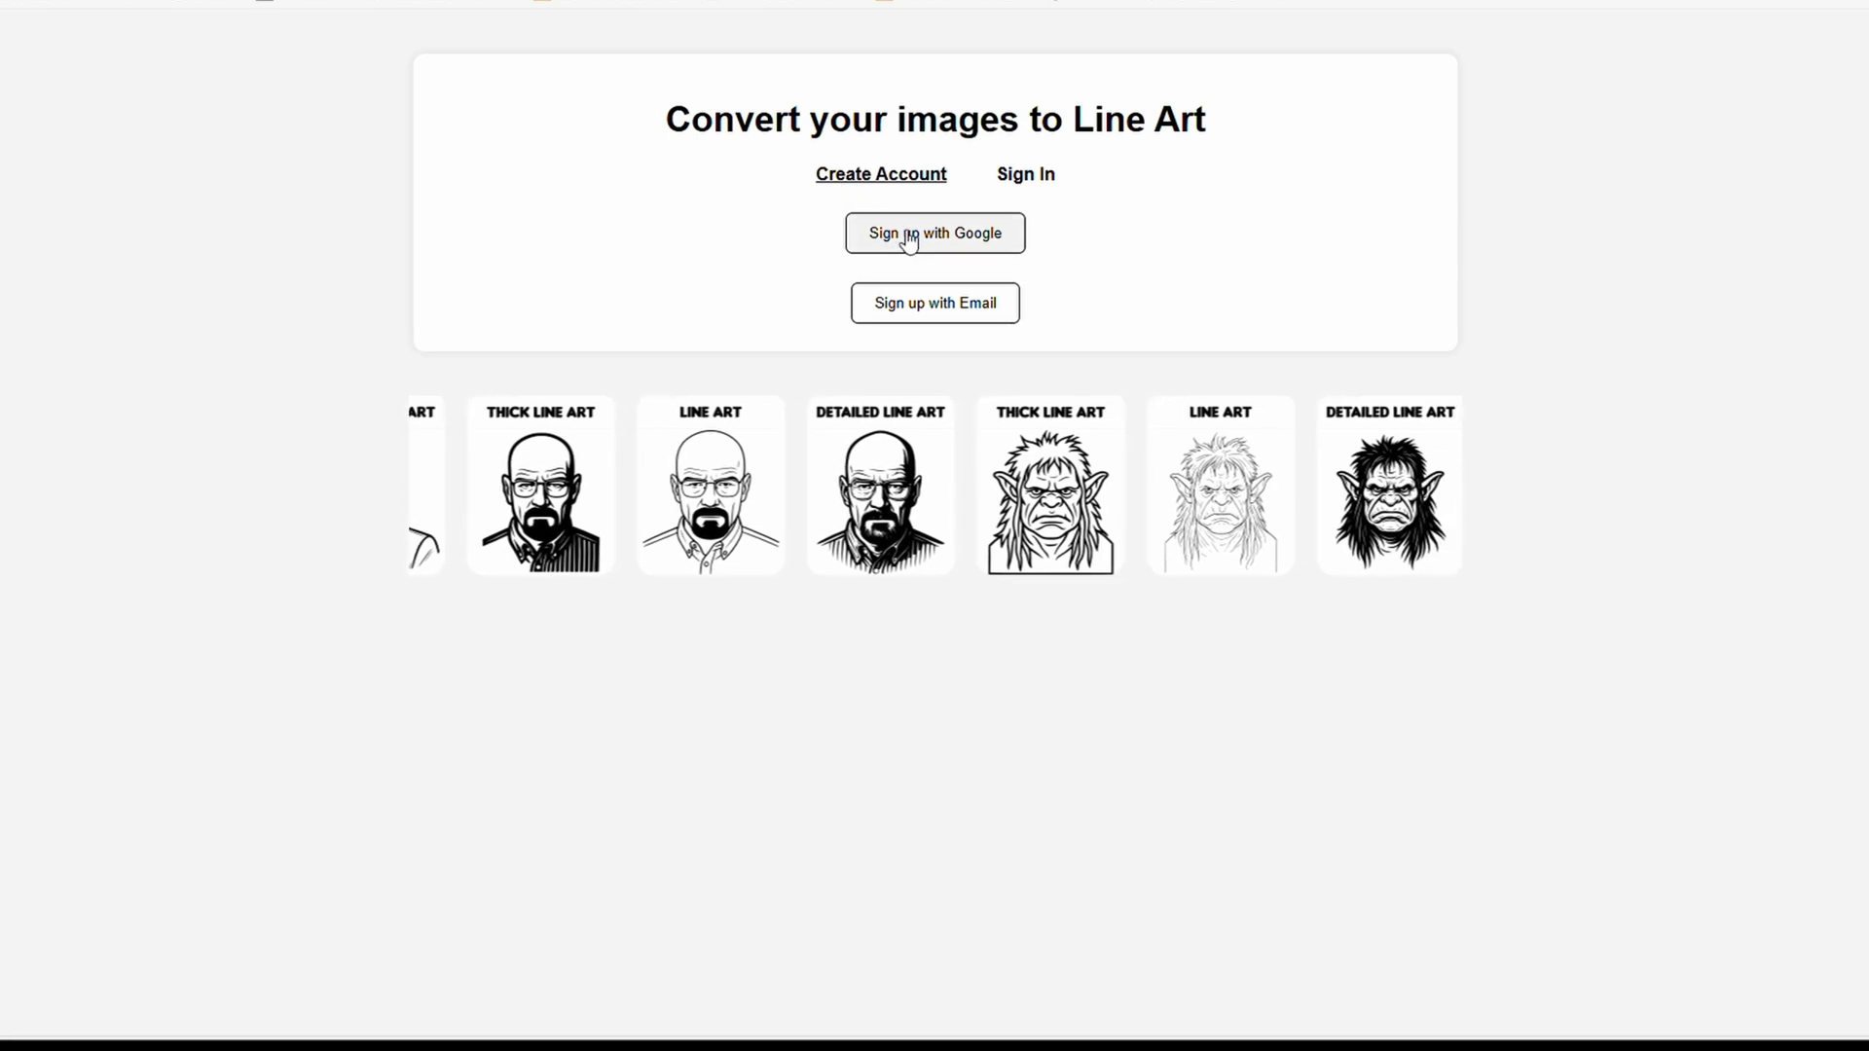
{"action": "left_click", "coordinate": [935, 302]}
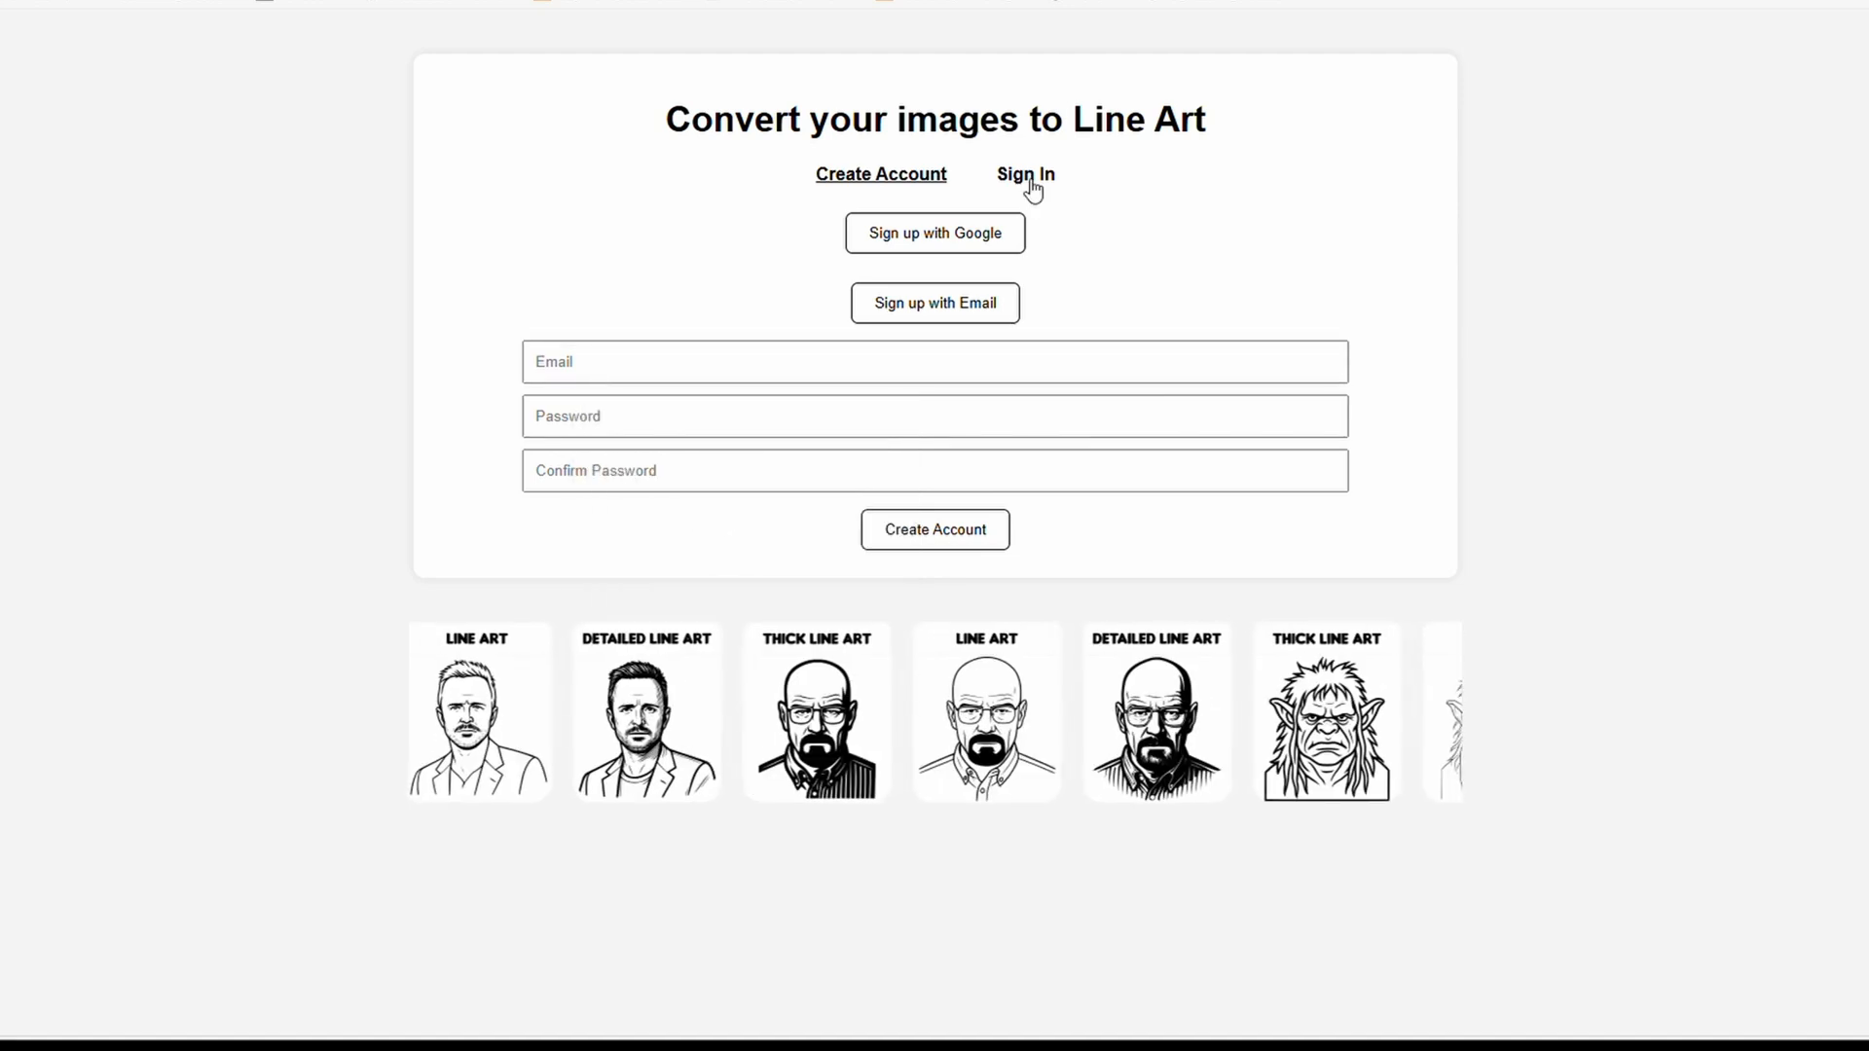
{"action": "left_click", "coordinate": [1024, 174]}
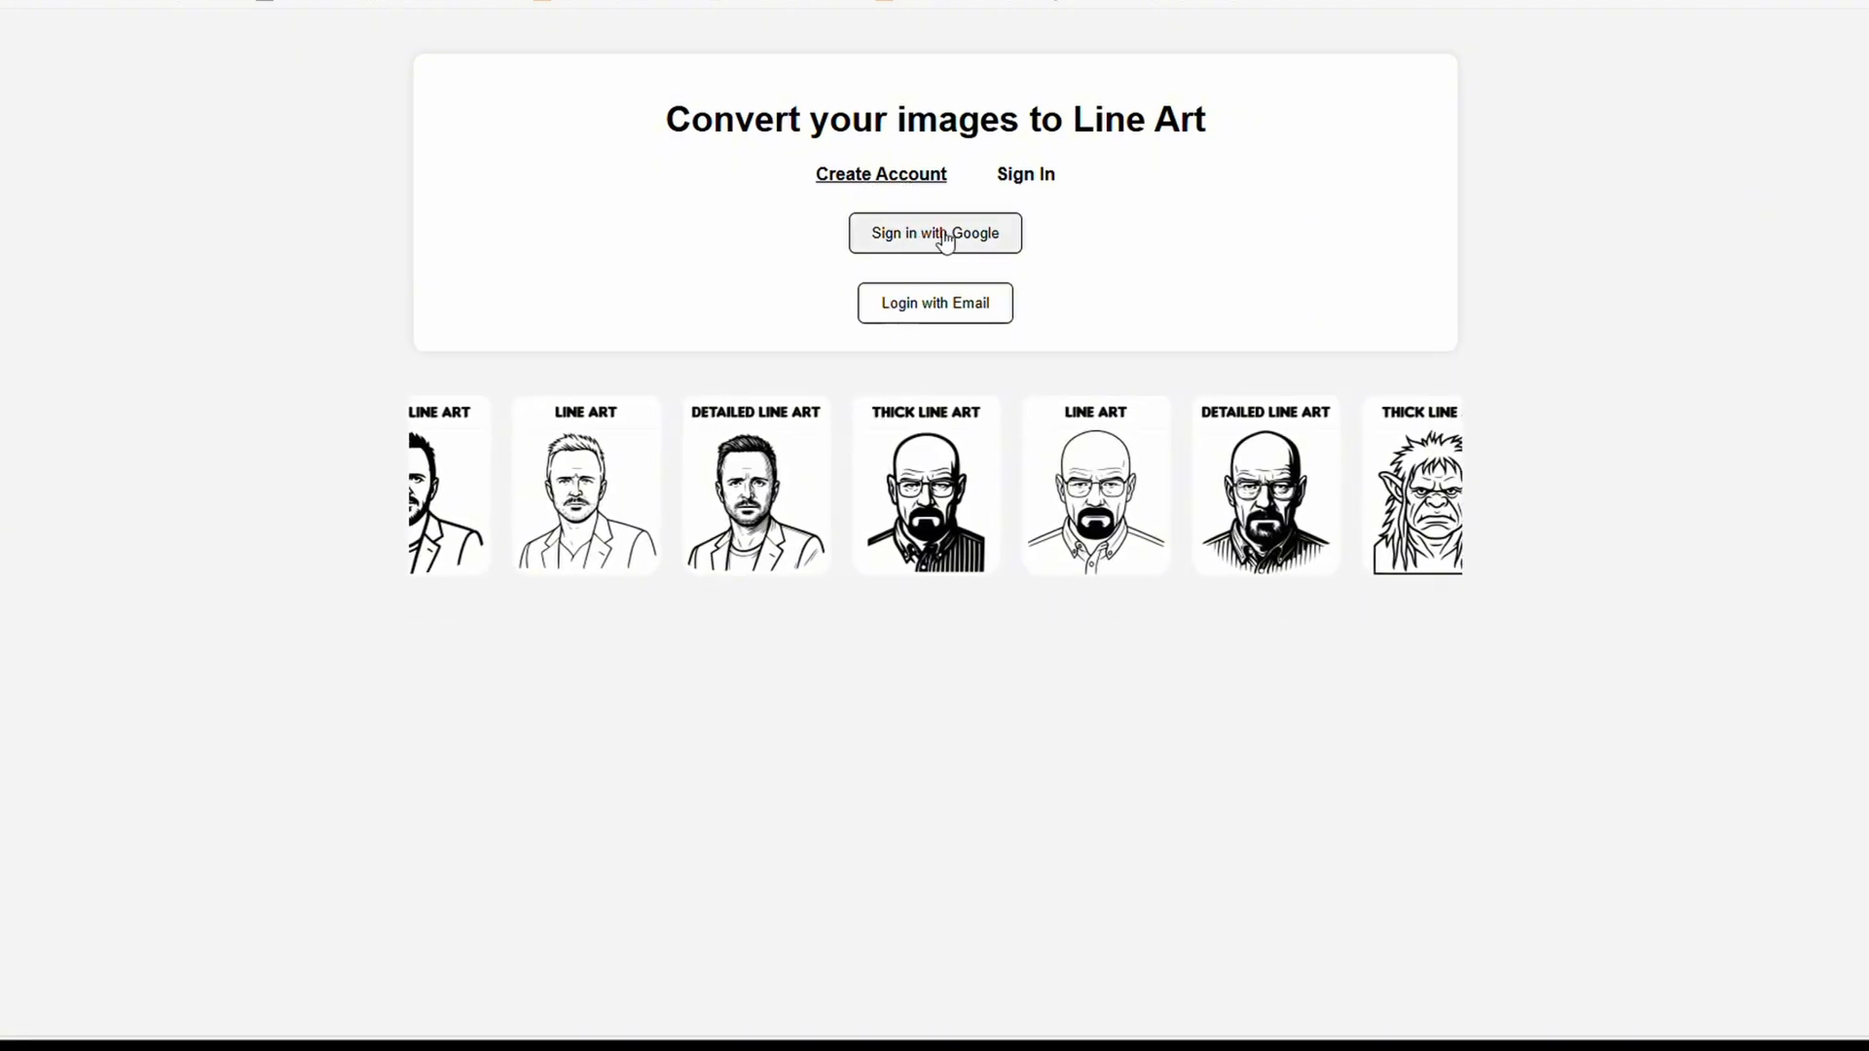
{"action": "left_click", "coordinate": [935, 233]}
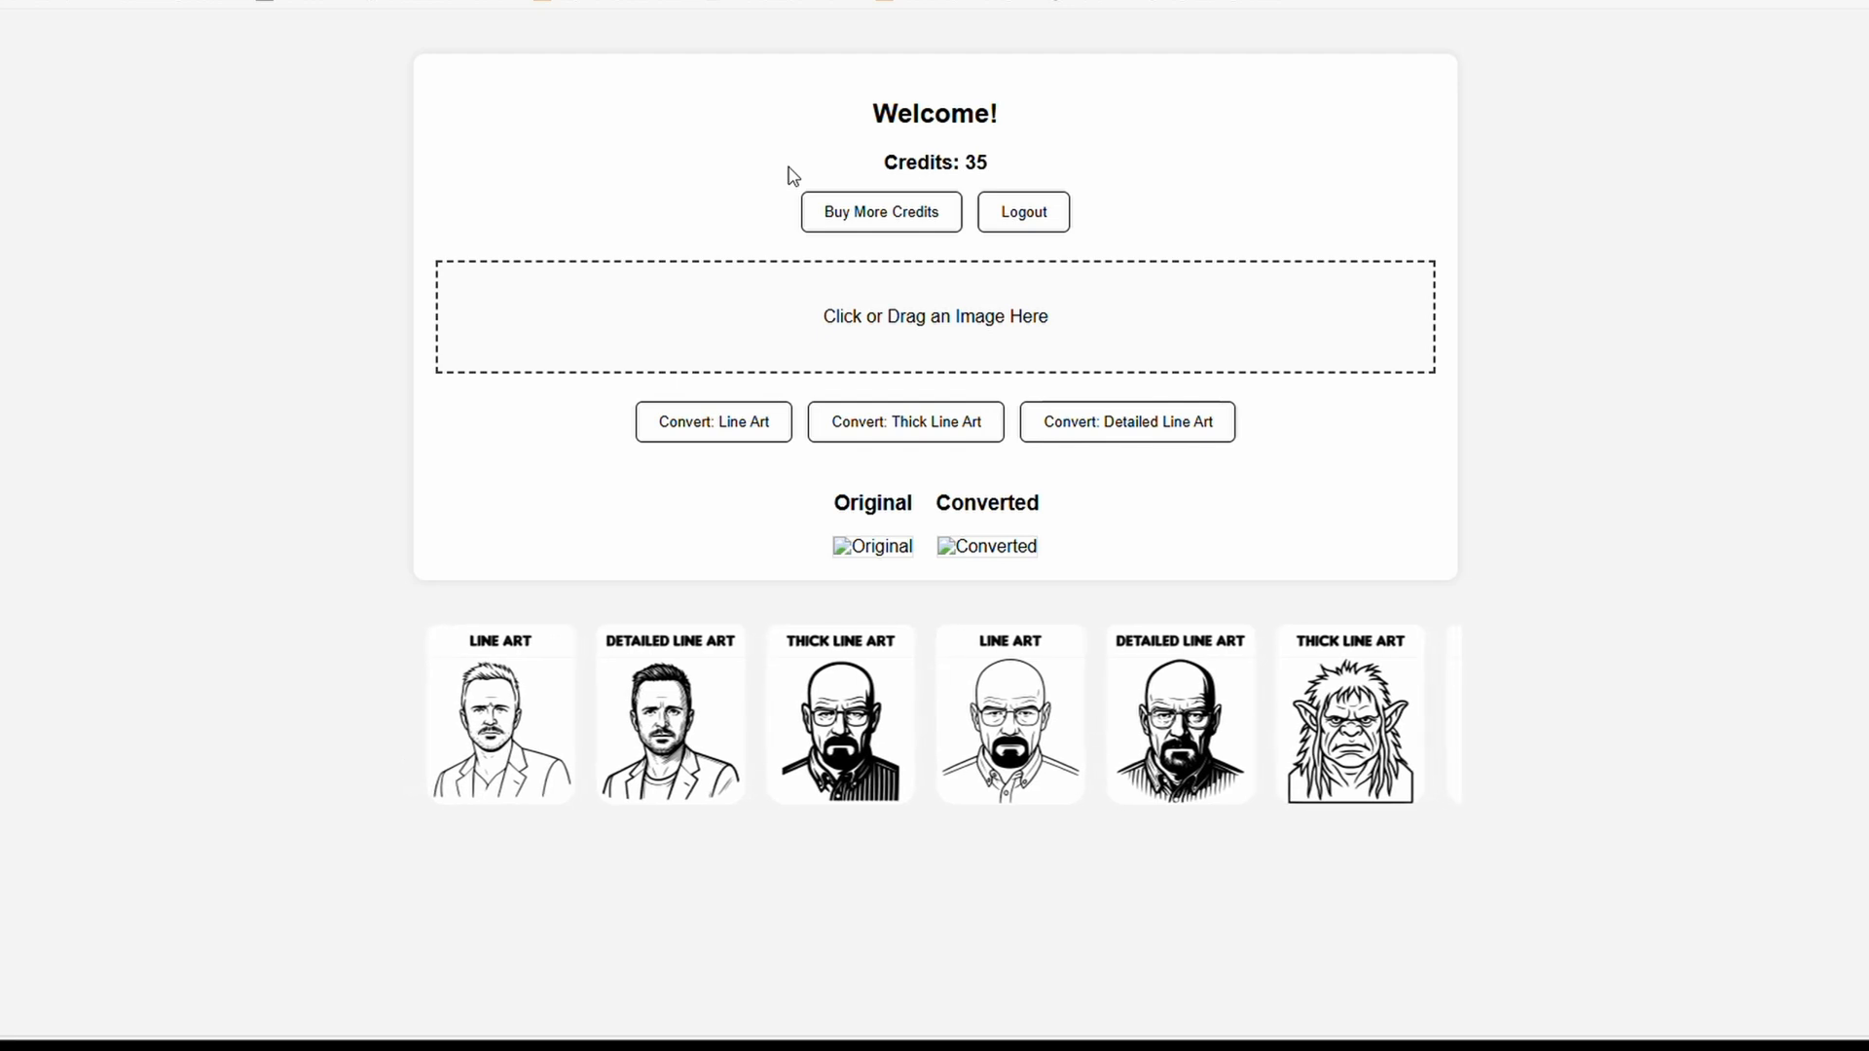
Scroll around the signed-in welcome page showing 35 credits and the upload area.
{"action": "scroll", "scroll_direction": "left", "scroll_amount": 3}
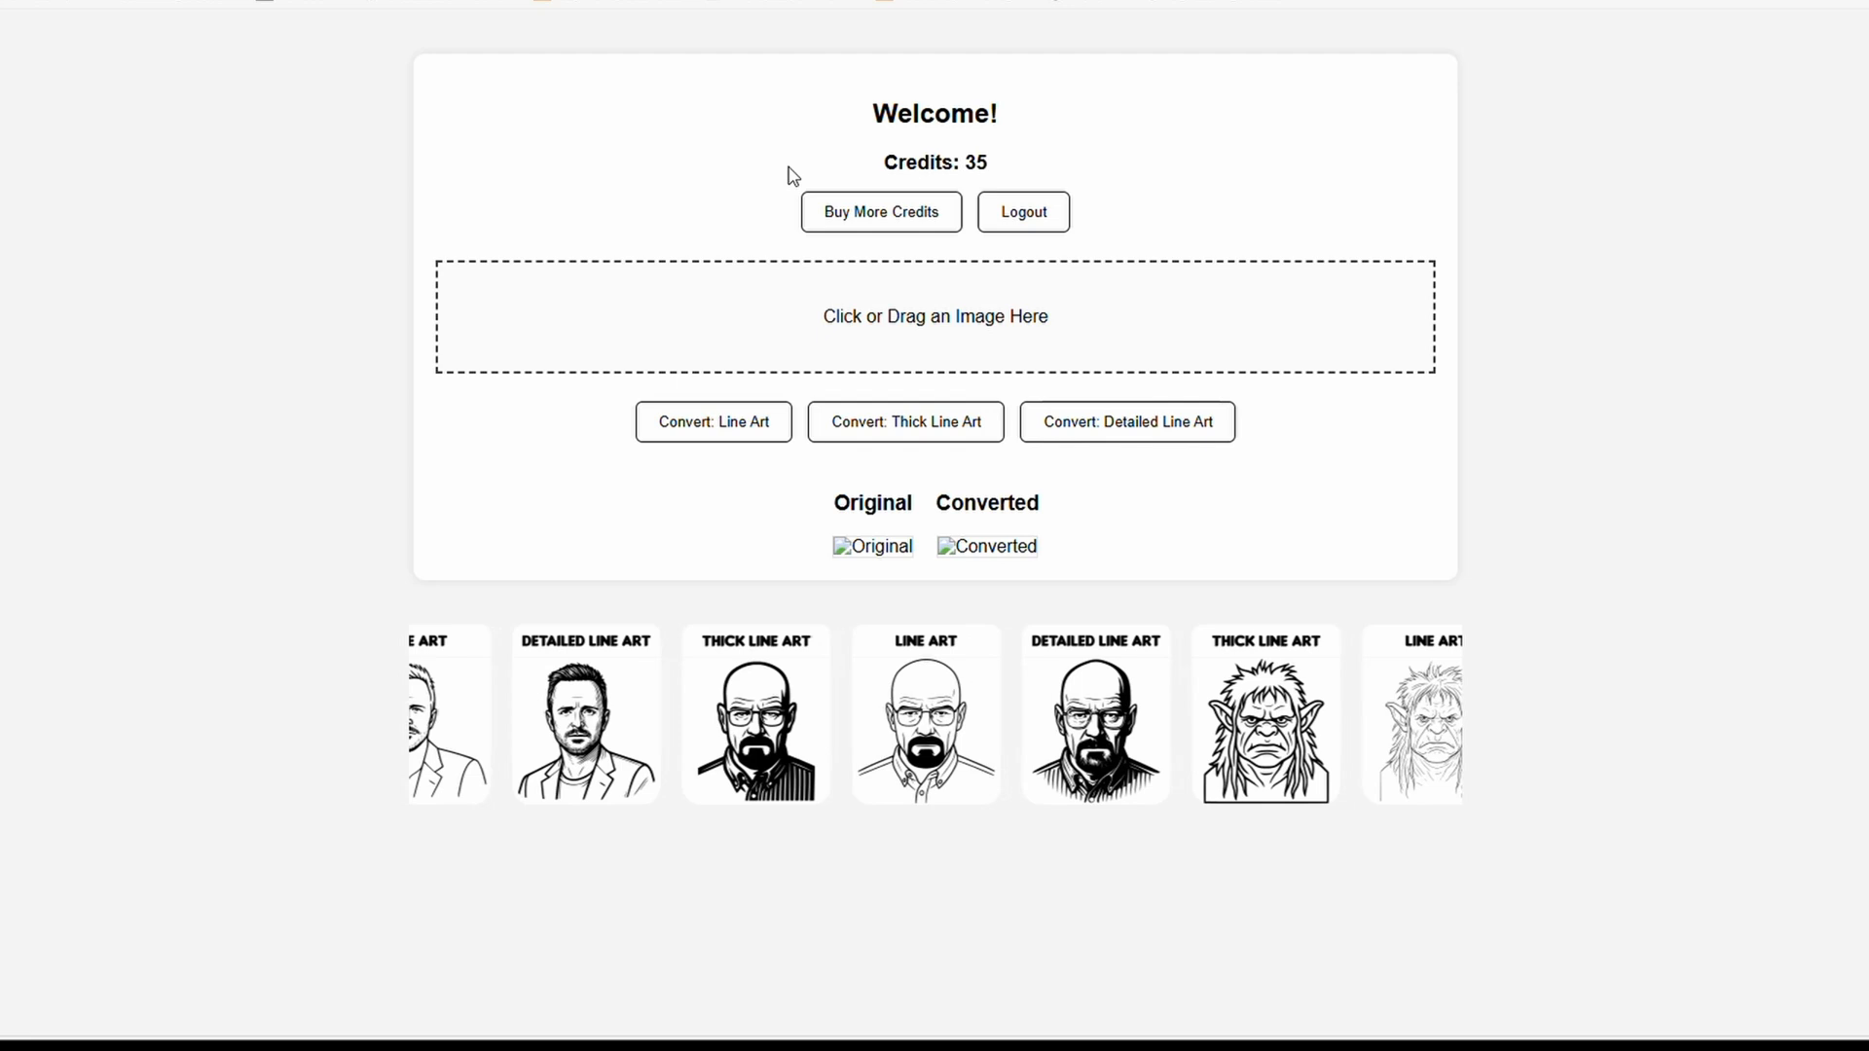
{"action": "scroll", "scroll_direction": "left", "scroll_amount": 3}
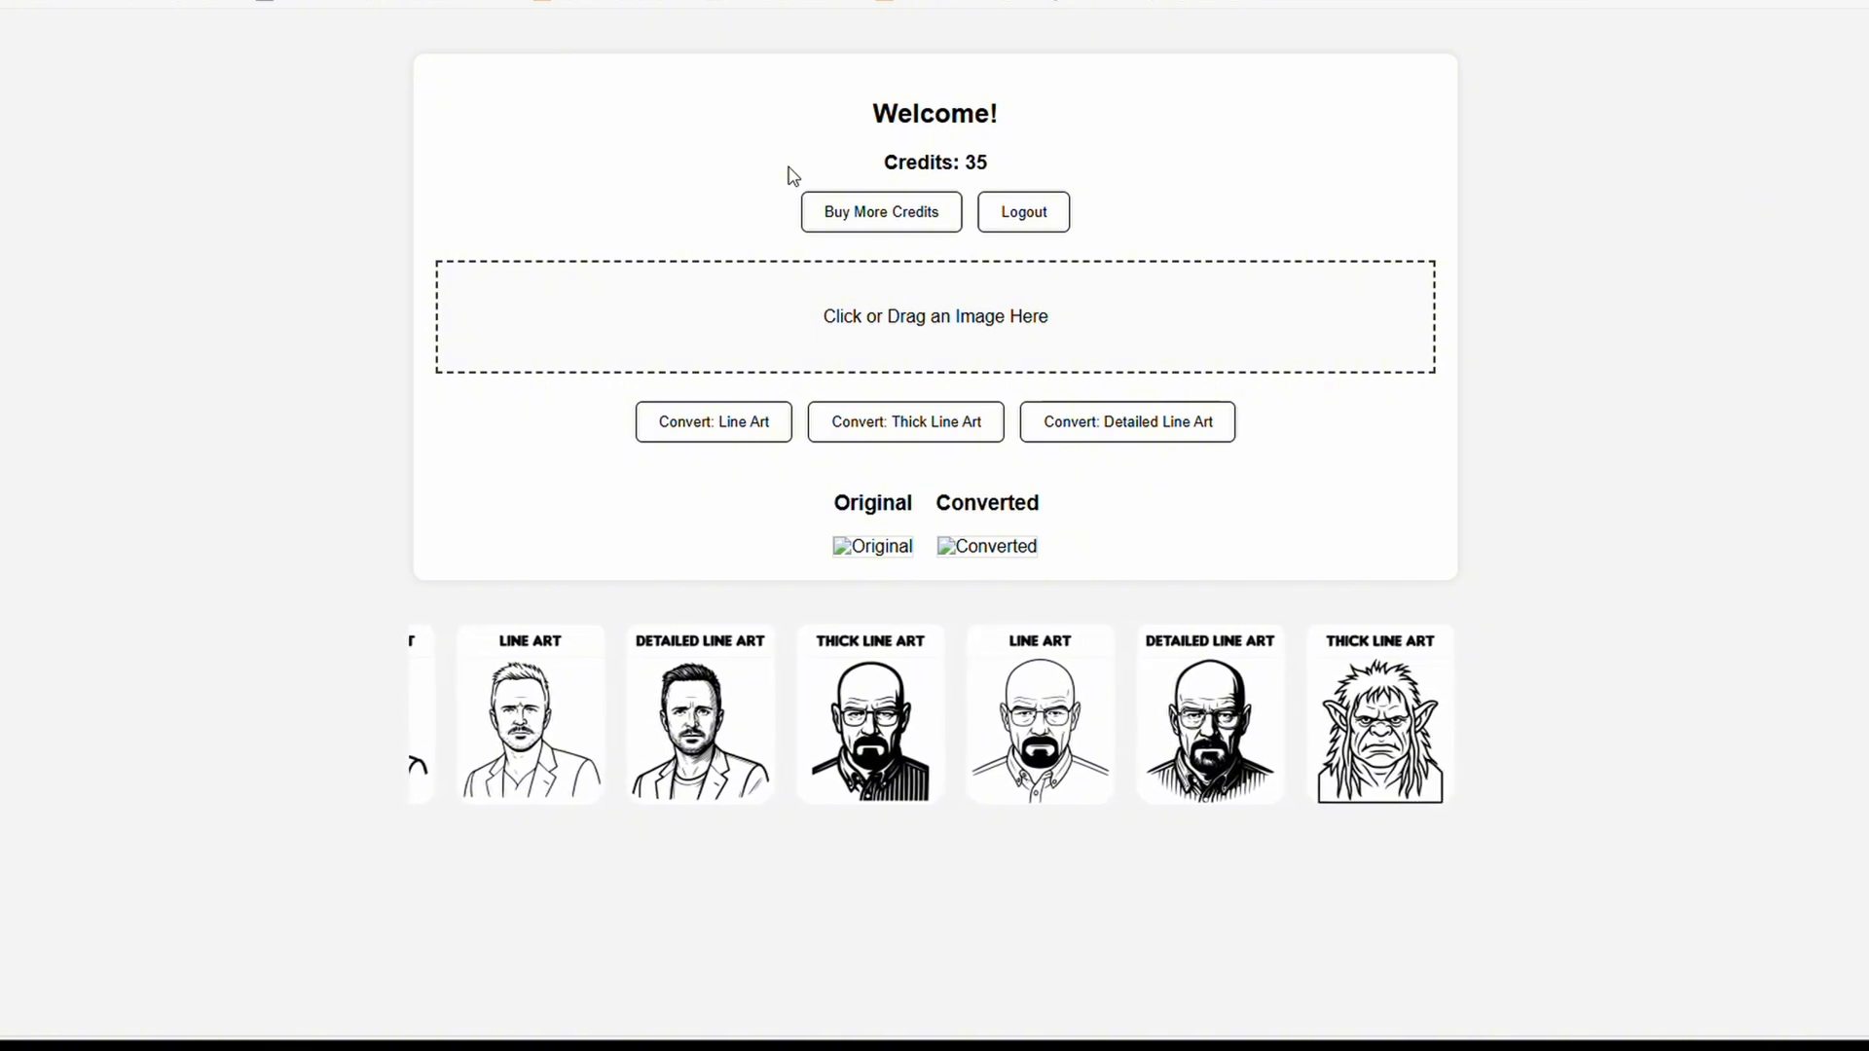
{"action": "scroll", "scroll_direction": "right", "scroll_amount": 3}
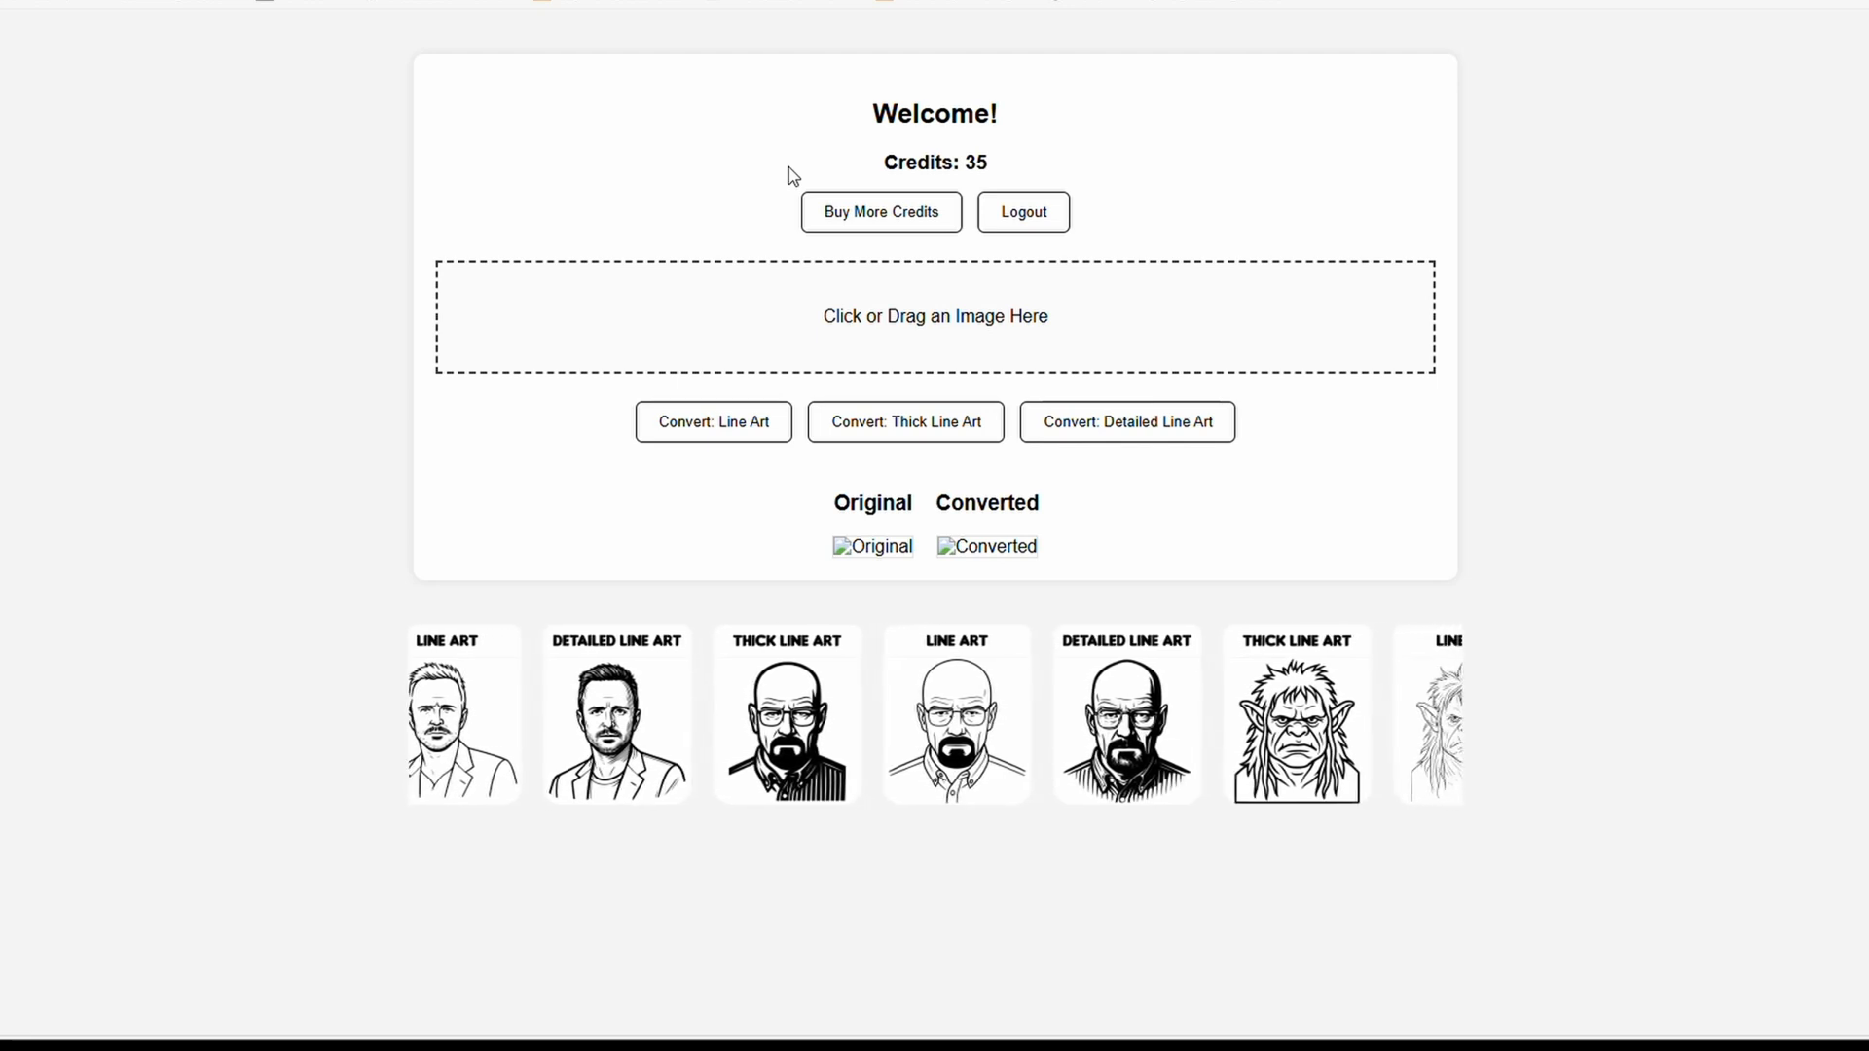
{"action": "scroll", "scroll_direction": "left", "scroll_amount": 3}
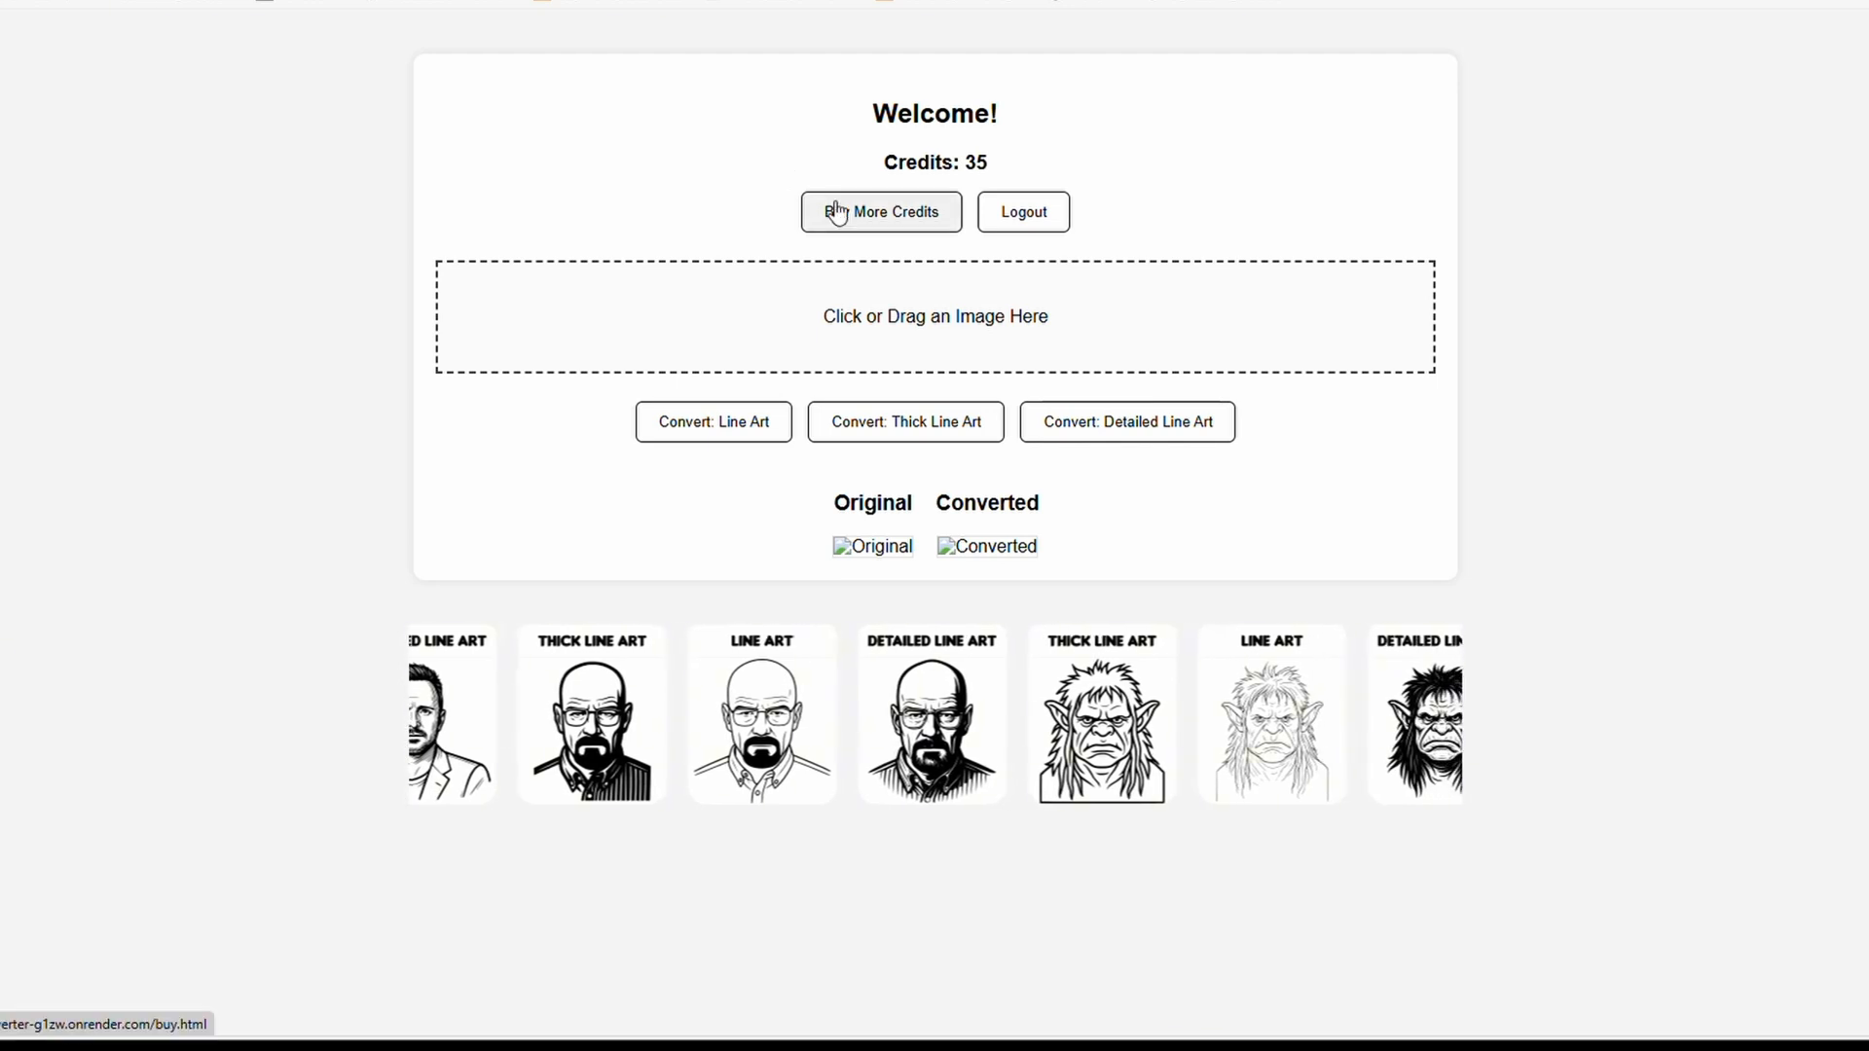
Go to Buy More Credits and scroll the 10, 25 and 50 credit packs.
{"action": "left_click", "coordinate": [881, 211]}
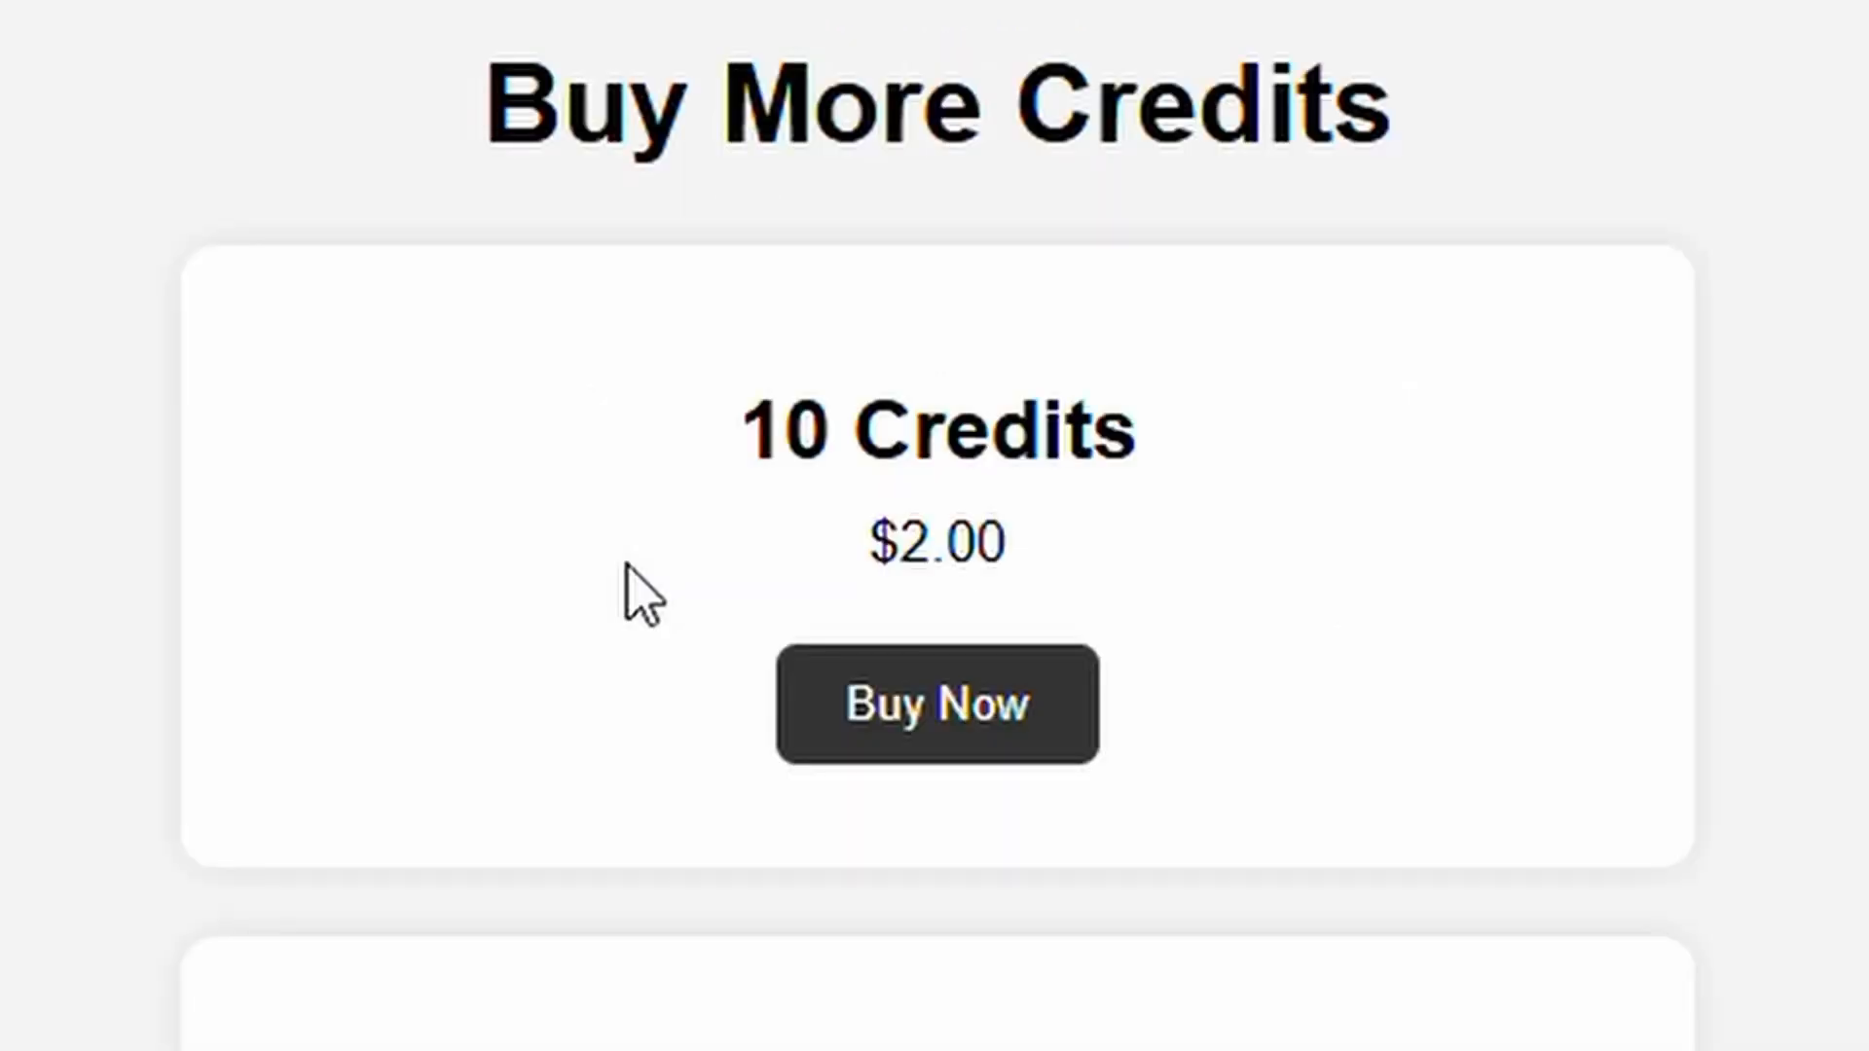
{"action": "scroll", "scroll_direction": "down", "scroll_amount": 3}
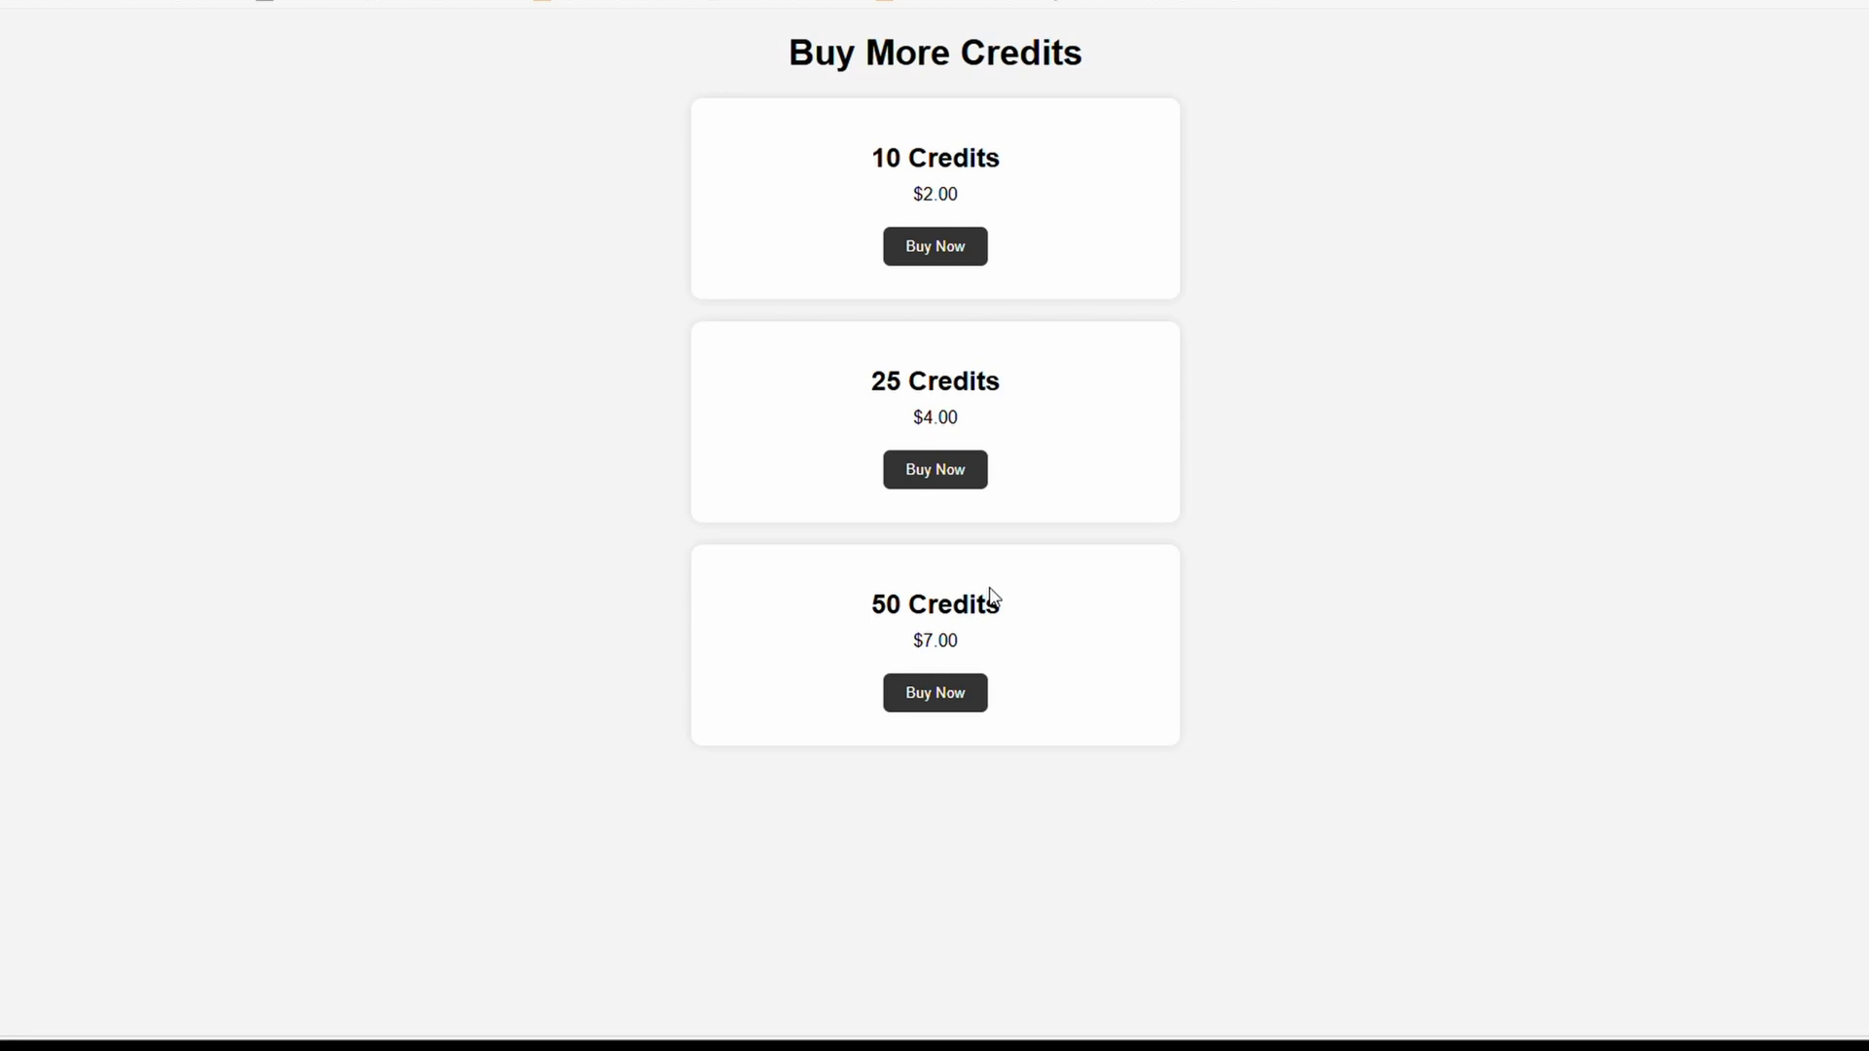
{"action": "mouse_move", "coordinate": [912, 153]}
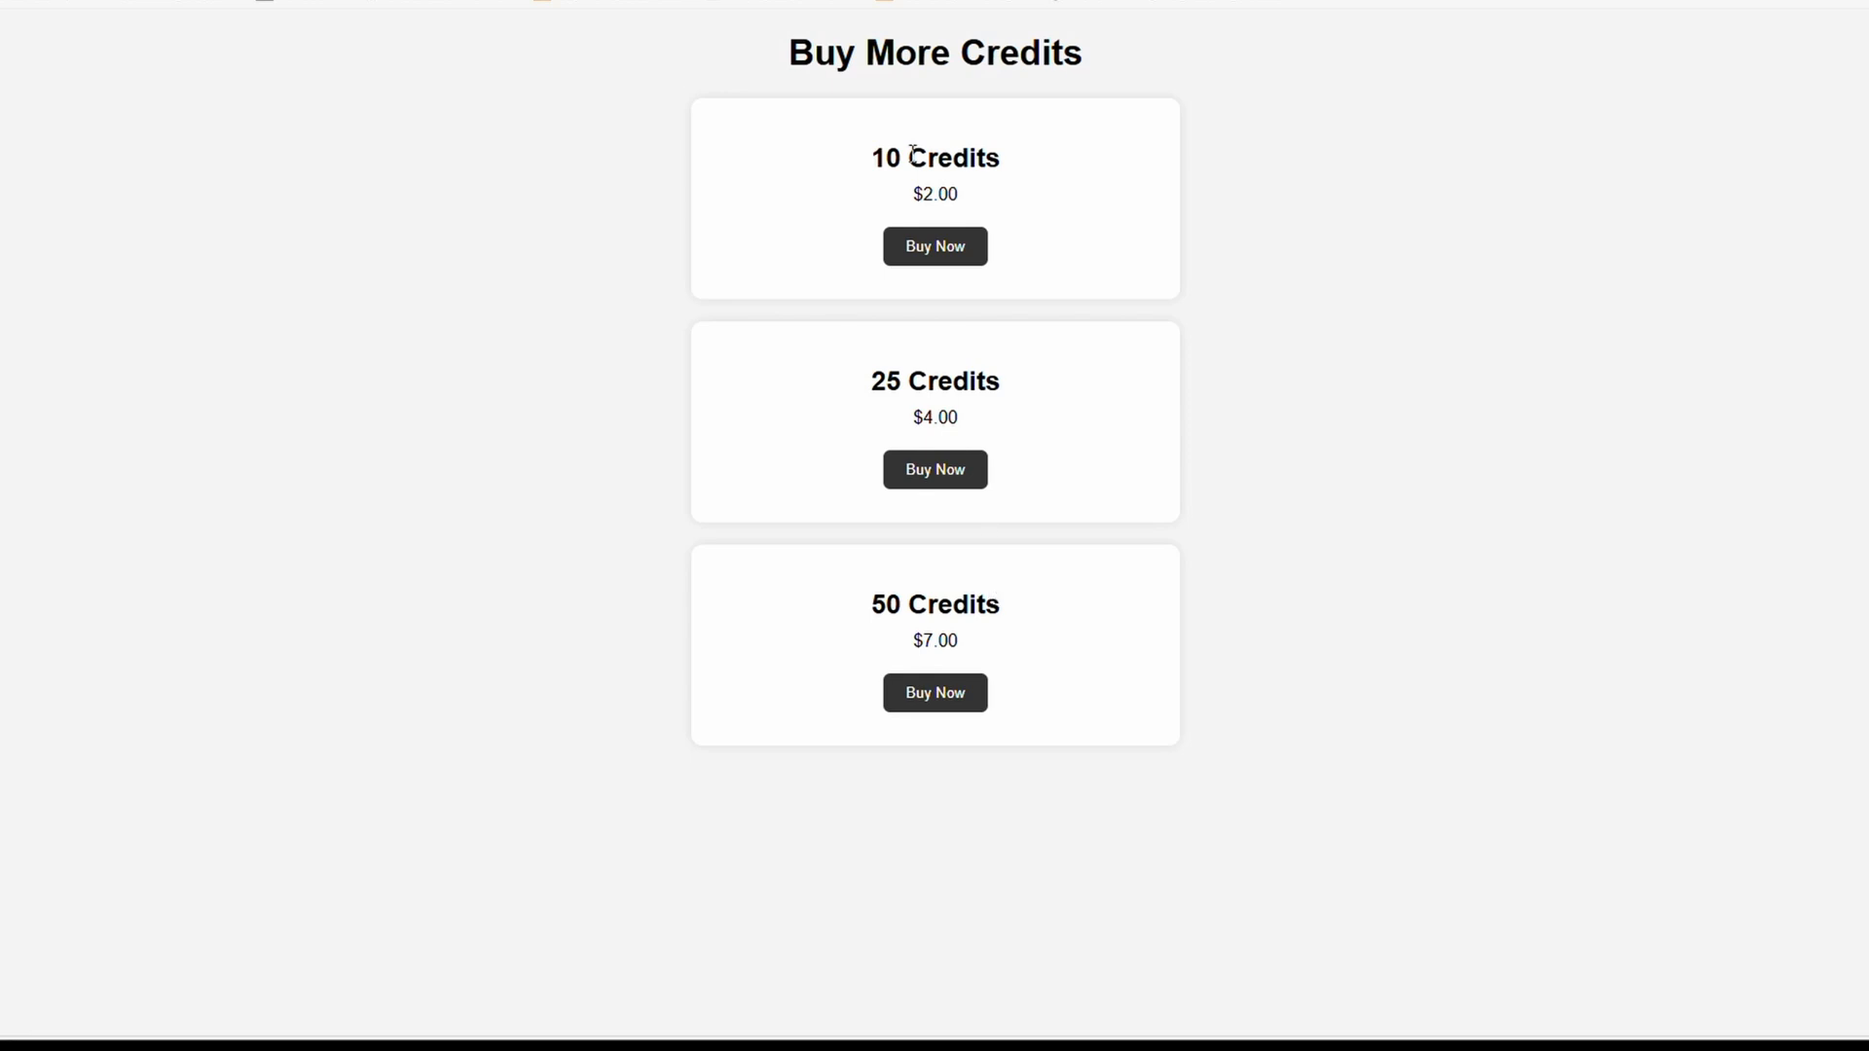
{"action": "mouse_move", "coordinate": [875, 192]}
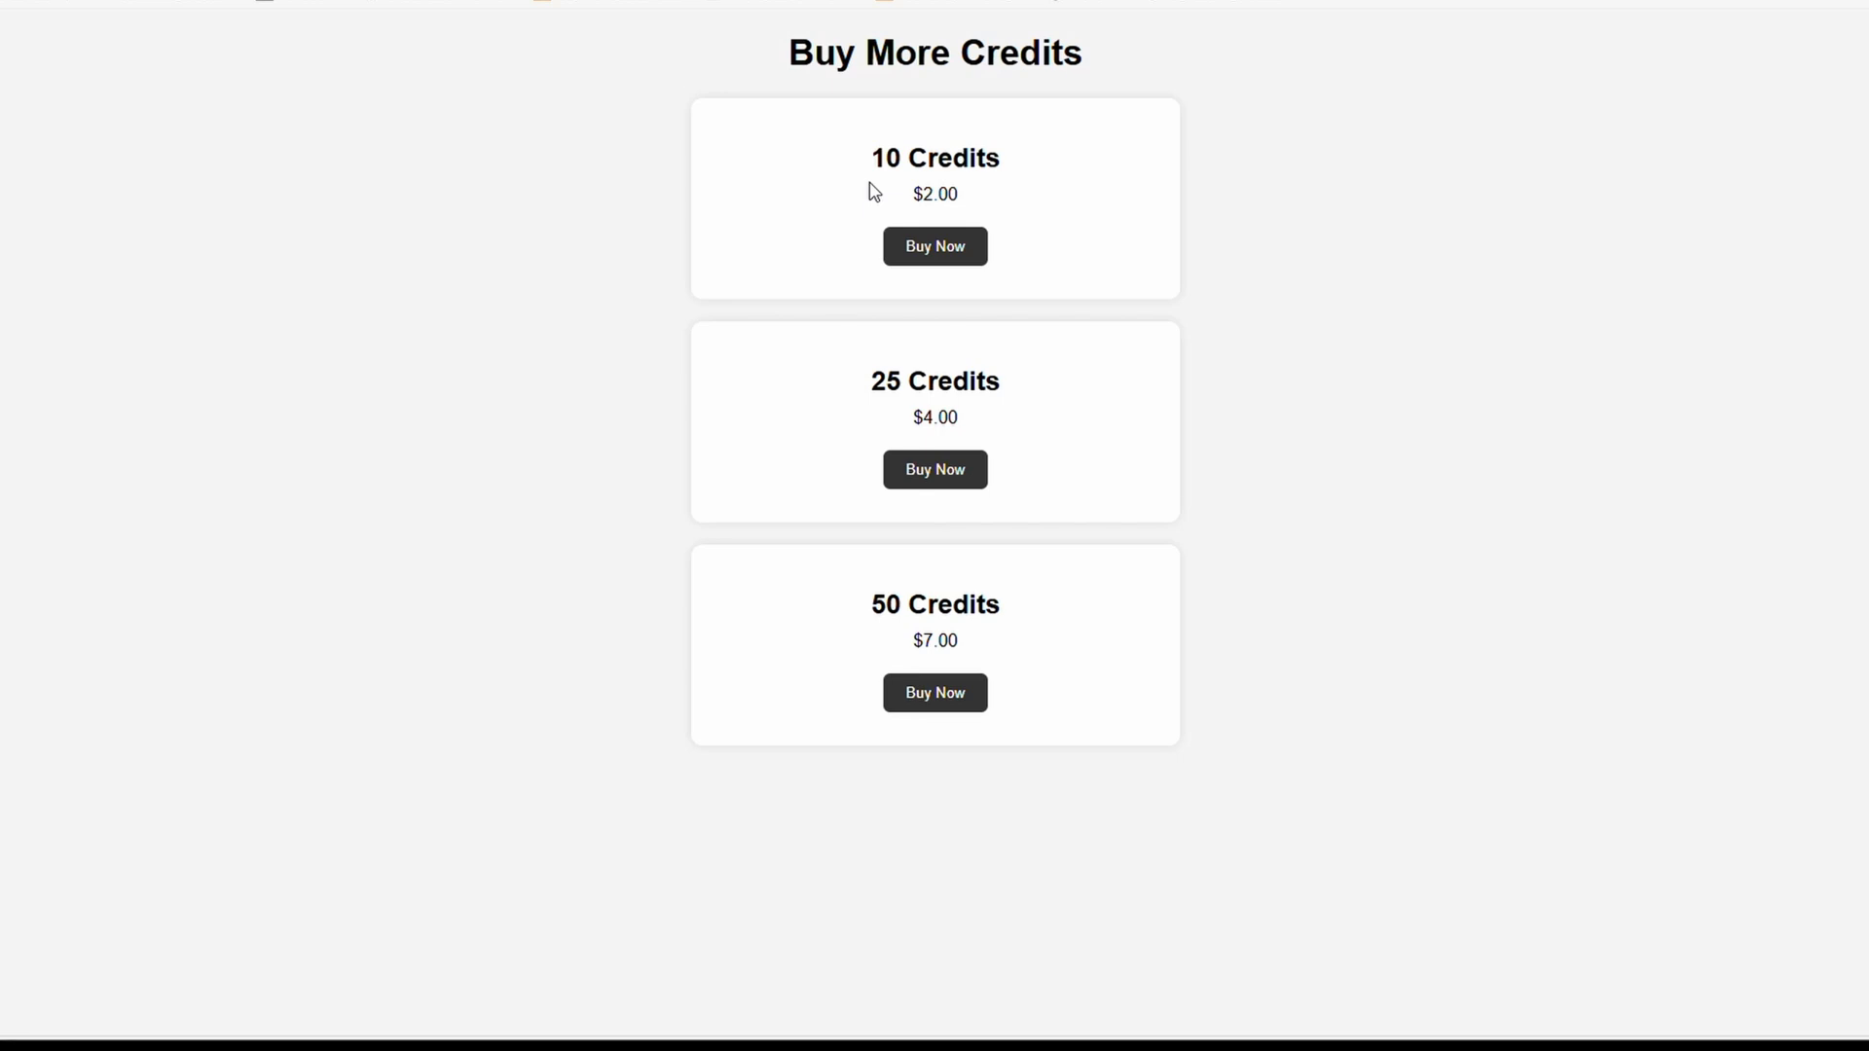
{"action": "mouse_move", "coordinate": [753, 236]}
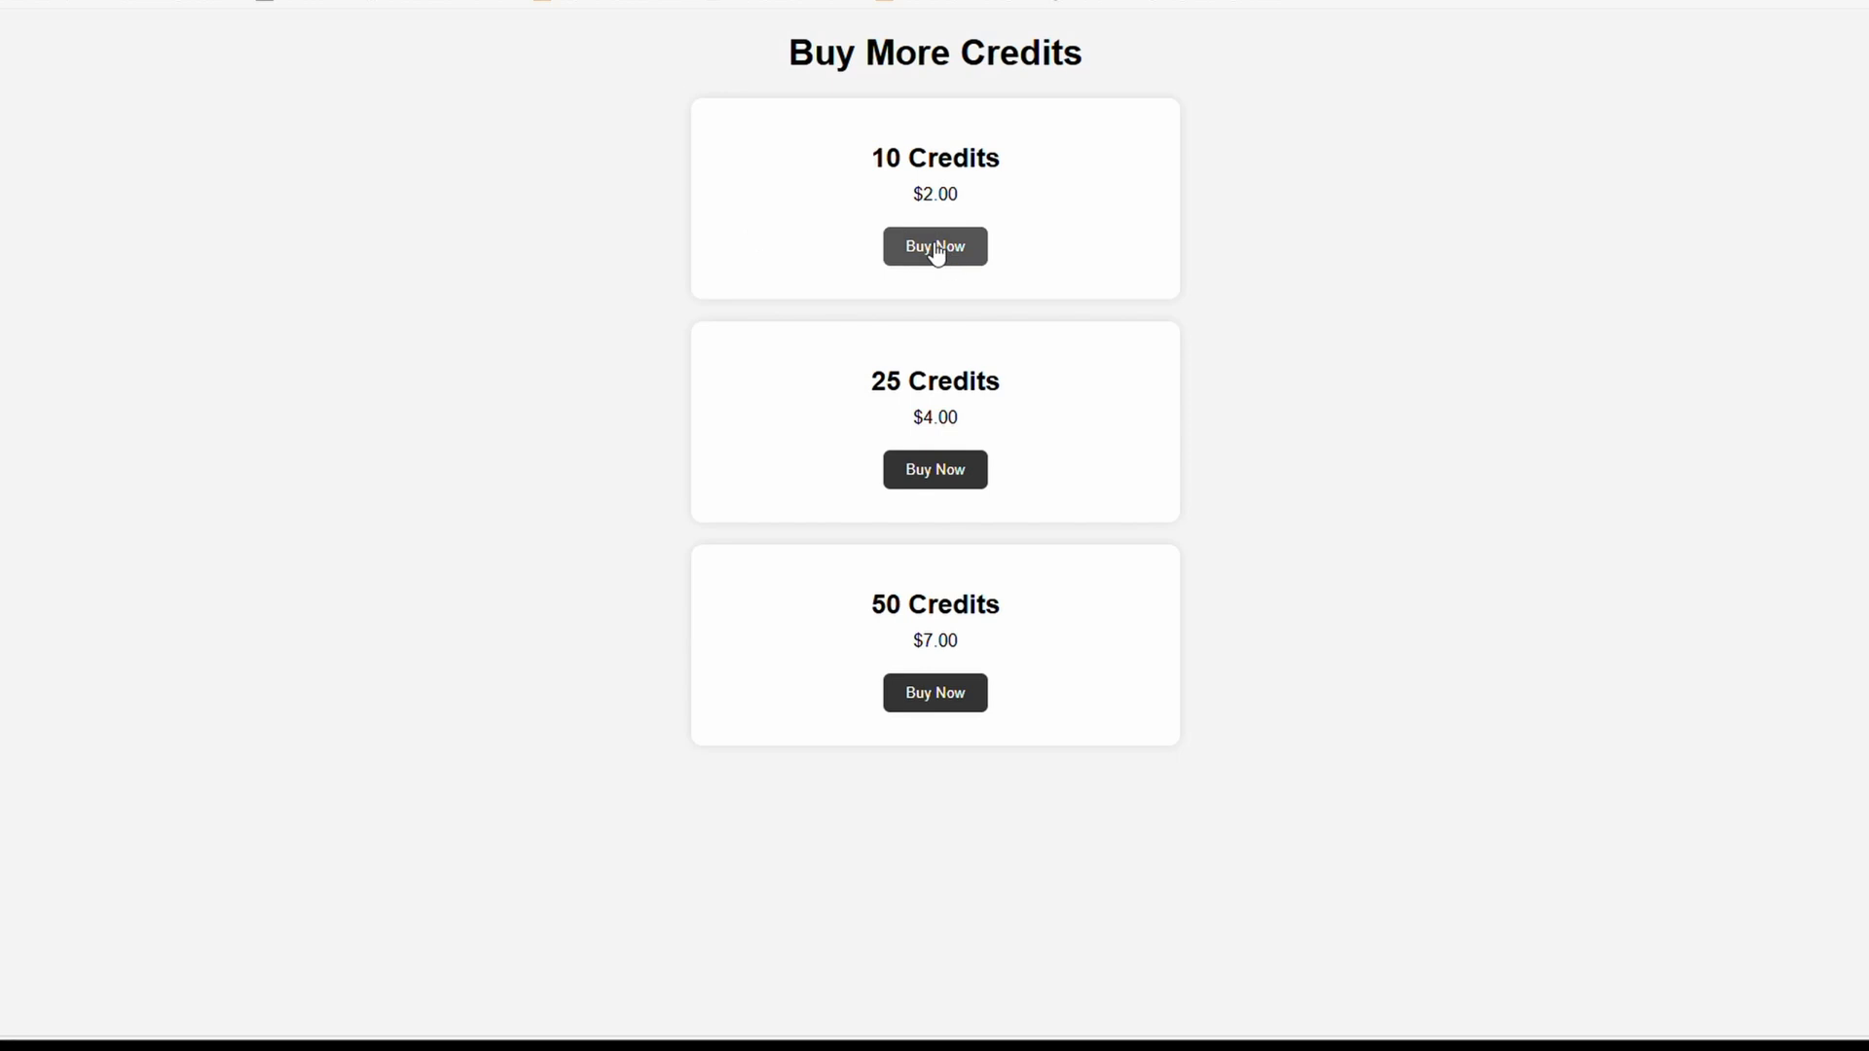
Choose Buy Now for the 10-credit pack to reach the US$2.00 Stripe checkout.
{"action": "left_click", "coordinate": [934, 245]}
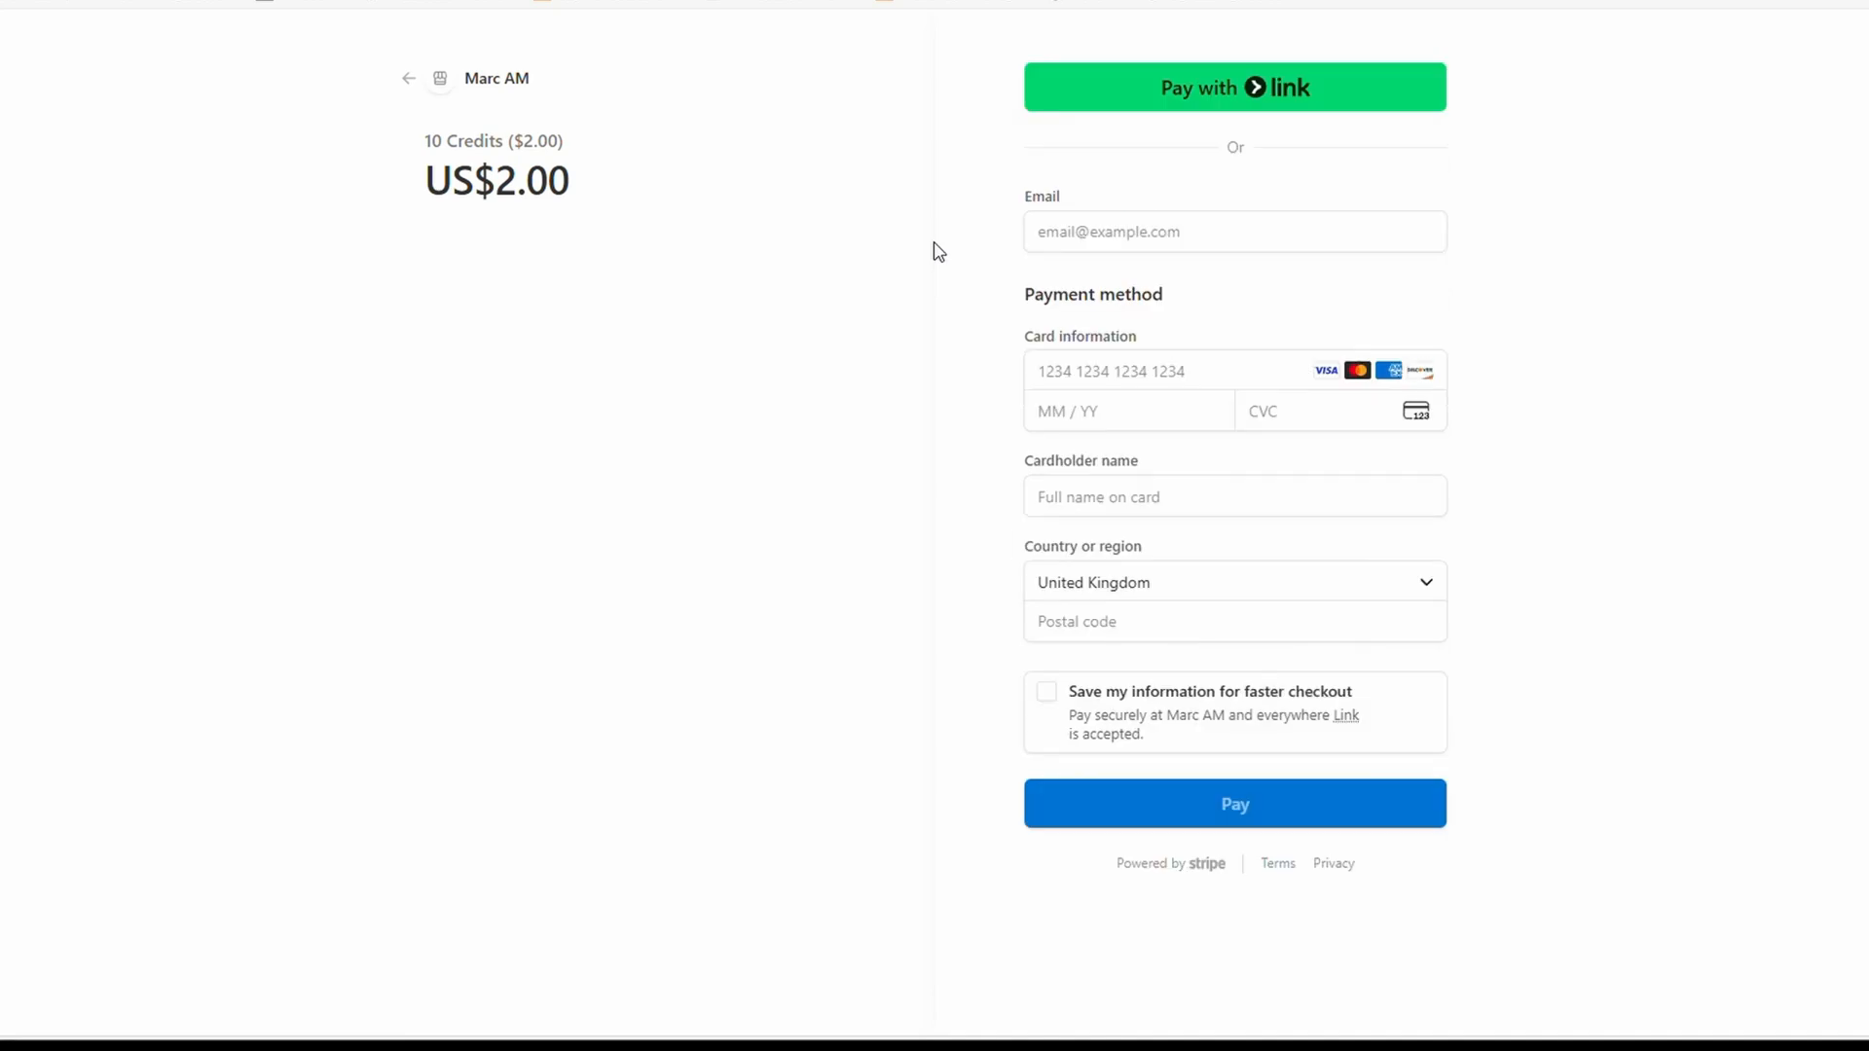
{"action": "mouse_move", "coordinate": [917, 290]}
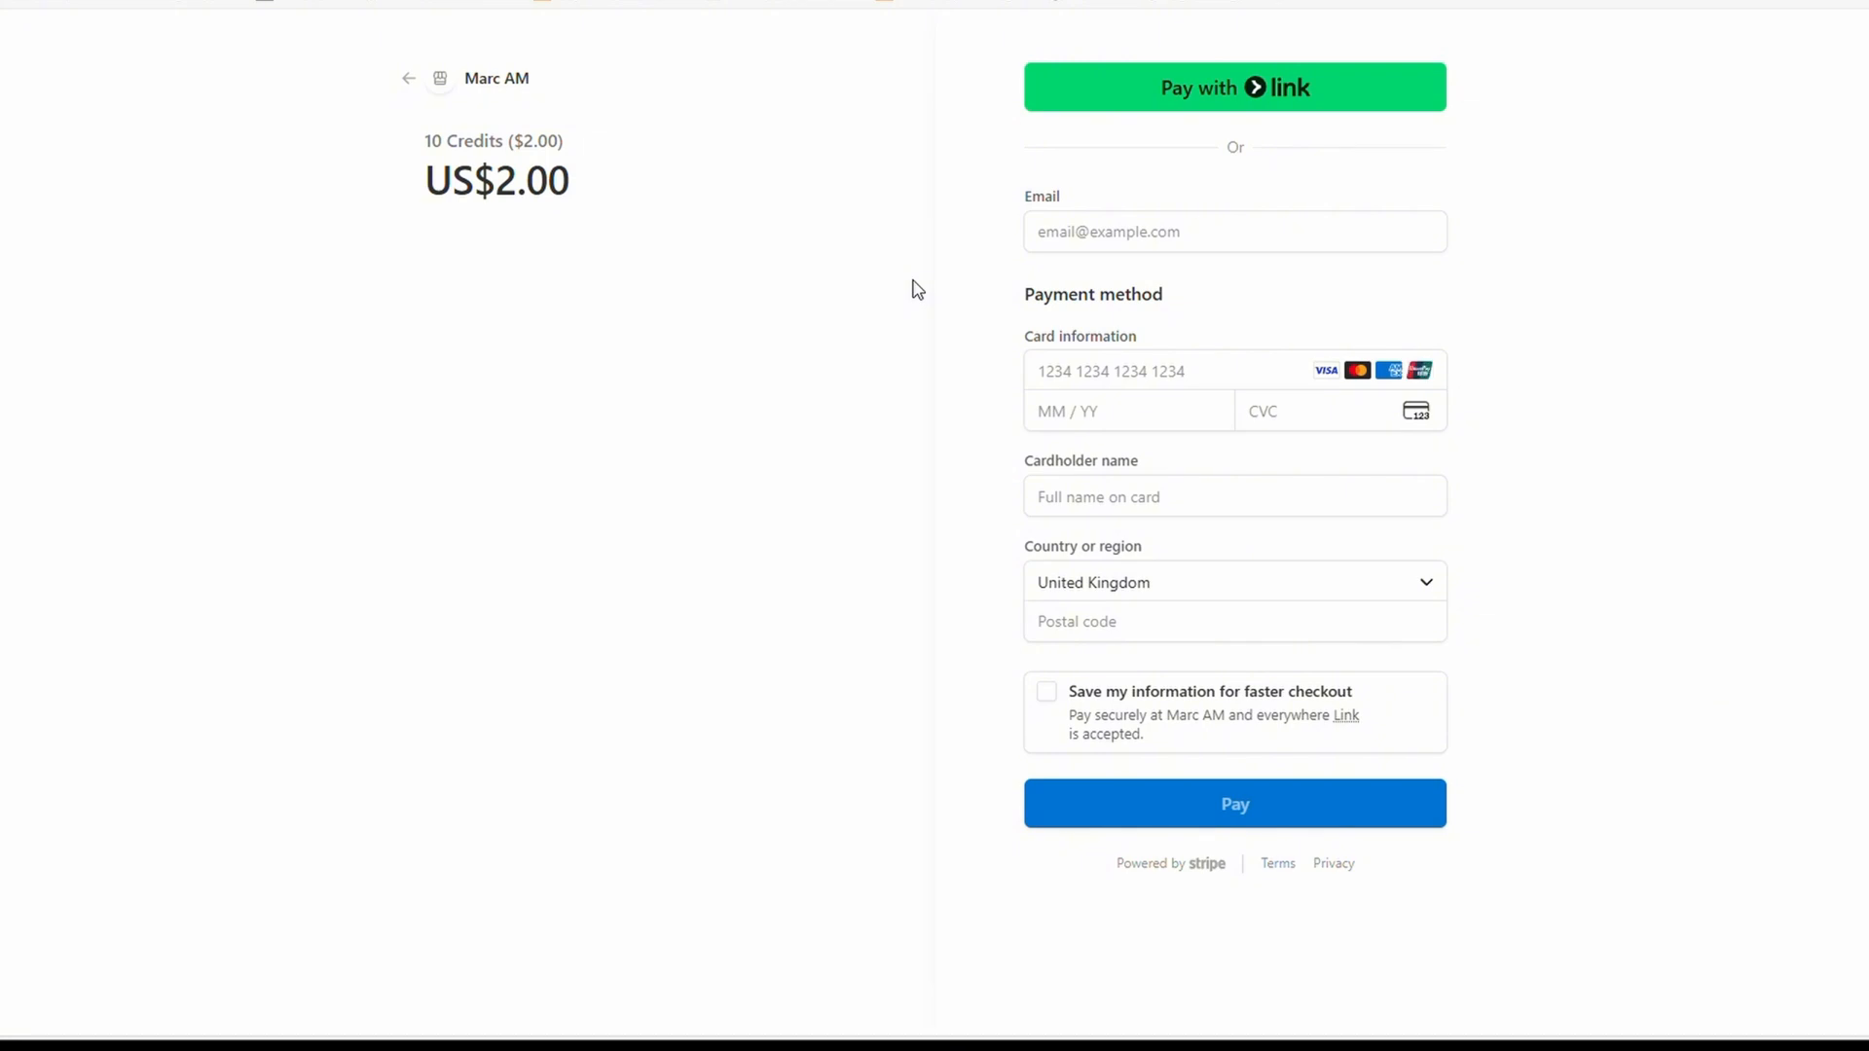
{"action": "mouse_move", "coordinate": [951, 437]}
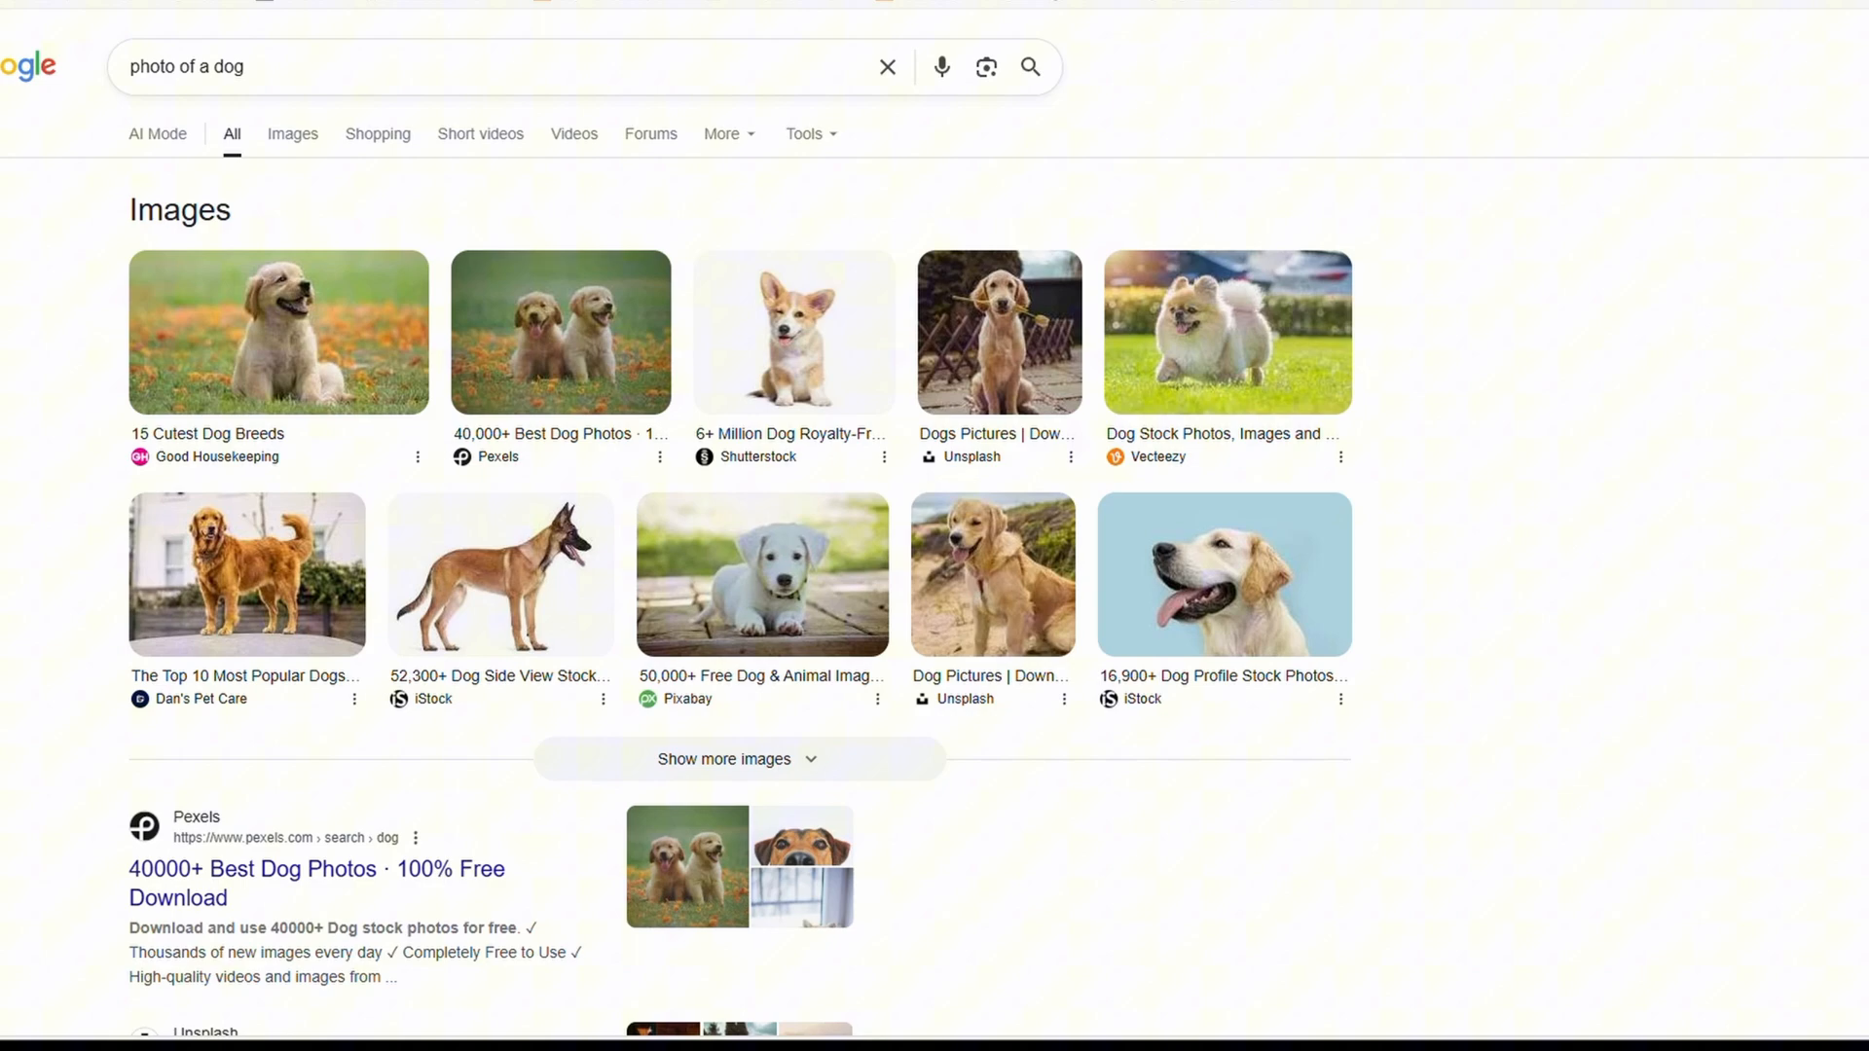
{"action": "mouse_move", "coordinate": [793, 313]}
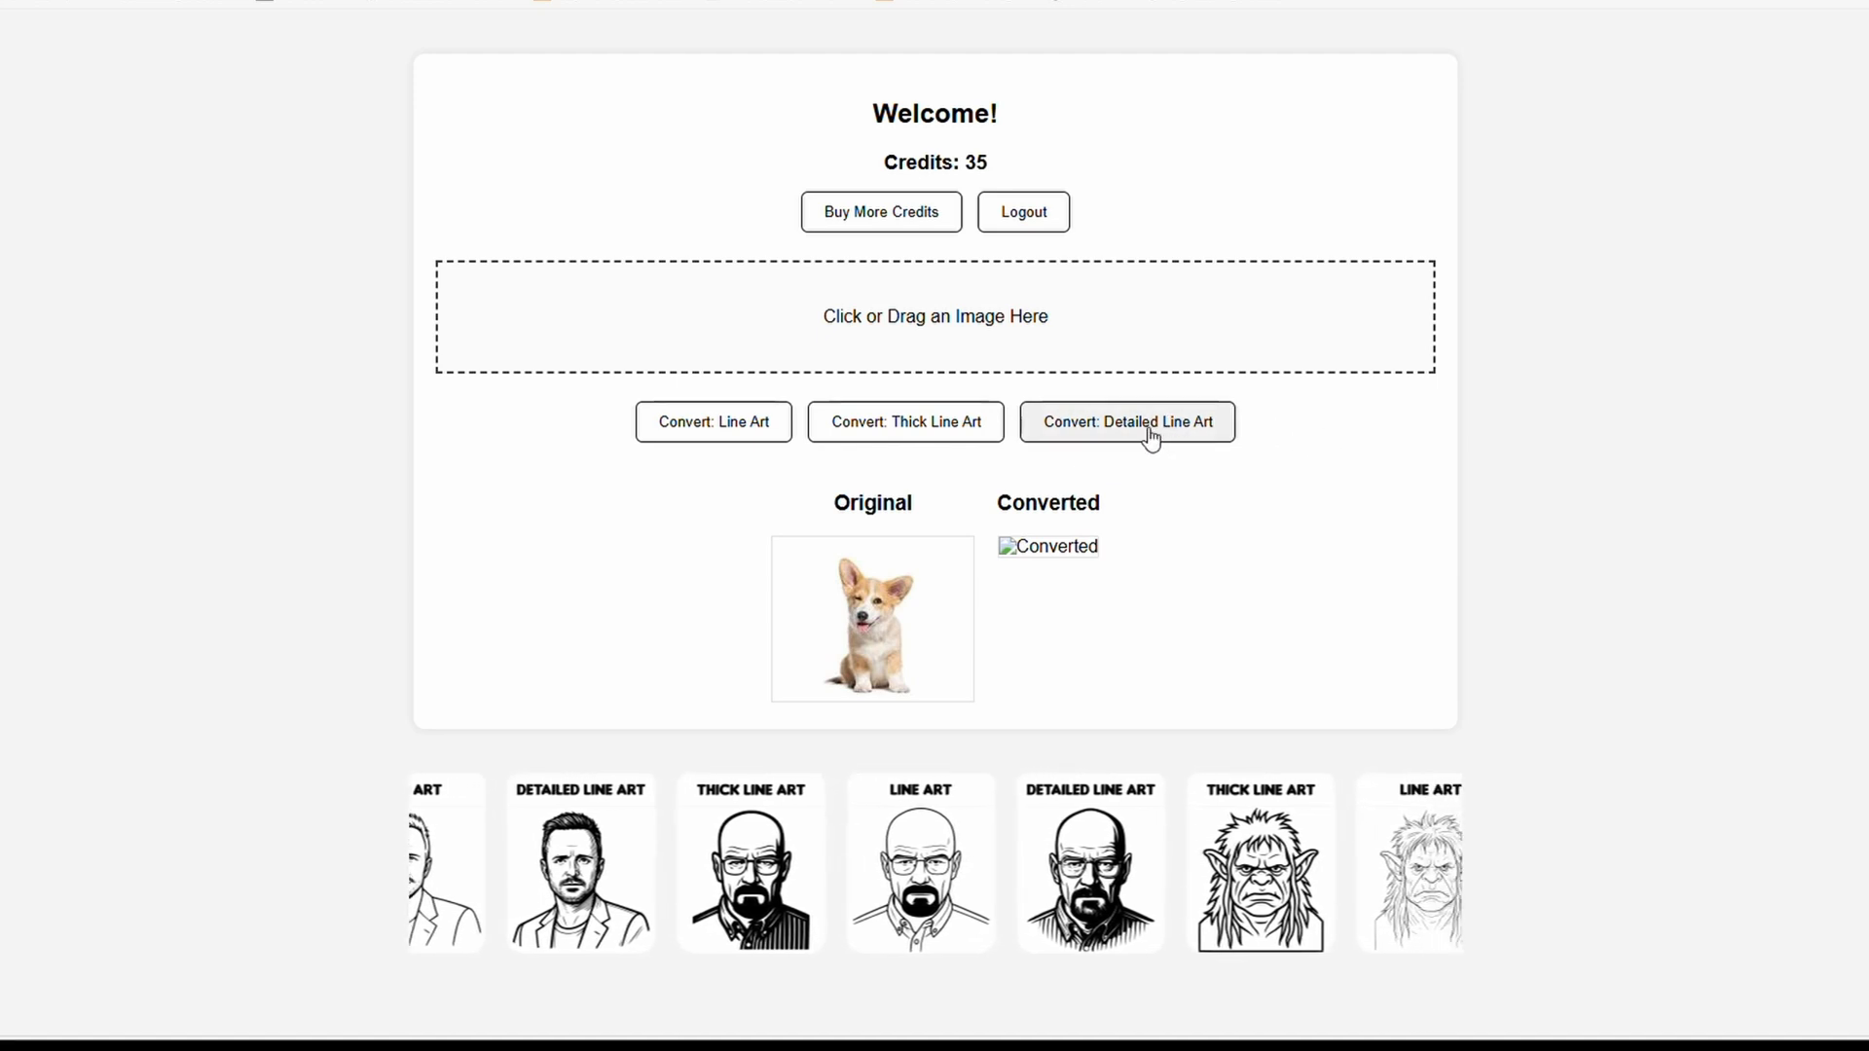
Convert the corgi photo to detailed line art, using one credit (35 to 34).
{"action": "left_click", "coordinate": [1126, 421]}
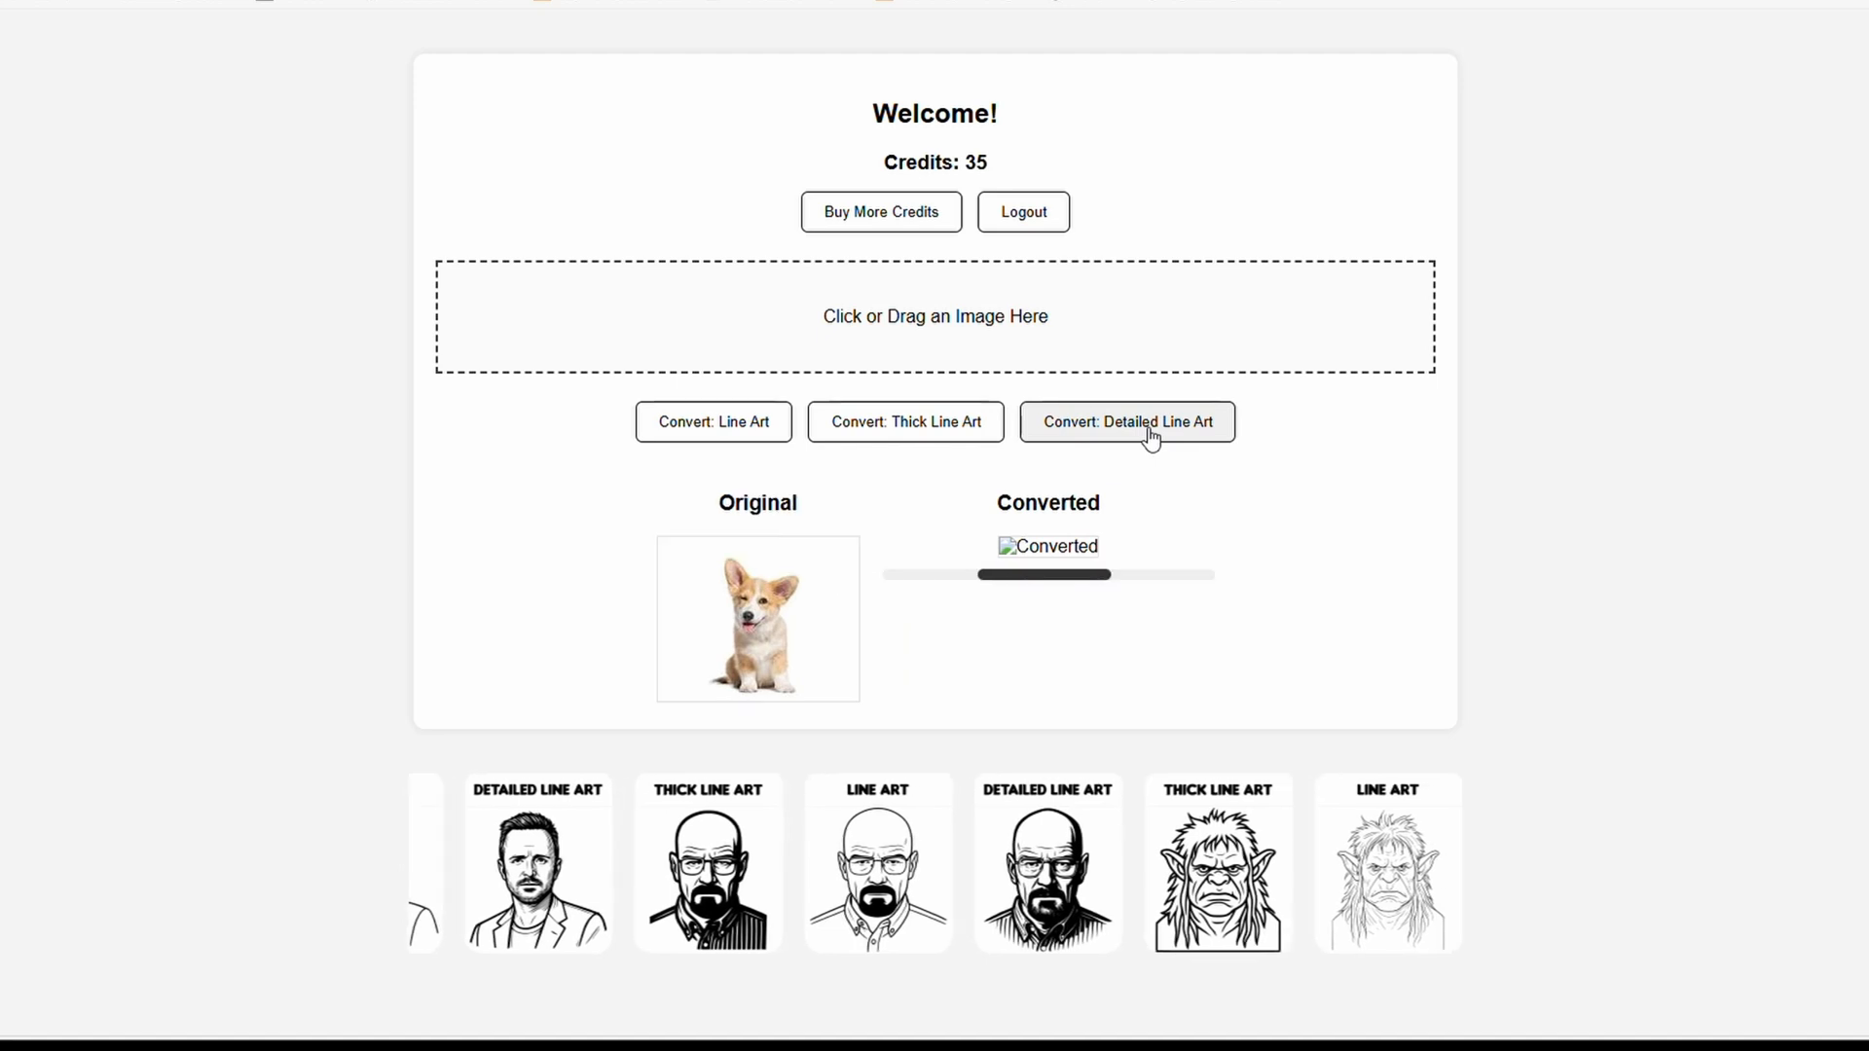
{"action": "scroll", "scroll_direction": "left", "scroll_amount": 3}
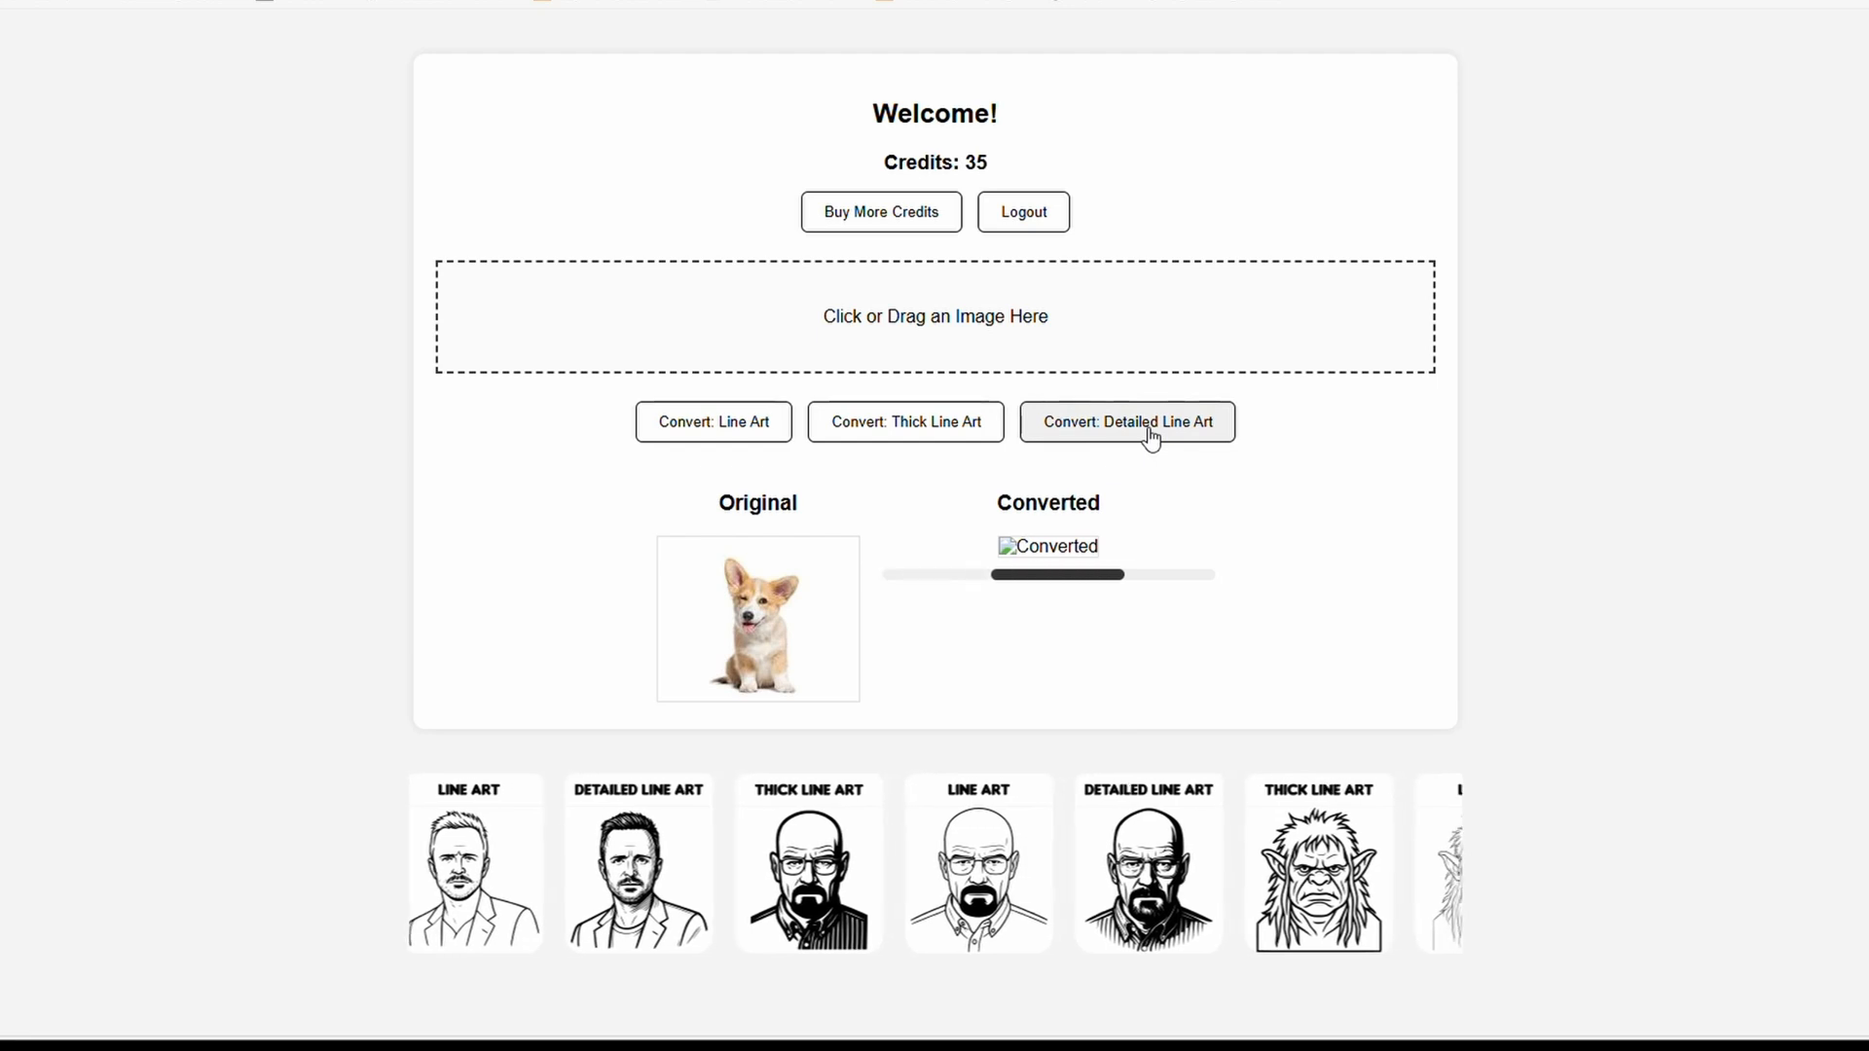
{"action": "left_click", "coordinate": [1125, 421]}
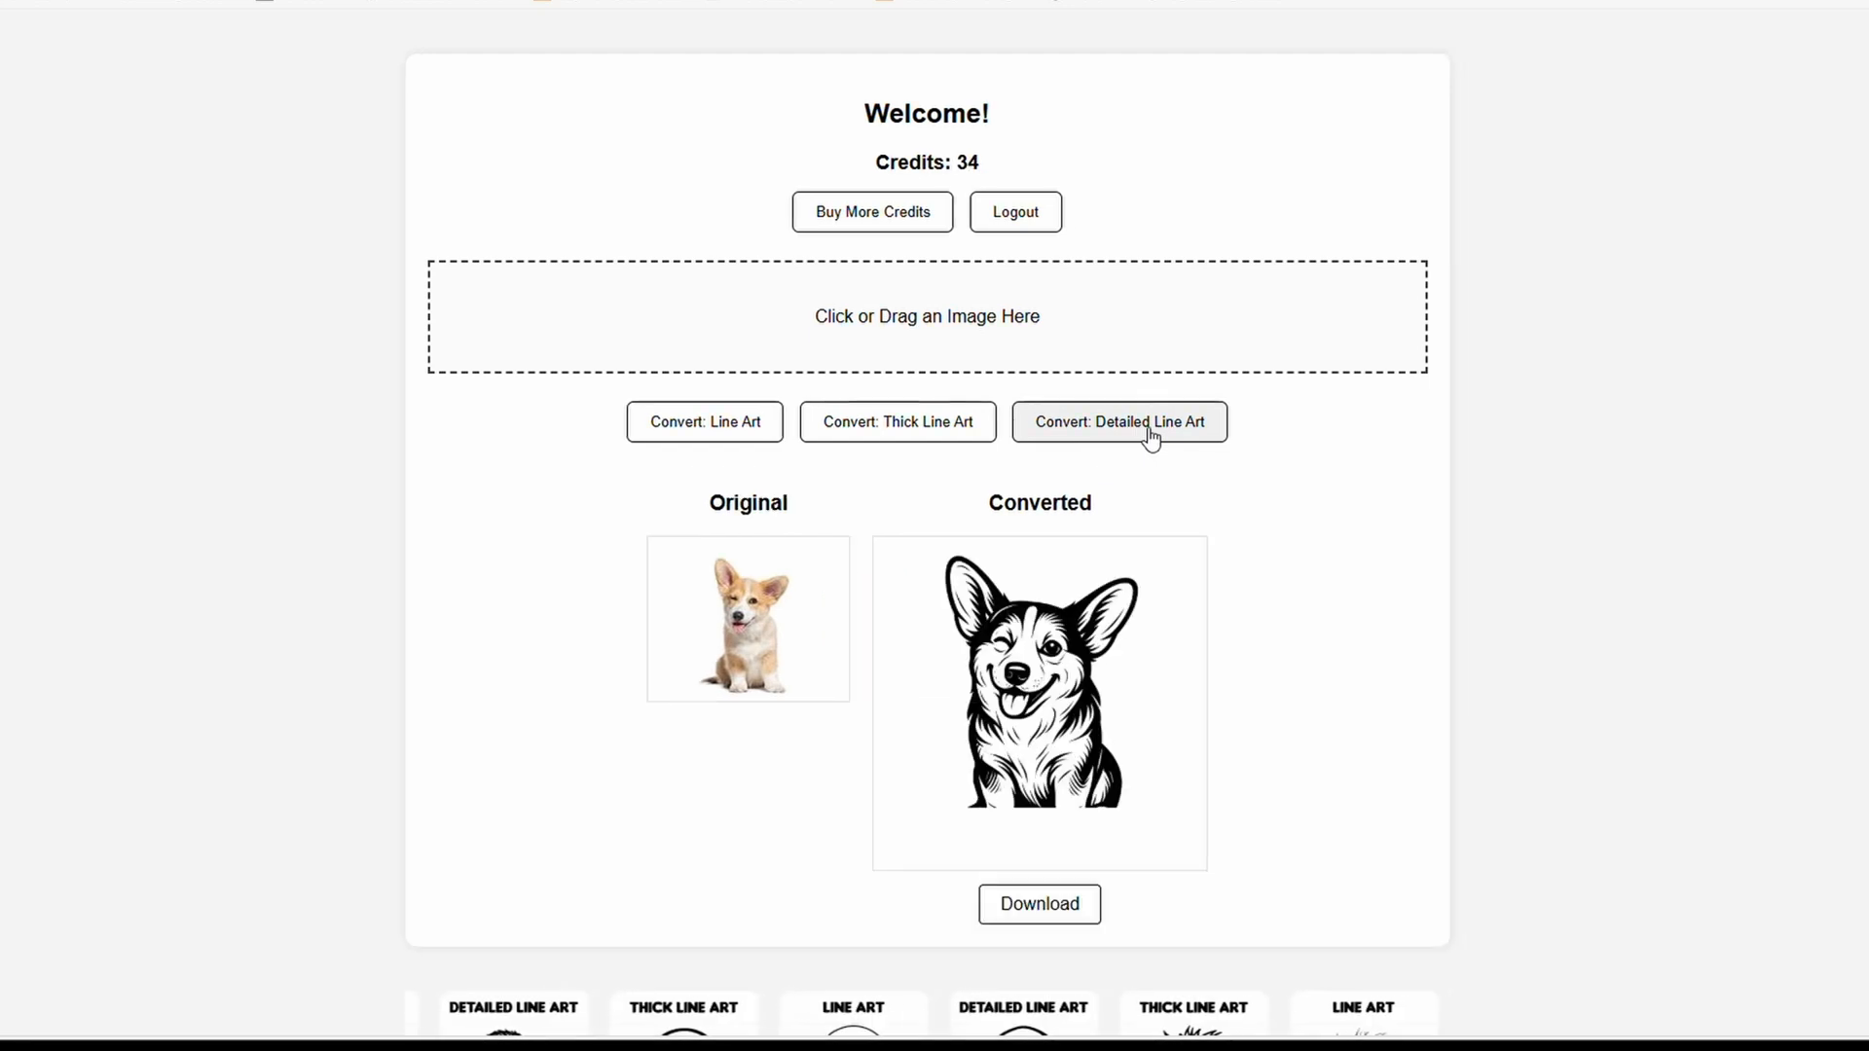
{"action": "left_click", "coordinate": [1117, 422]}
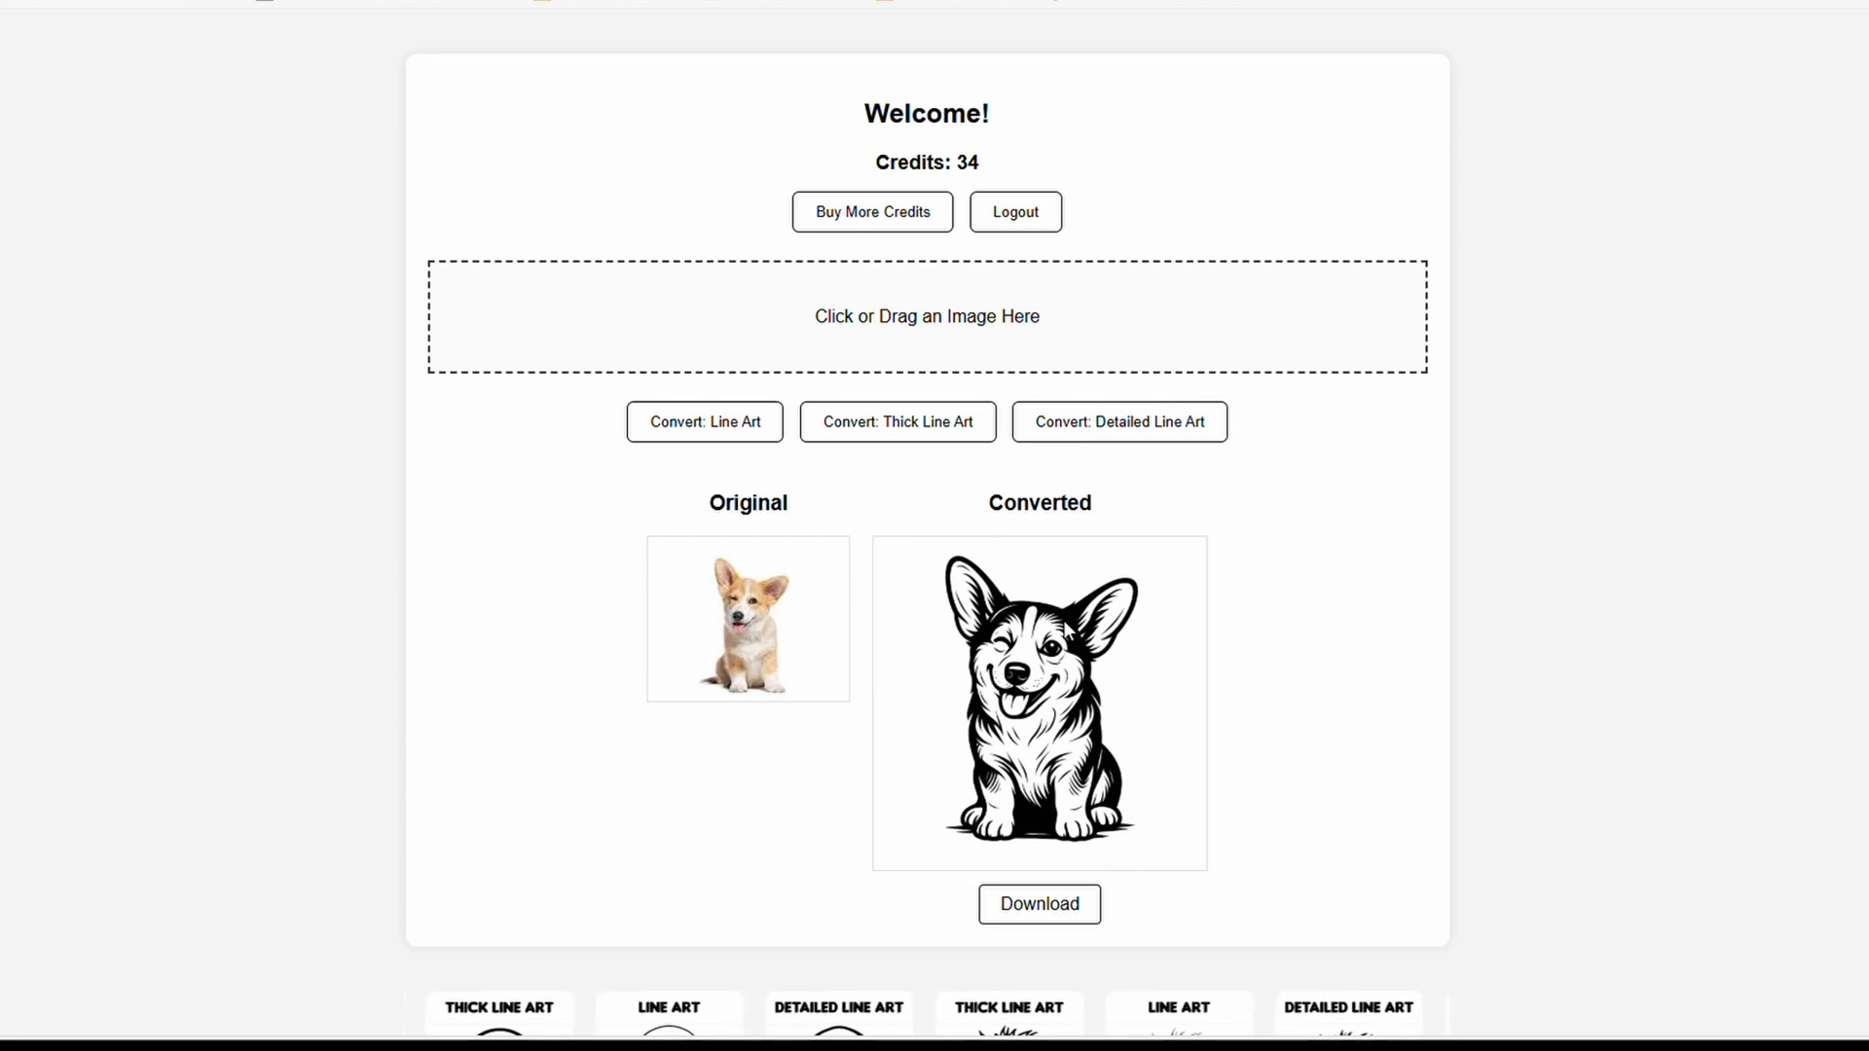
Open the detailed corgi line art full size in a new tab and copy it.
{"action": "right_click", "coordinate": [1037, 701]}
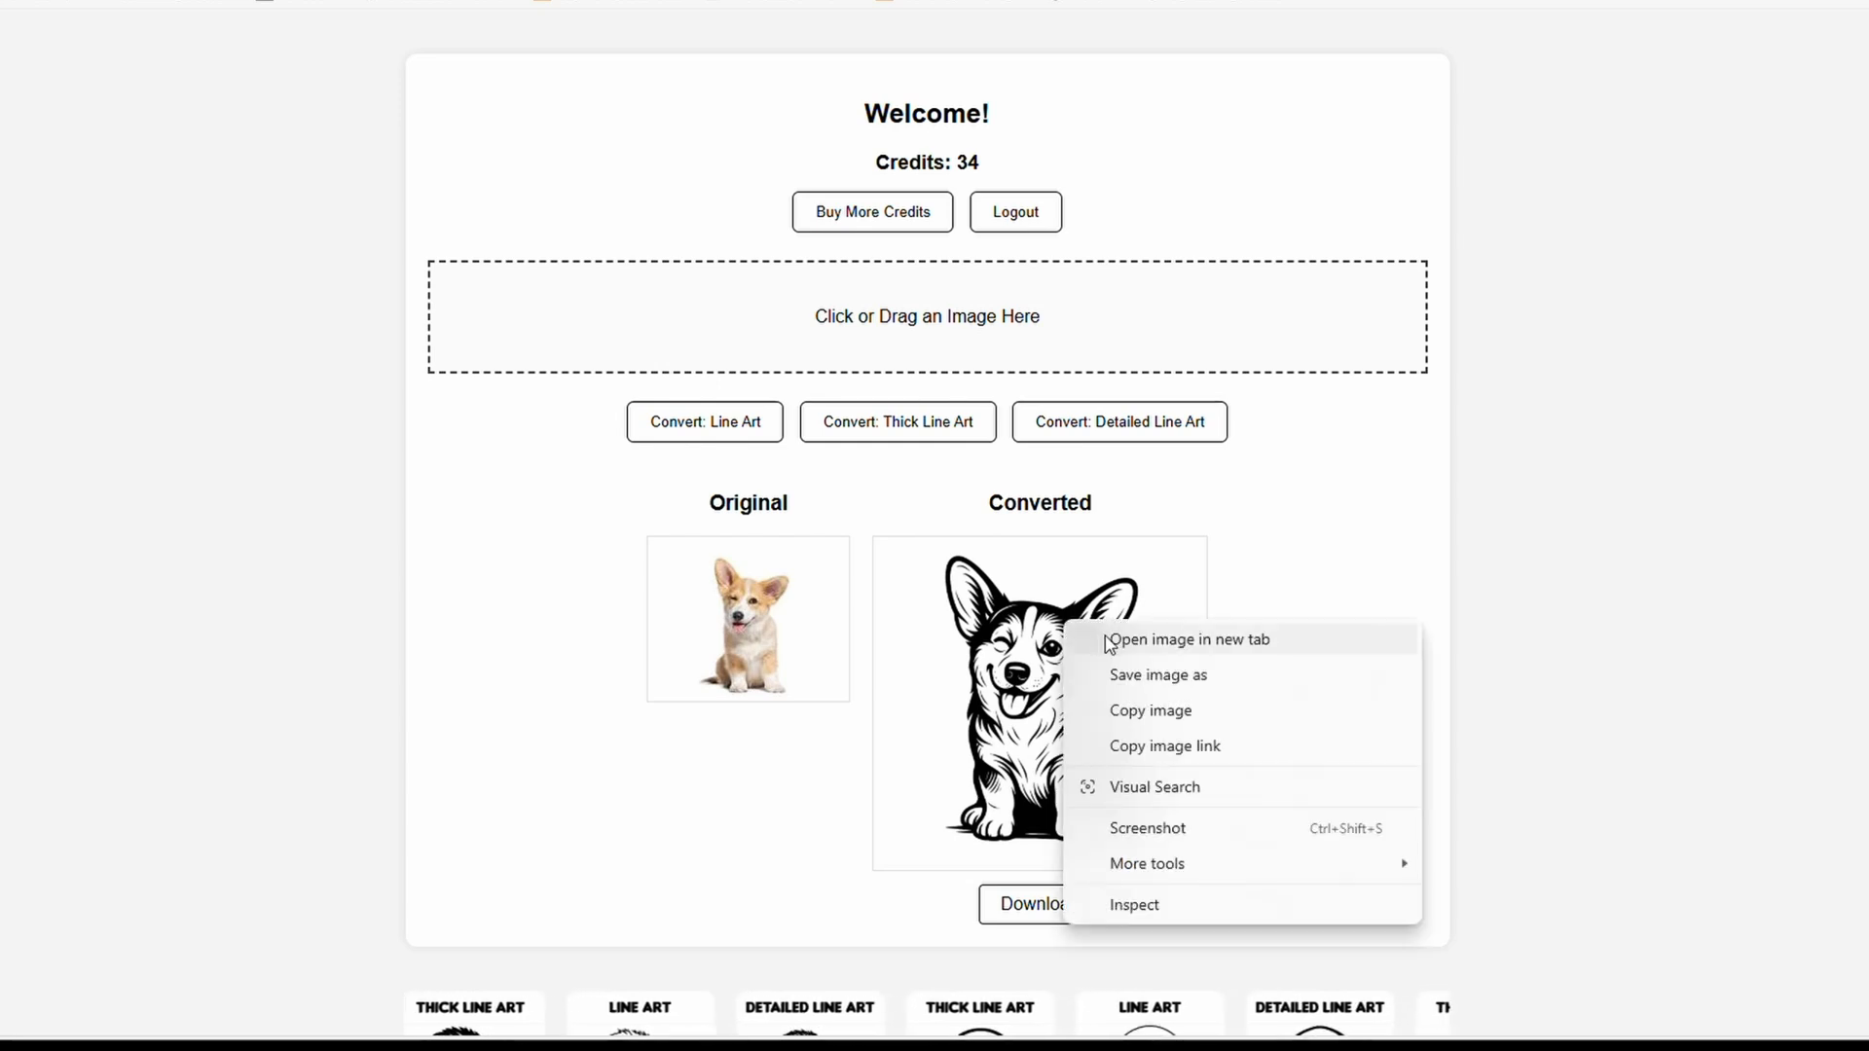
{"action": "left_click", "coordinate": [1188, 639]}
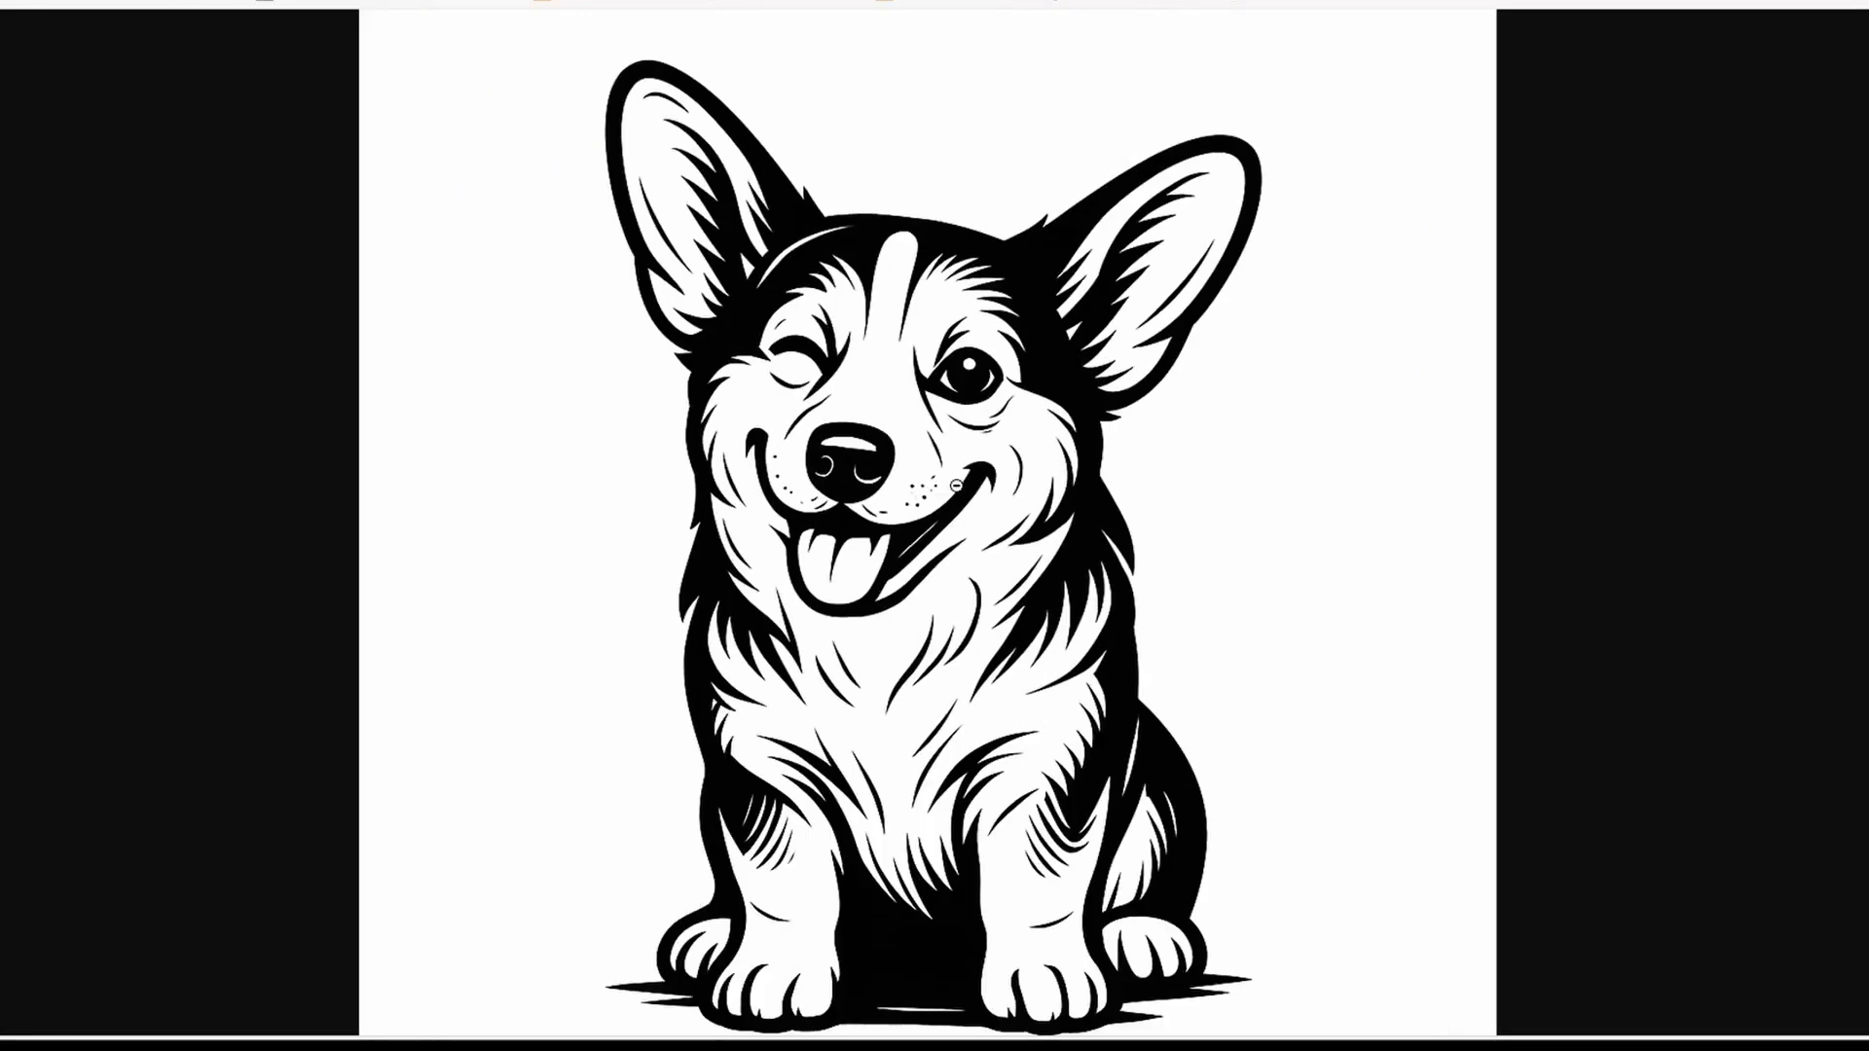
{"action": "right_click", "coordinate": [954, 485]}
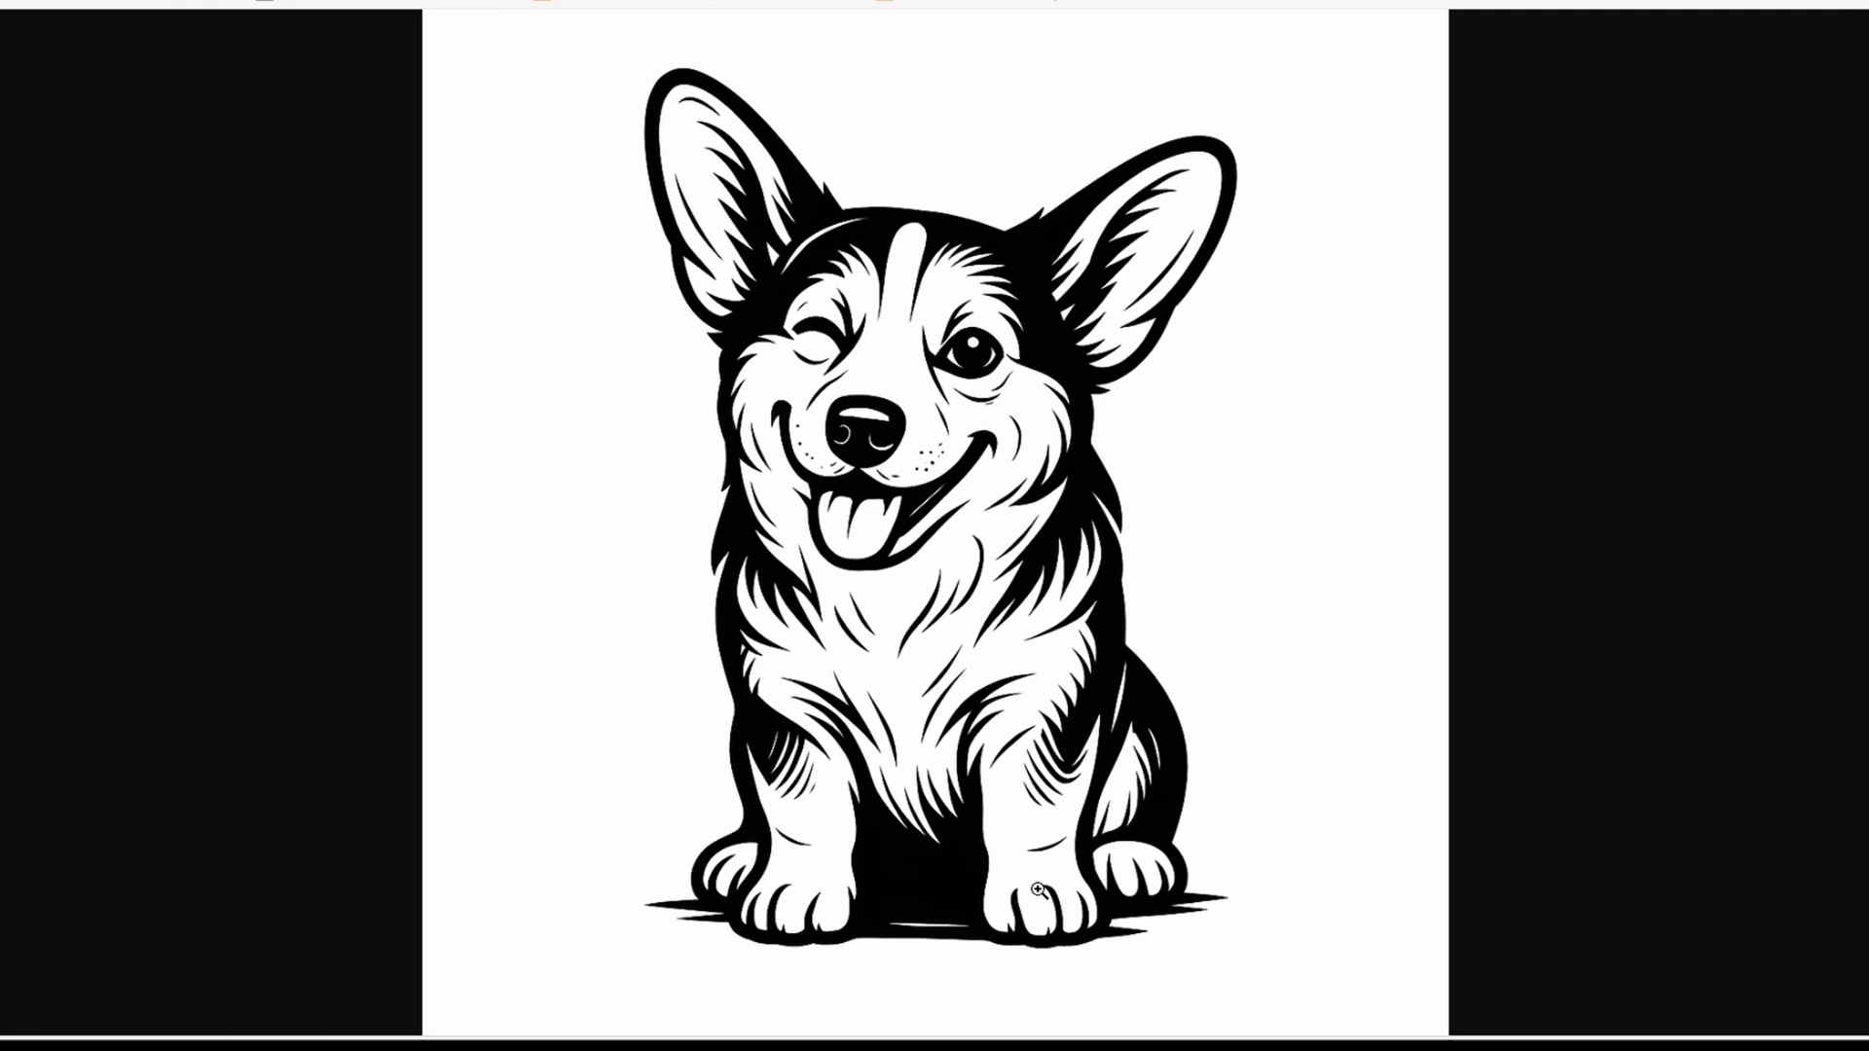
{"action": "mouse_move", "coordinate": [933, 575]}
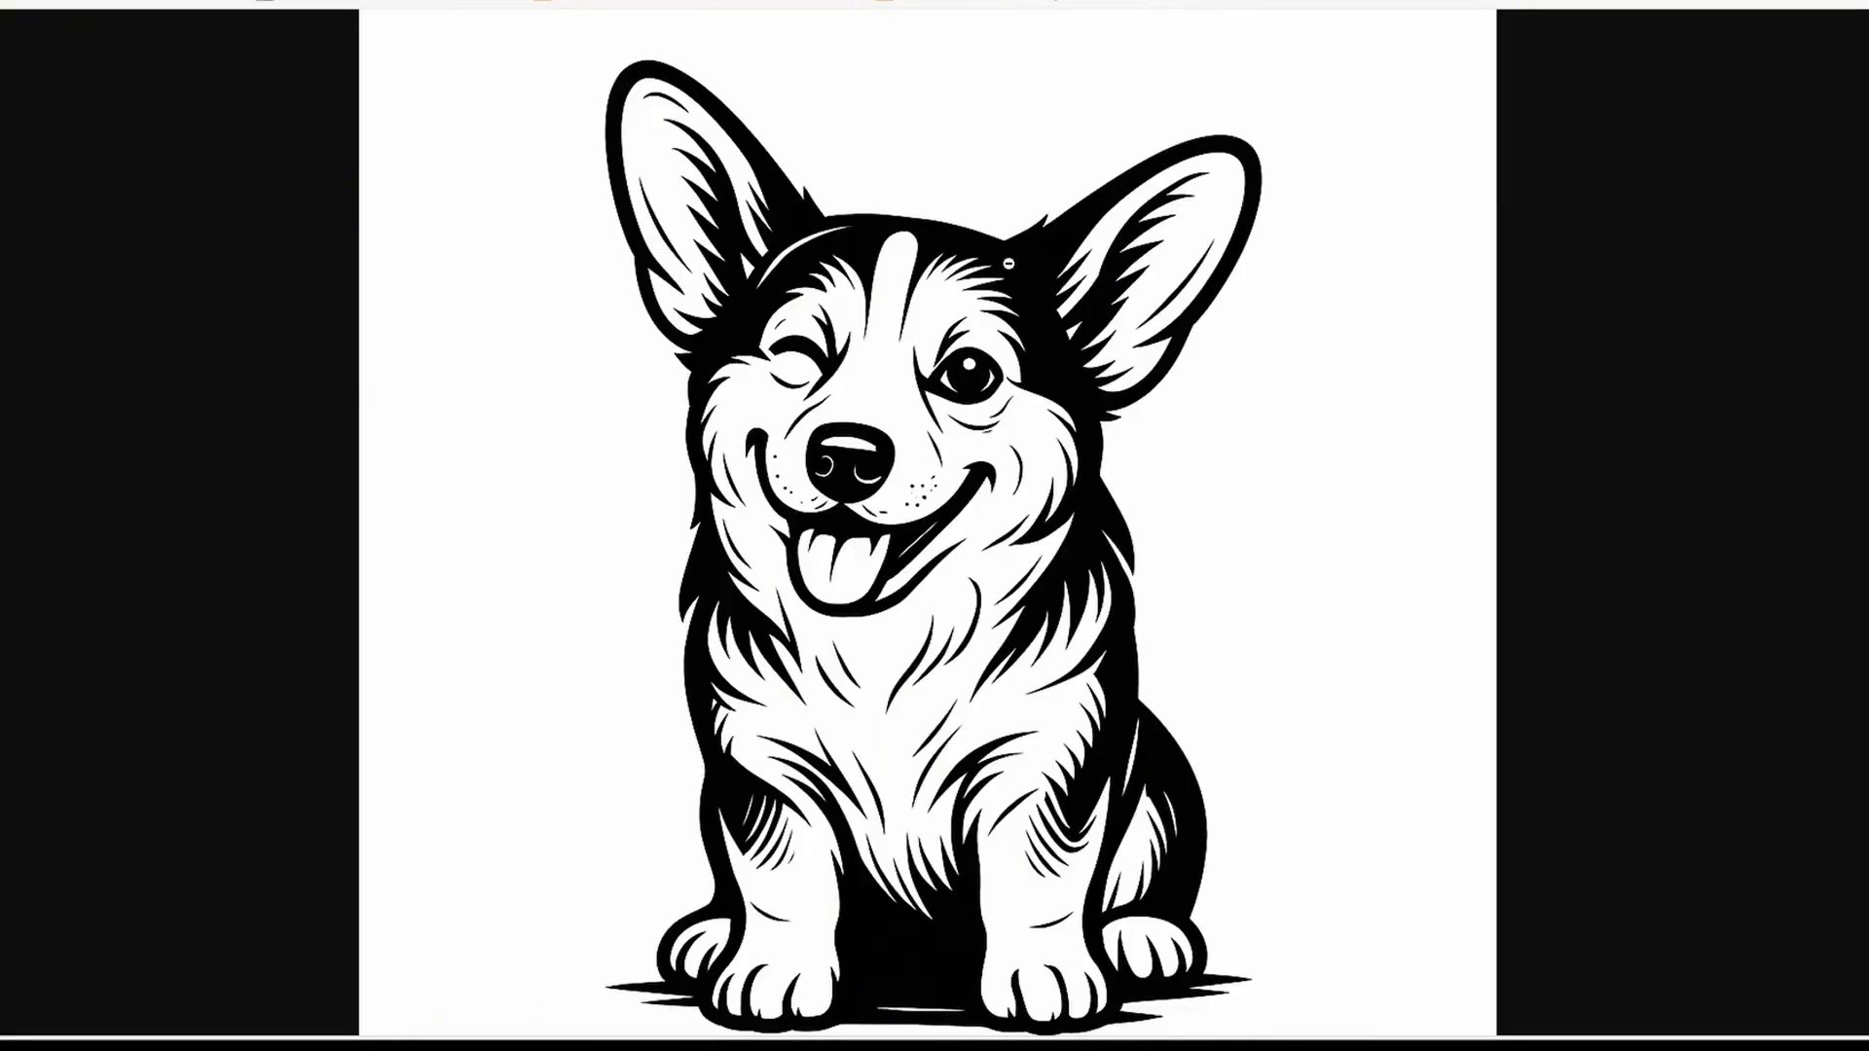
{"action": "right_click", "coordinate": [990, 274]}
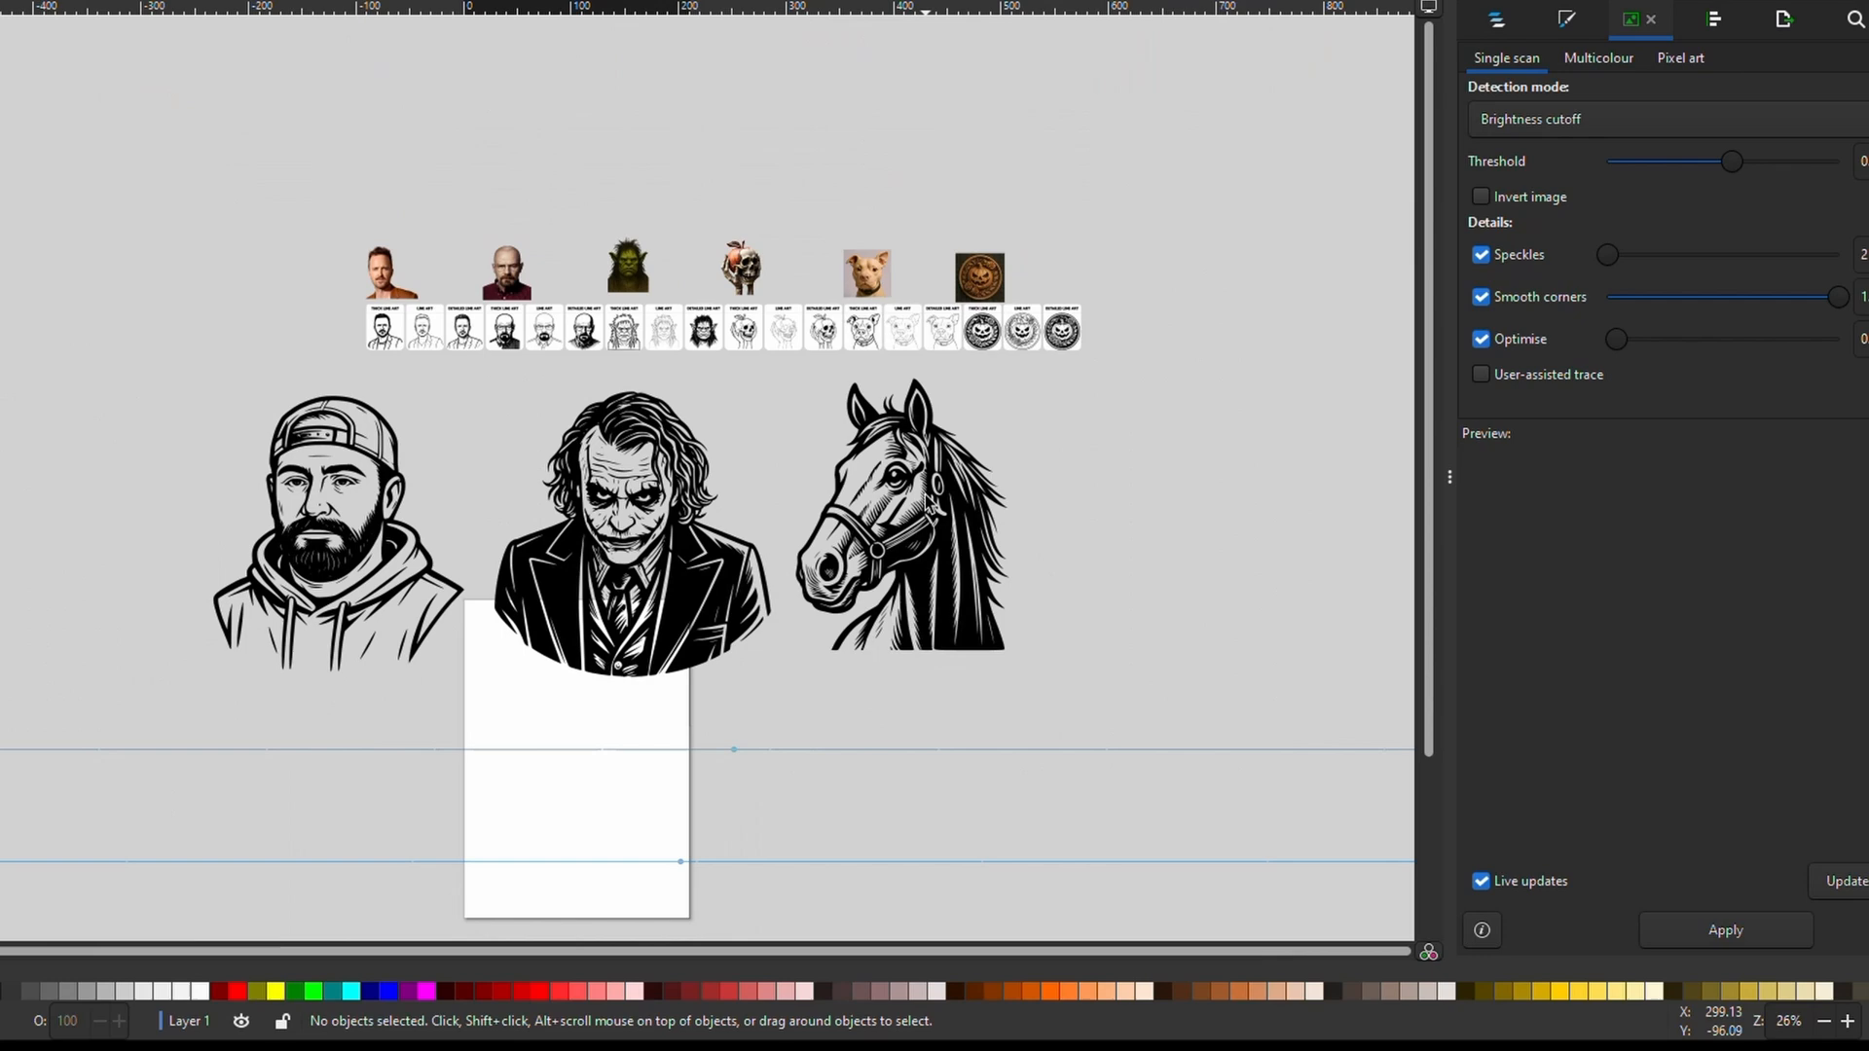
Paste the corgi line art beside the horse and preview it in Trace Bitmap.
{"action": "scroll", "scroll_direction": "right", "scroll_amount": 3}
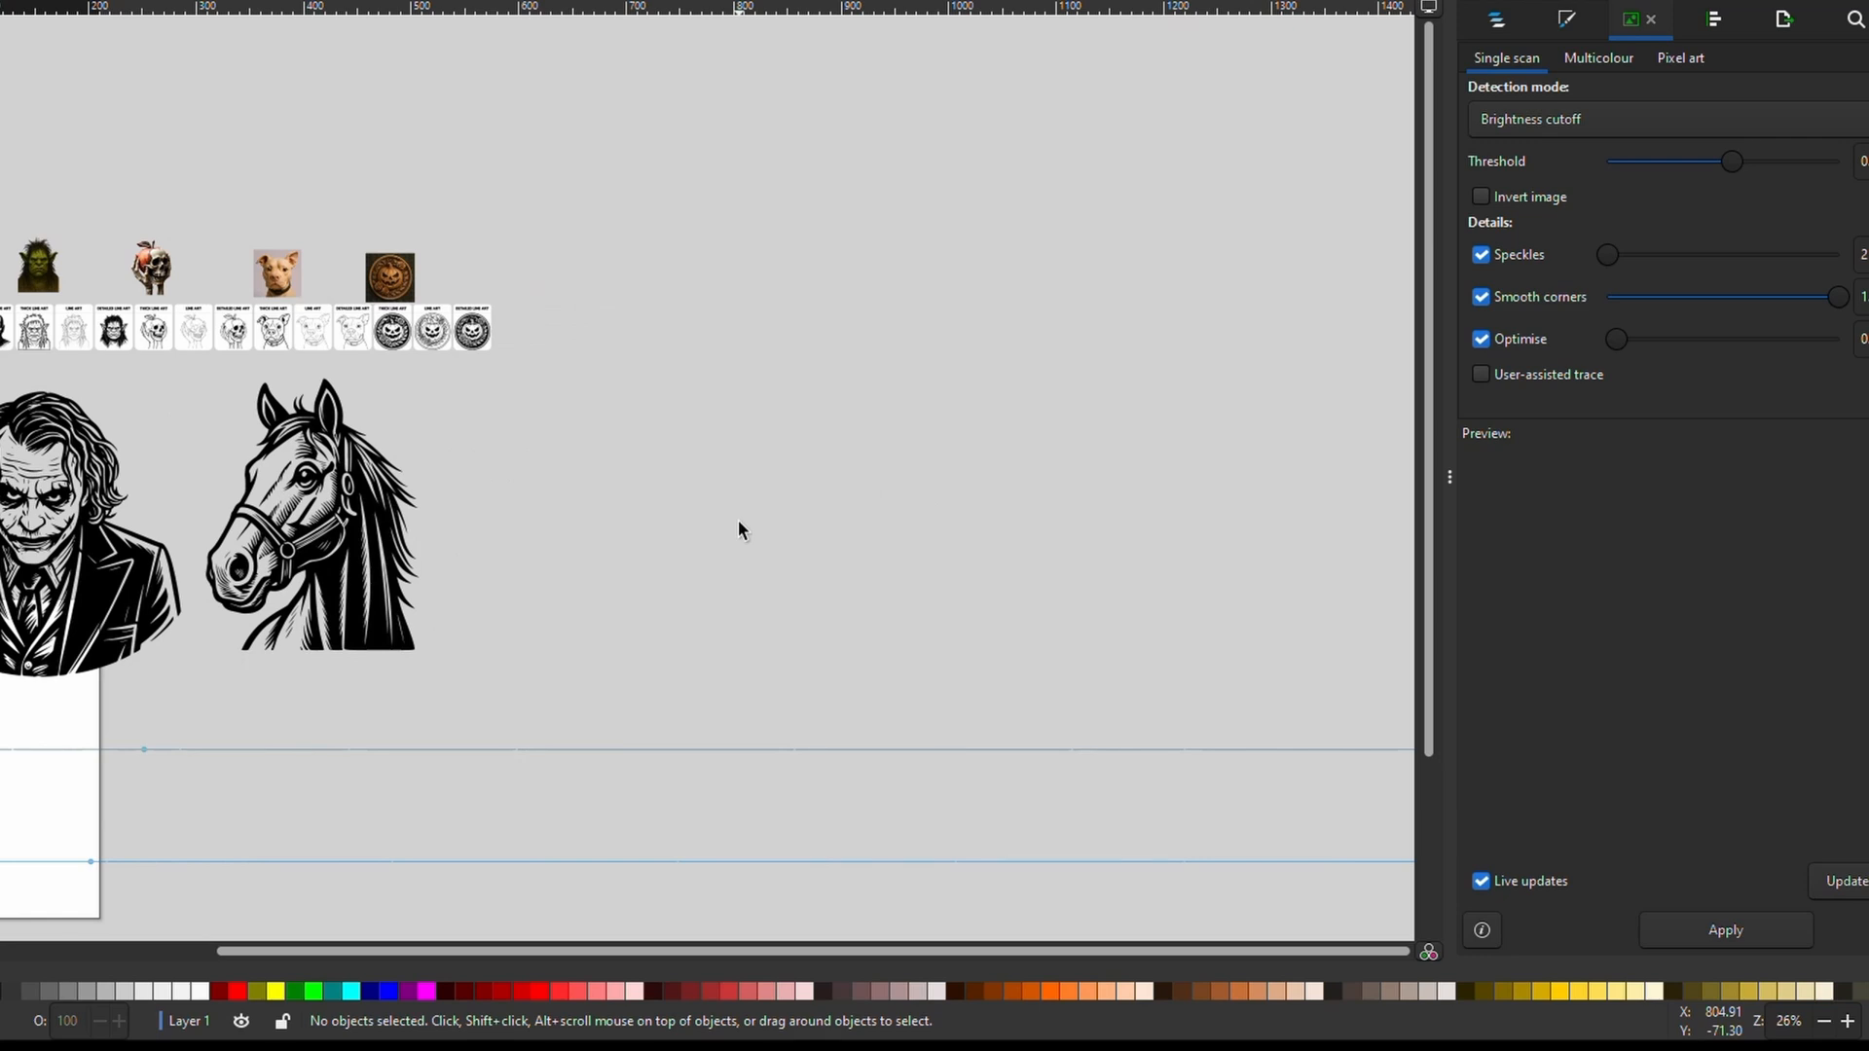
{"action": "mouse_move", "coordinate": [676, 471]}
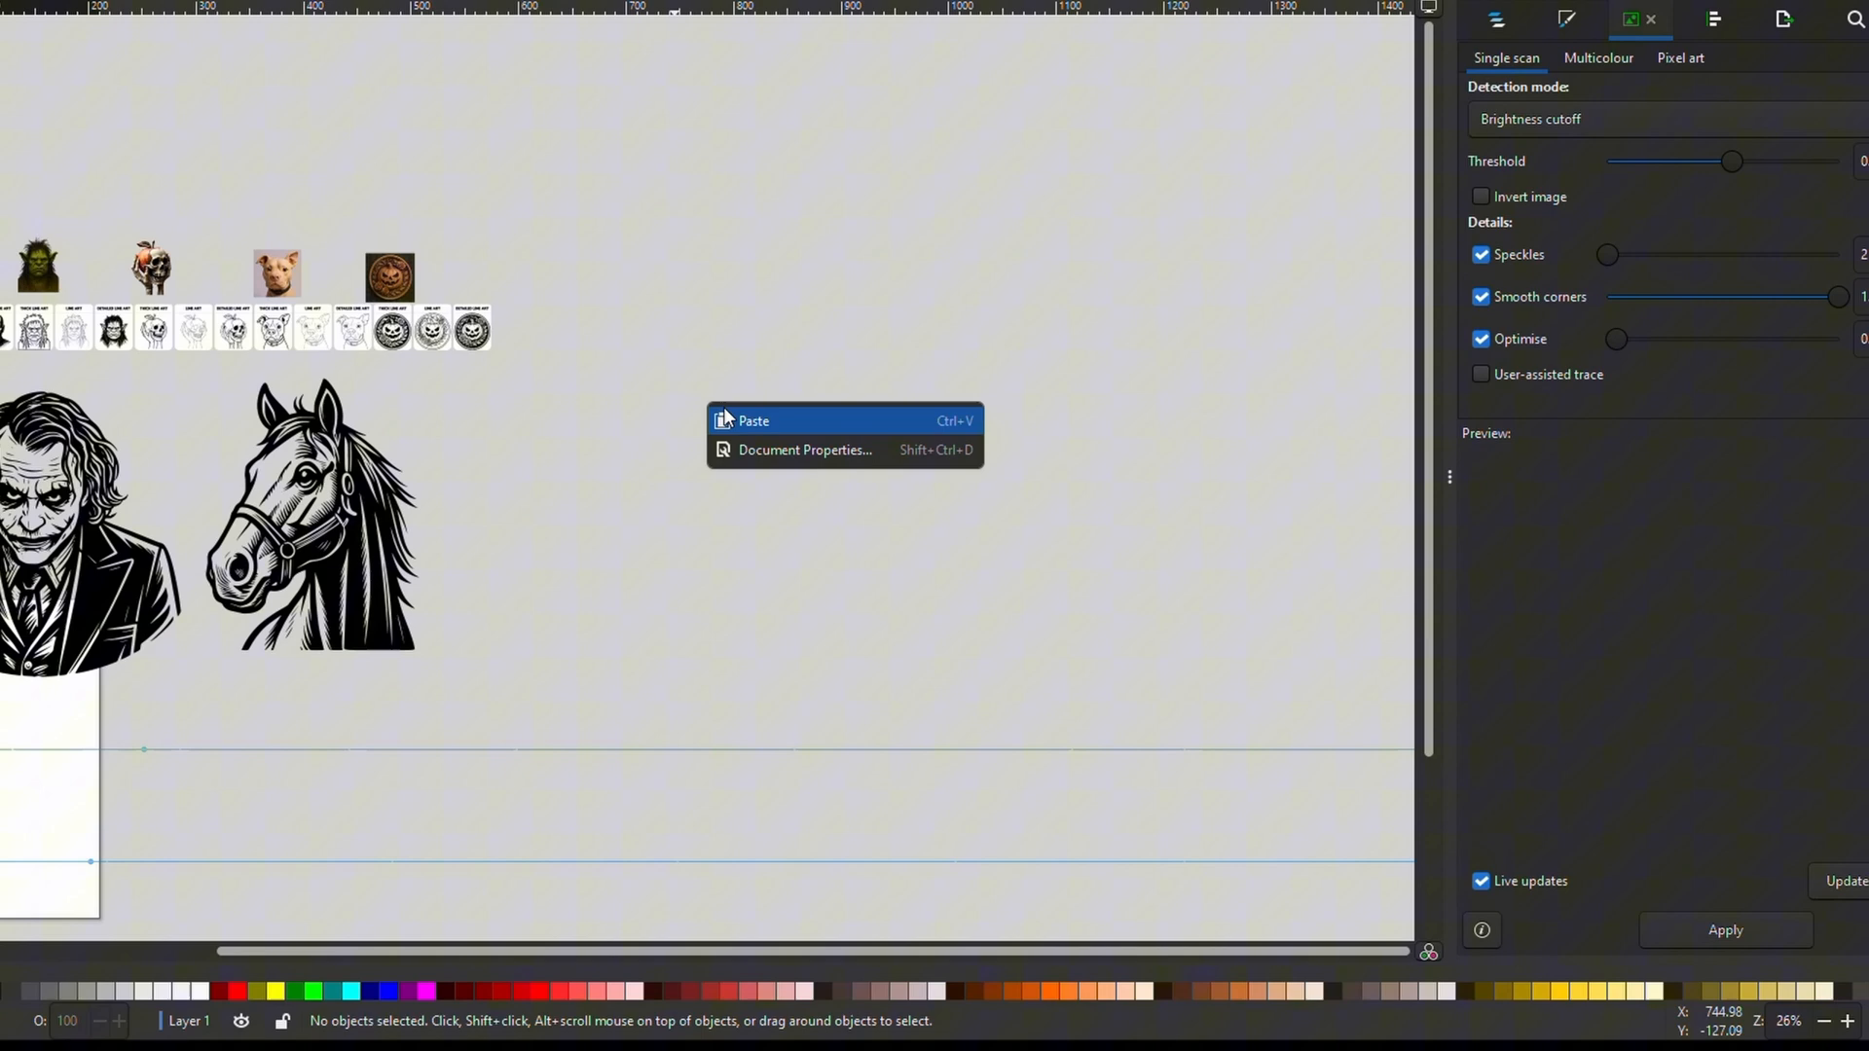
{"action": "left_click", "coordinate": [753, 421]}
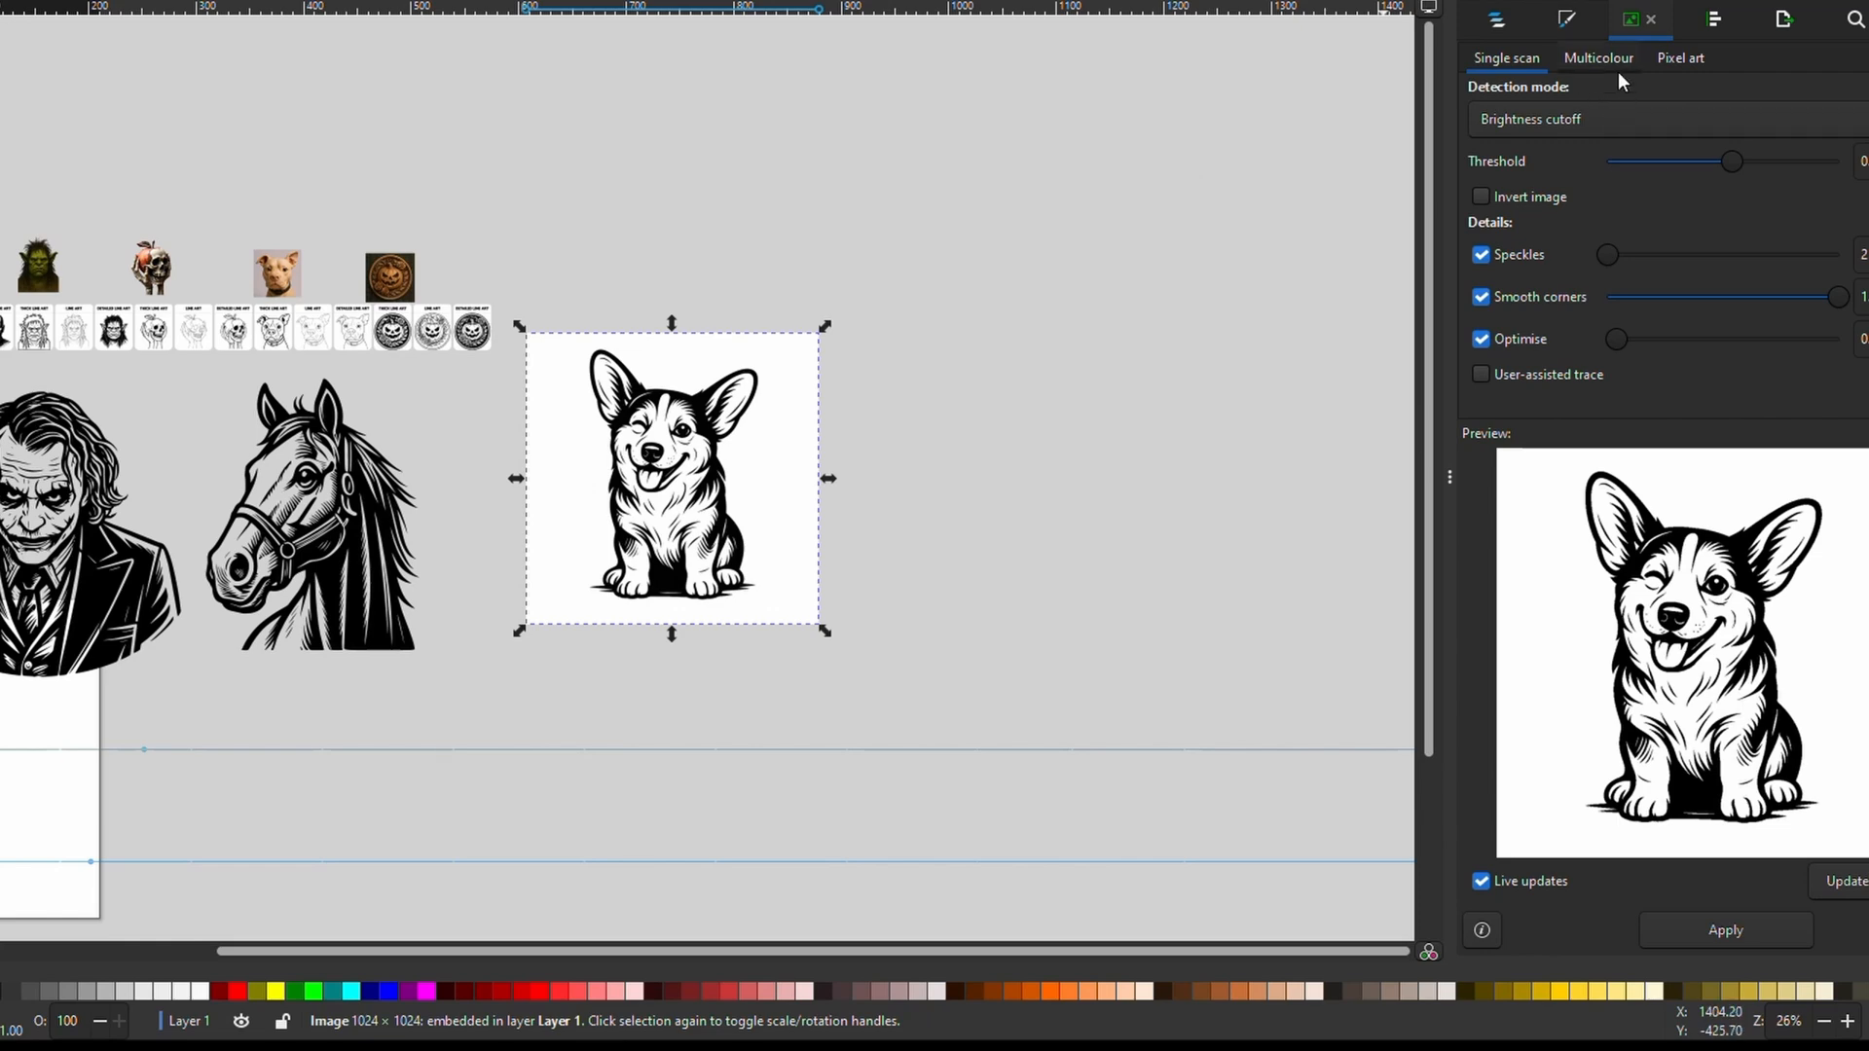
{"action": "mouse_move", "coordinate": [1631, 19]}
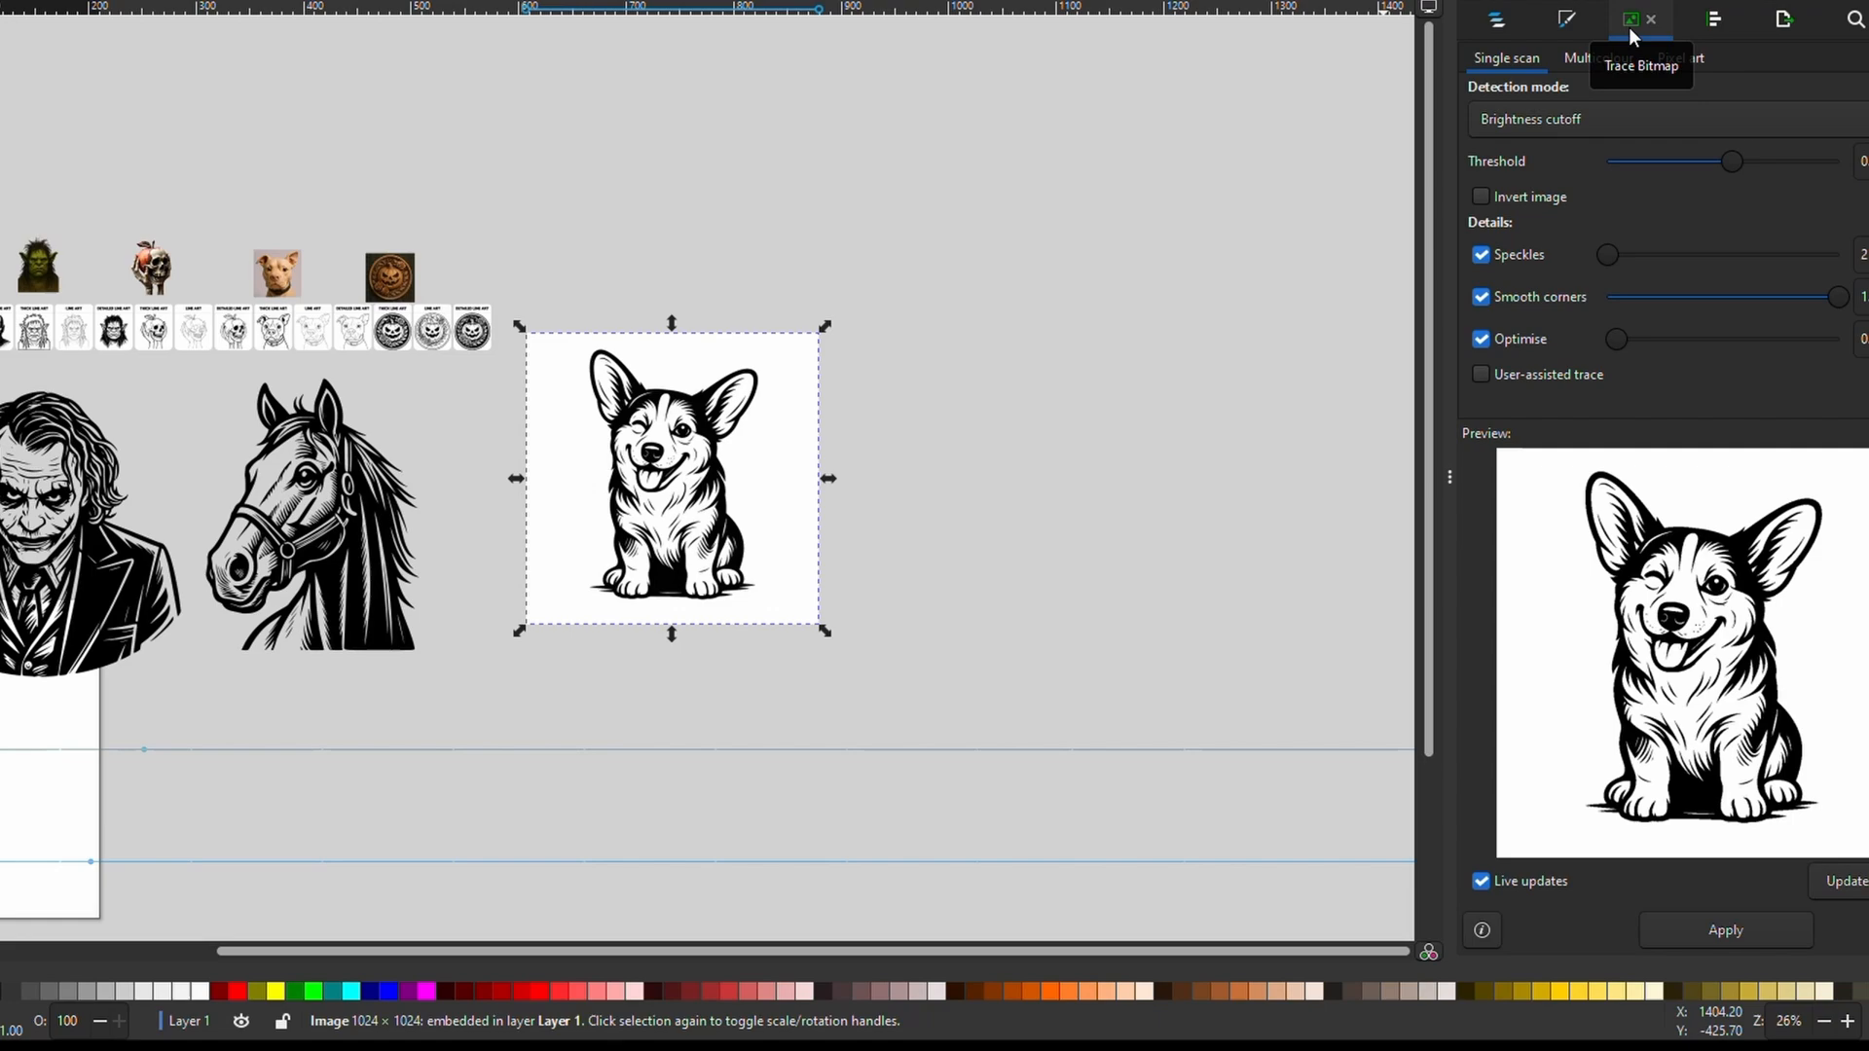
{"action": "mouse_move", "coordinate": [362, 121]}
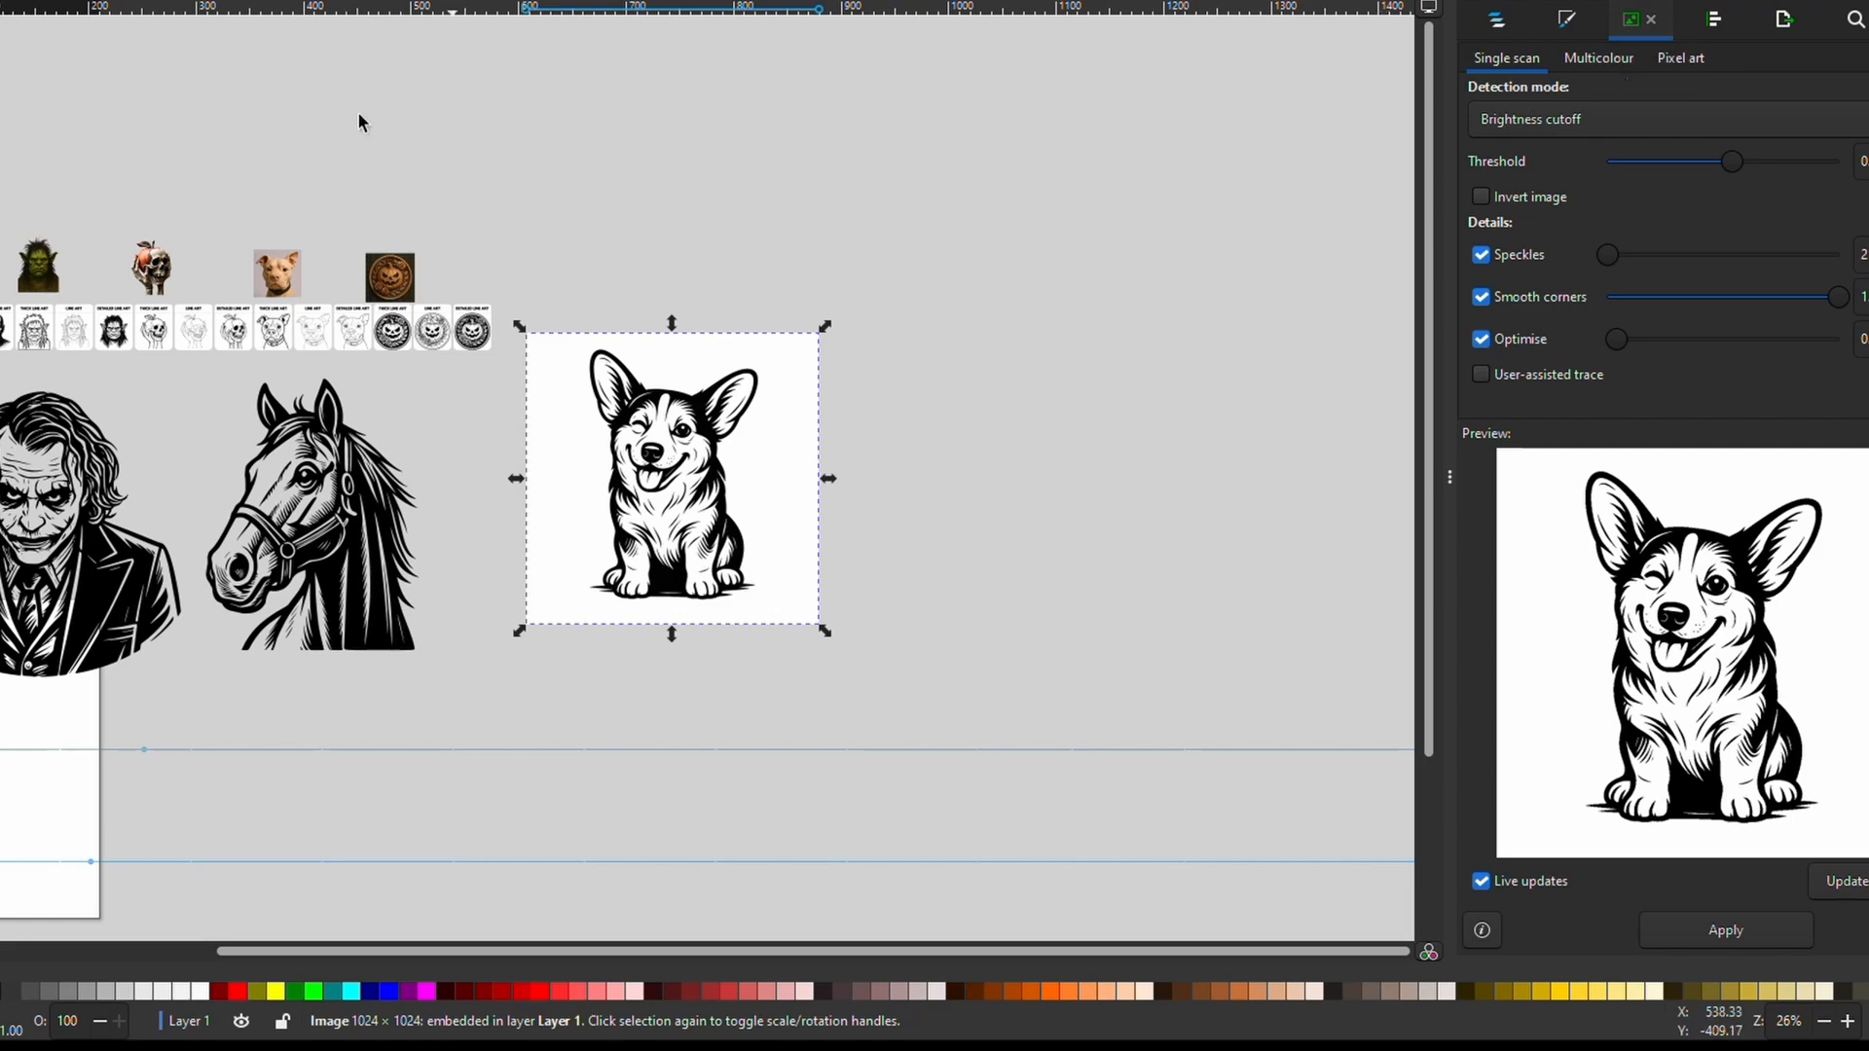
{"action": "left_click", "coordinate": [325, 17]}
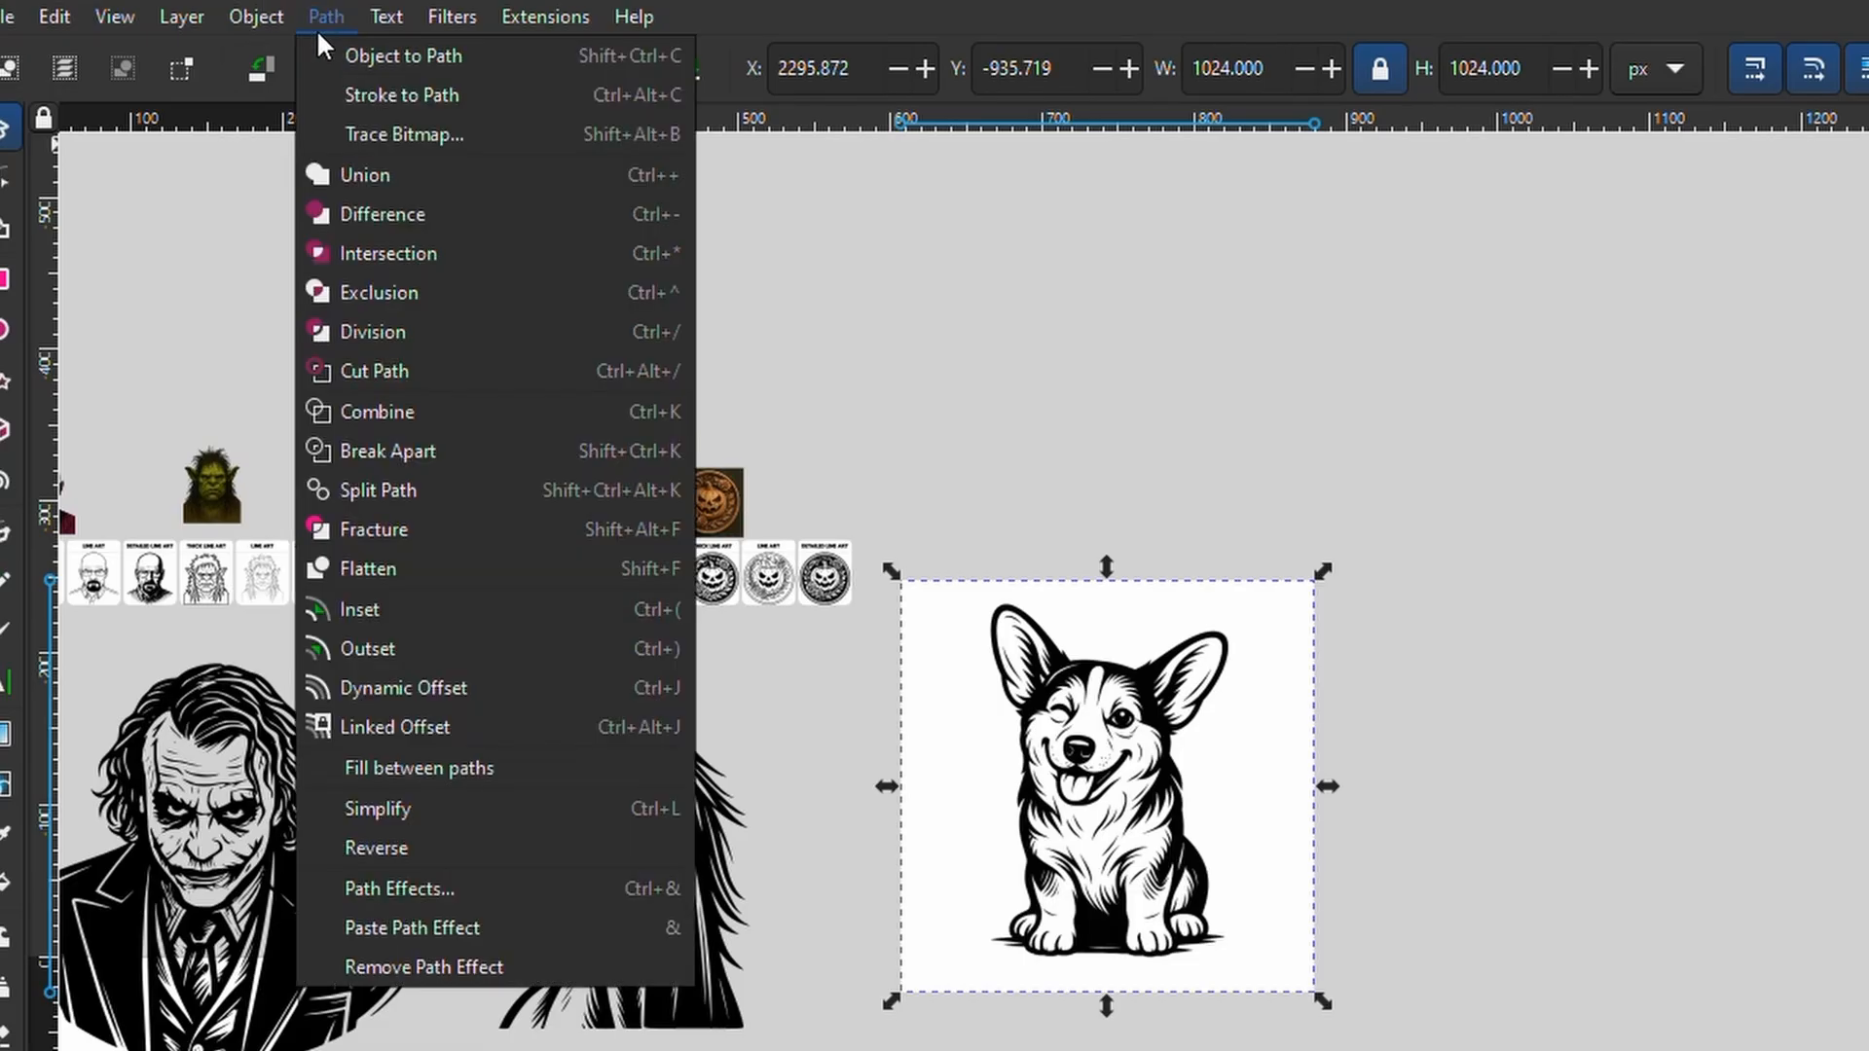
{"action": "left_click", "coordinate": [404, 134]}
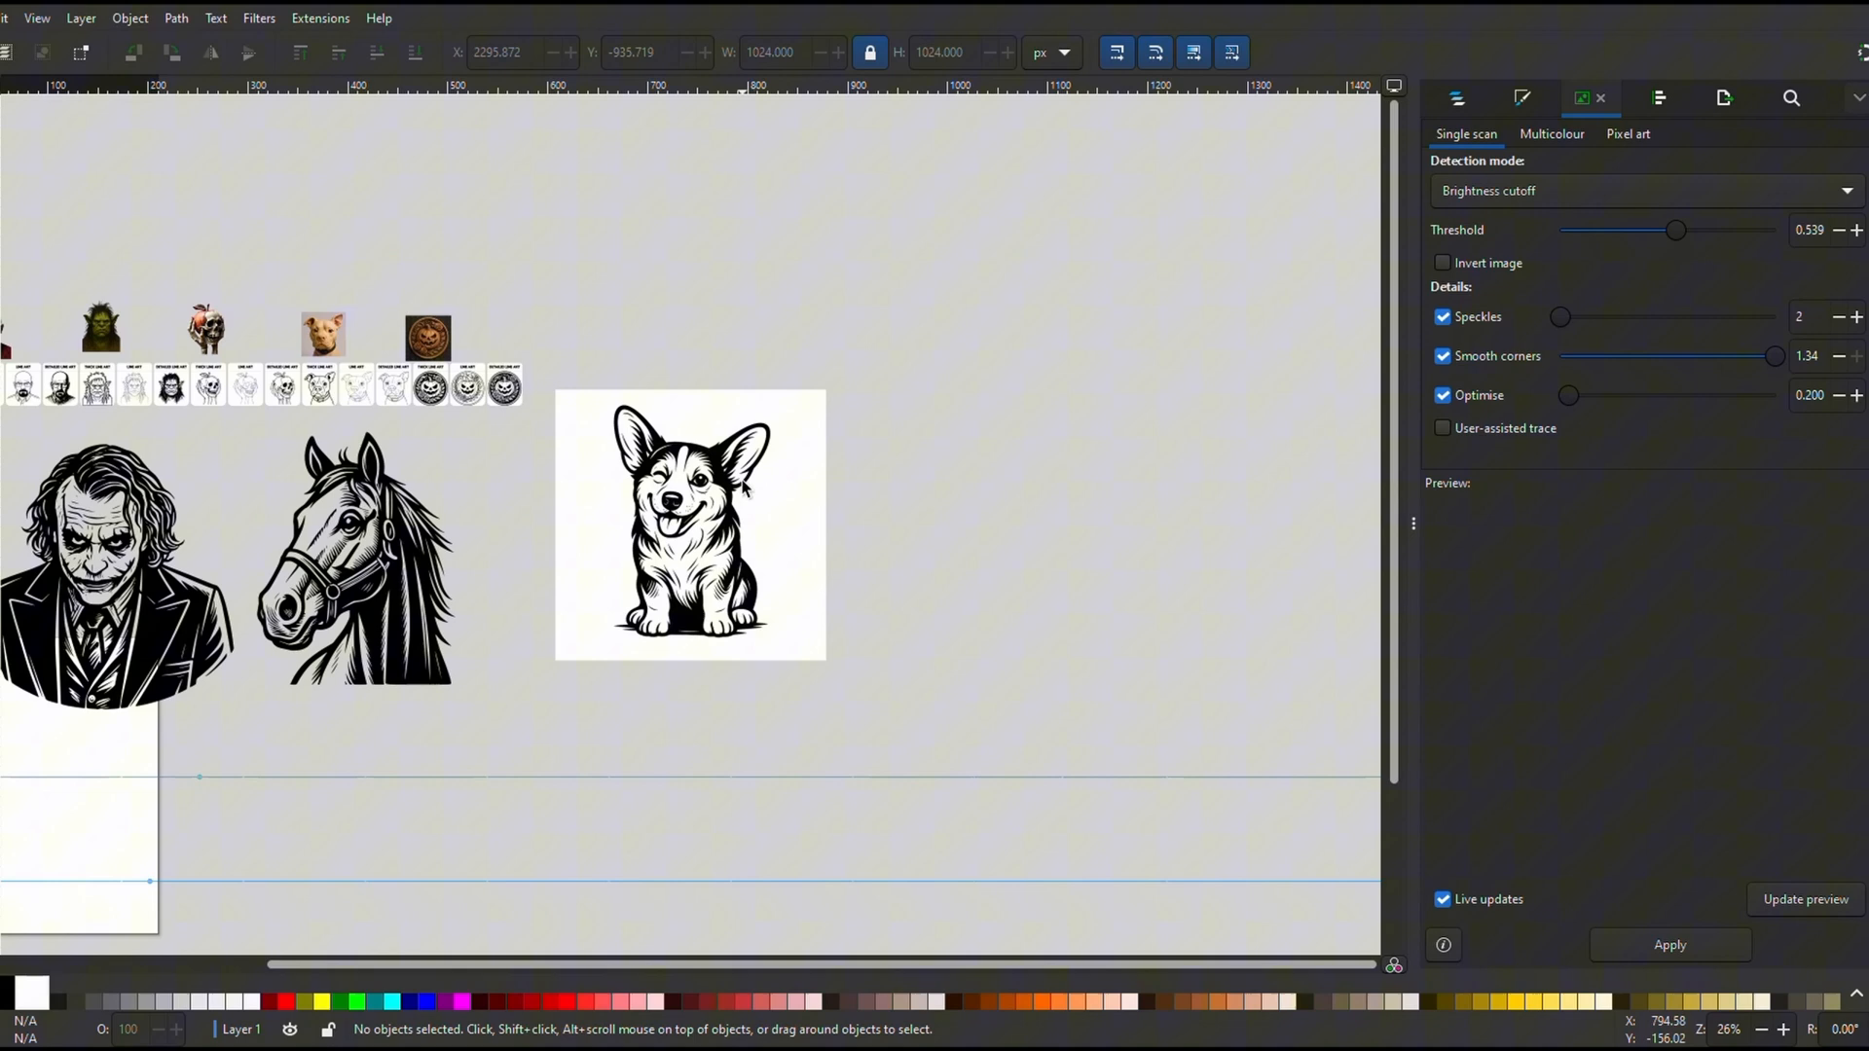
{"action": "left_click", "coordinate": [690, 524]}
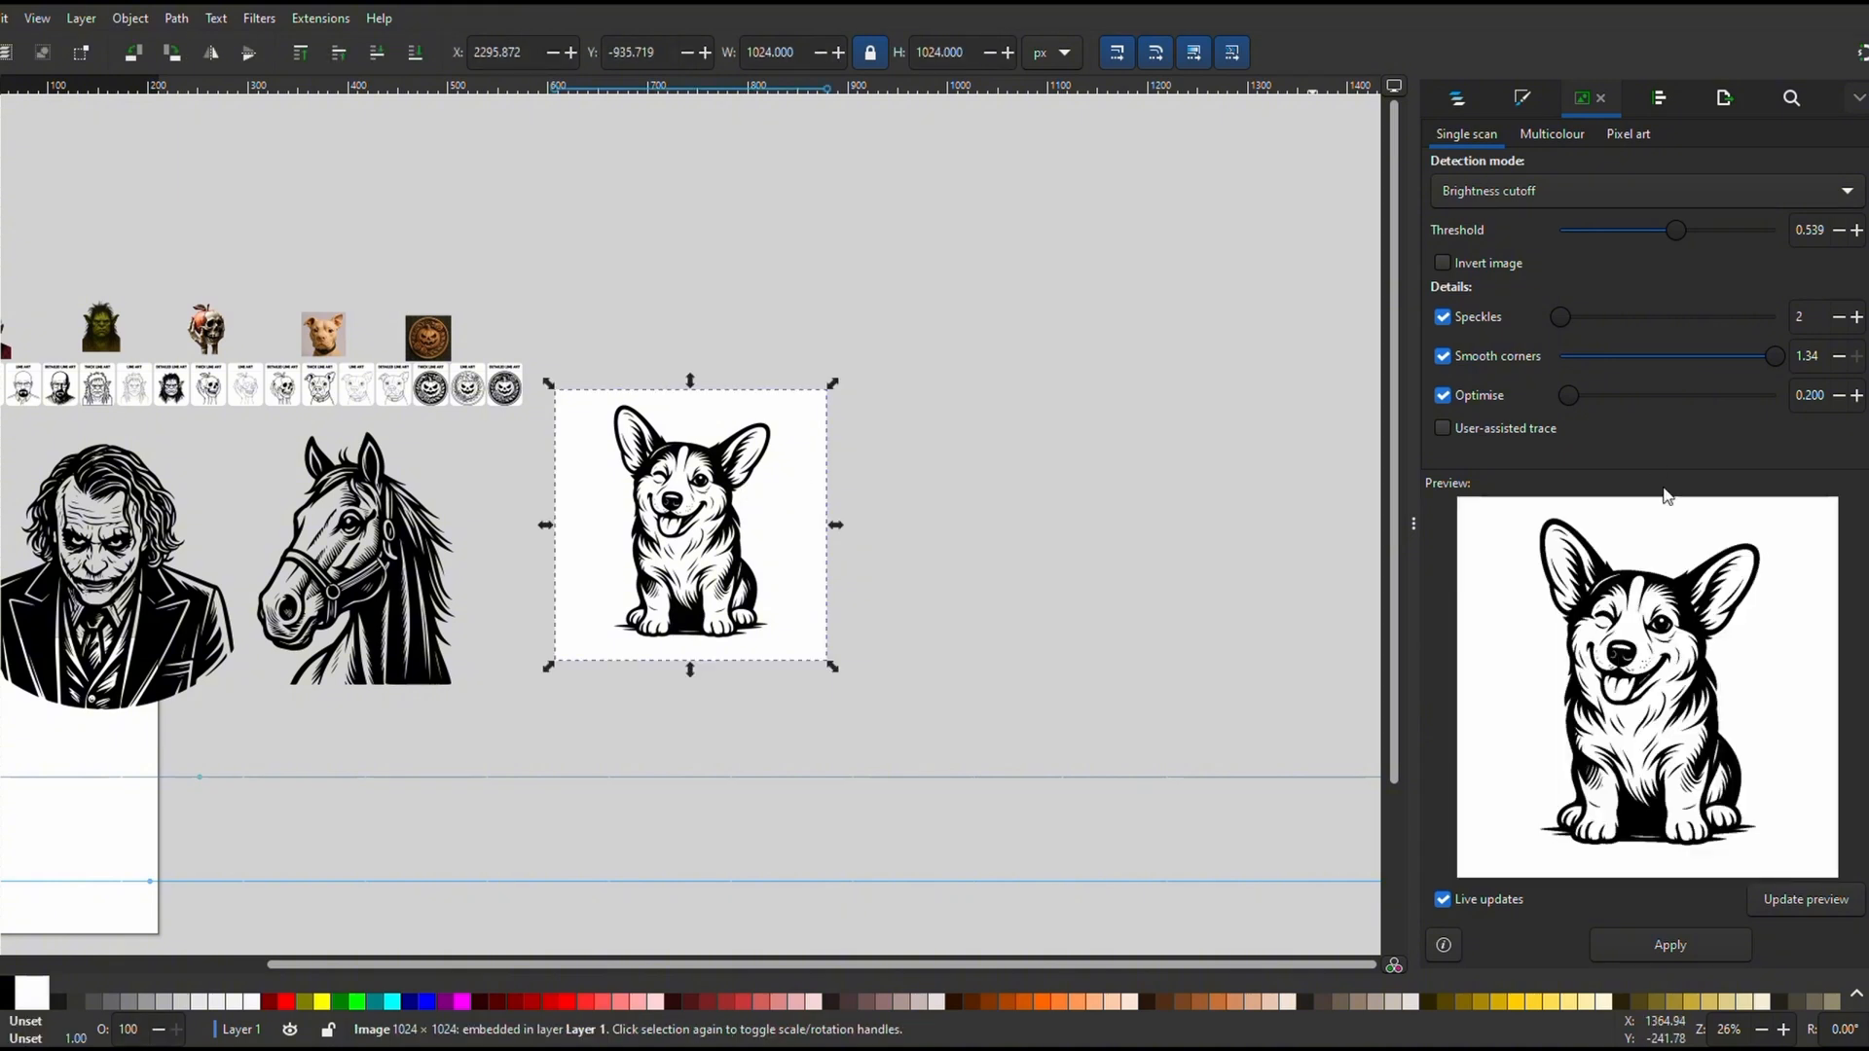
{"action": "mouse_move", "coordinate": [1703, 641]}
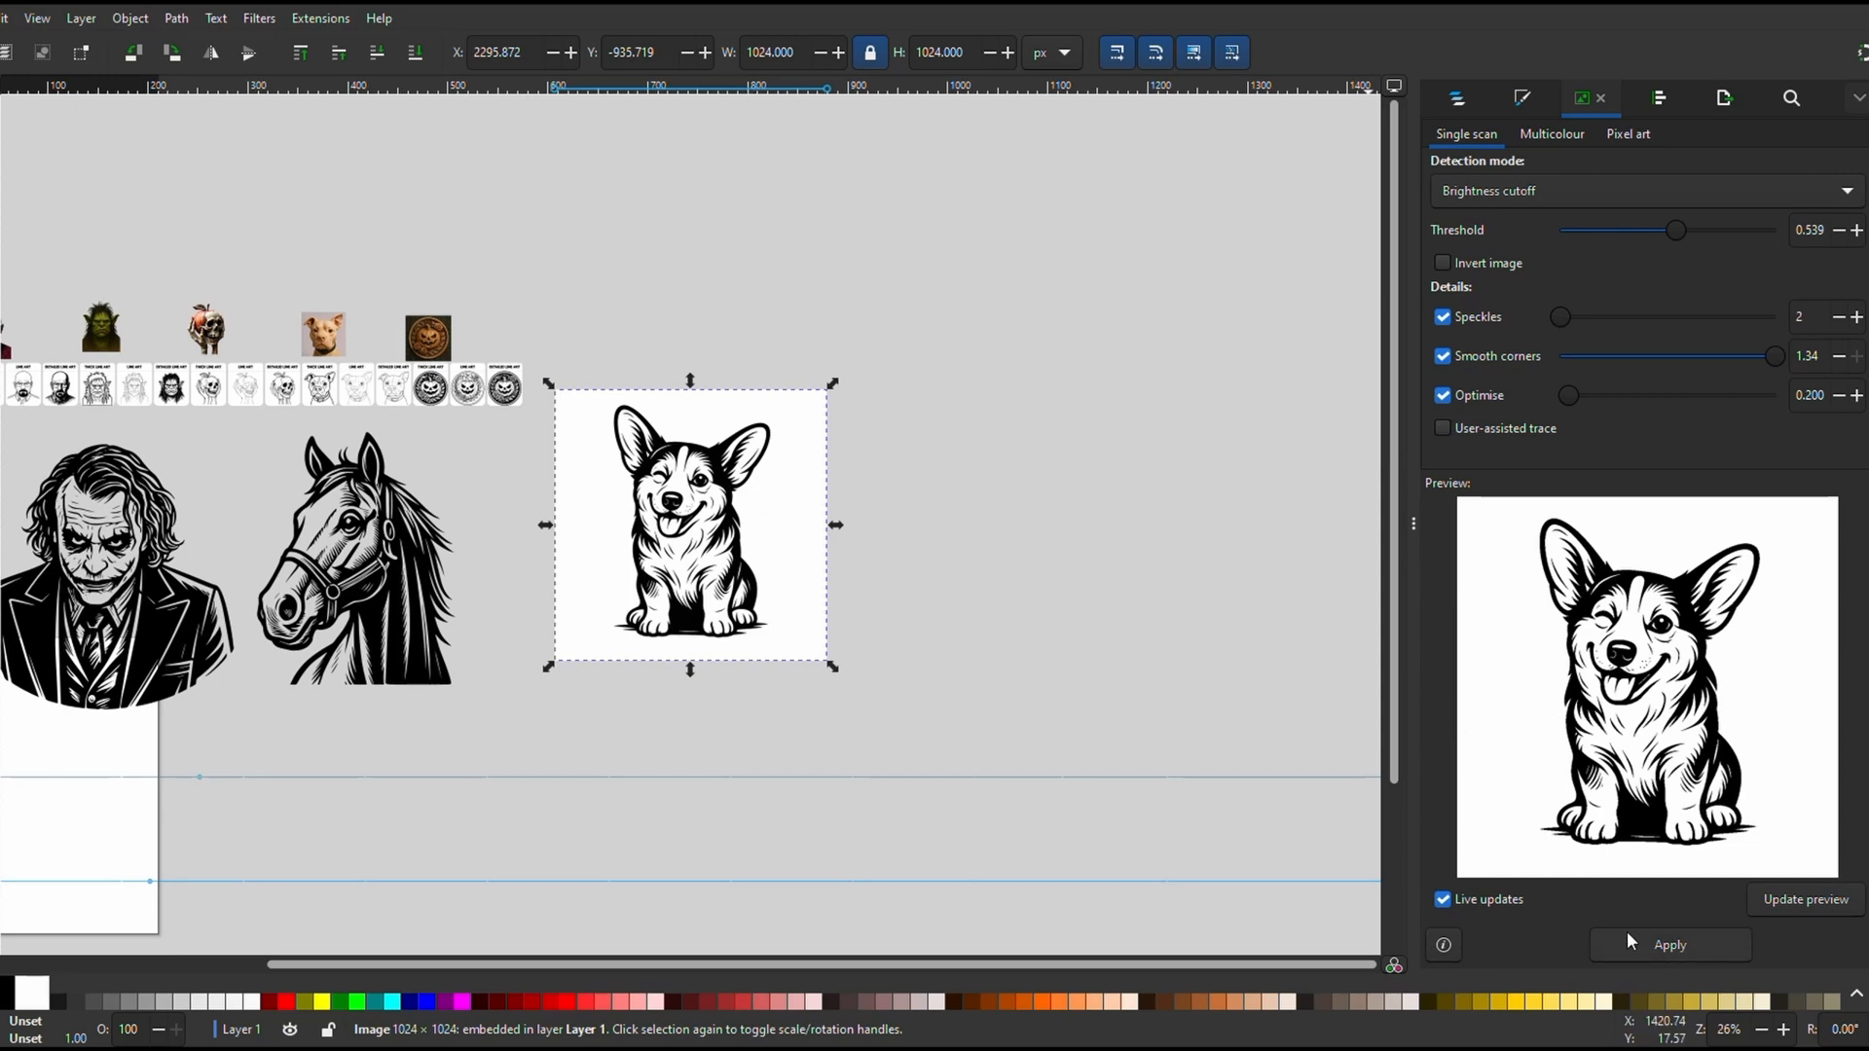
Trace the corgi into a 1149-node vector path, zoom out, and begin saving.
{"action": "left_click", "coordinate": [1669, 945]}
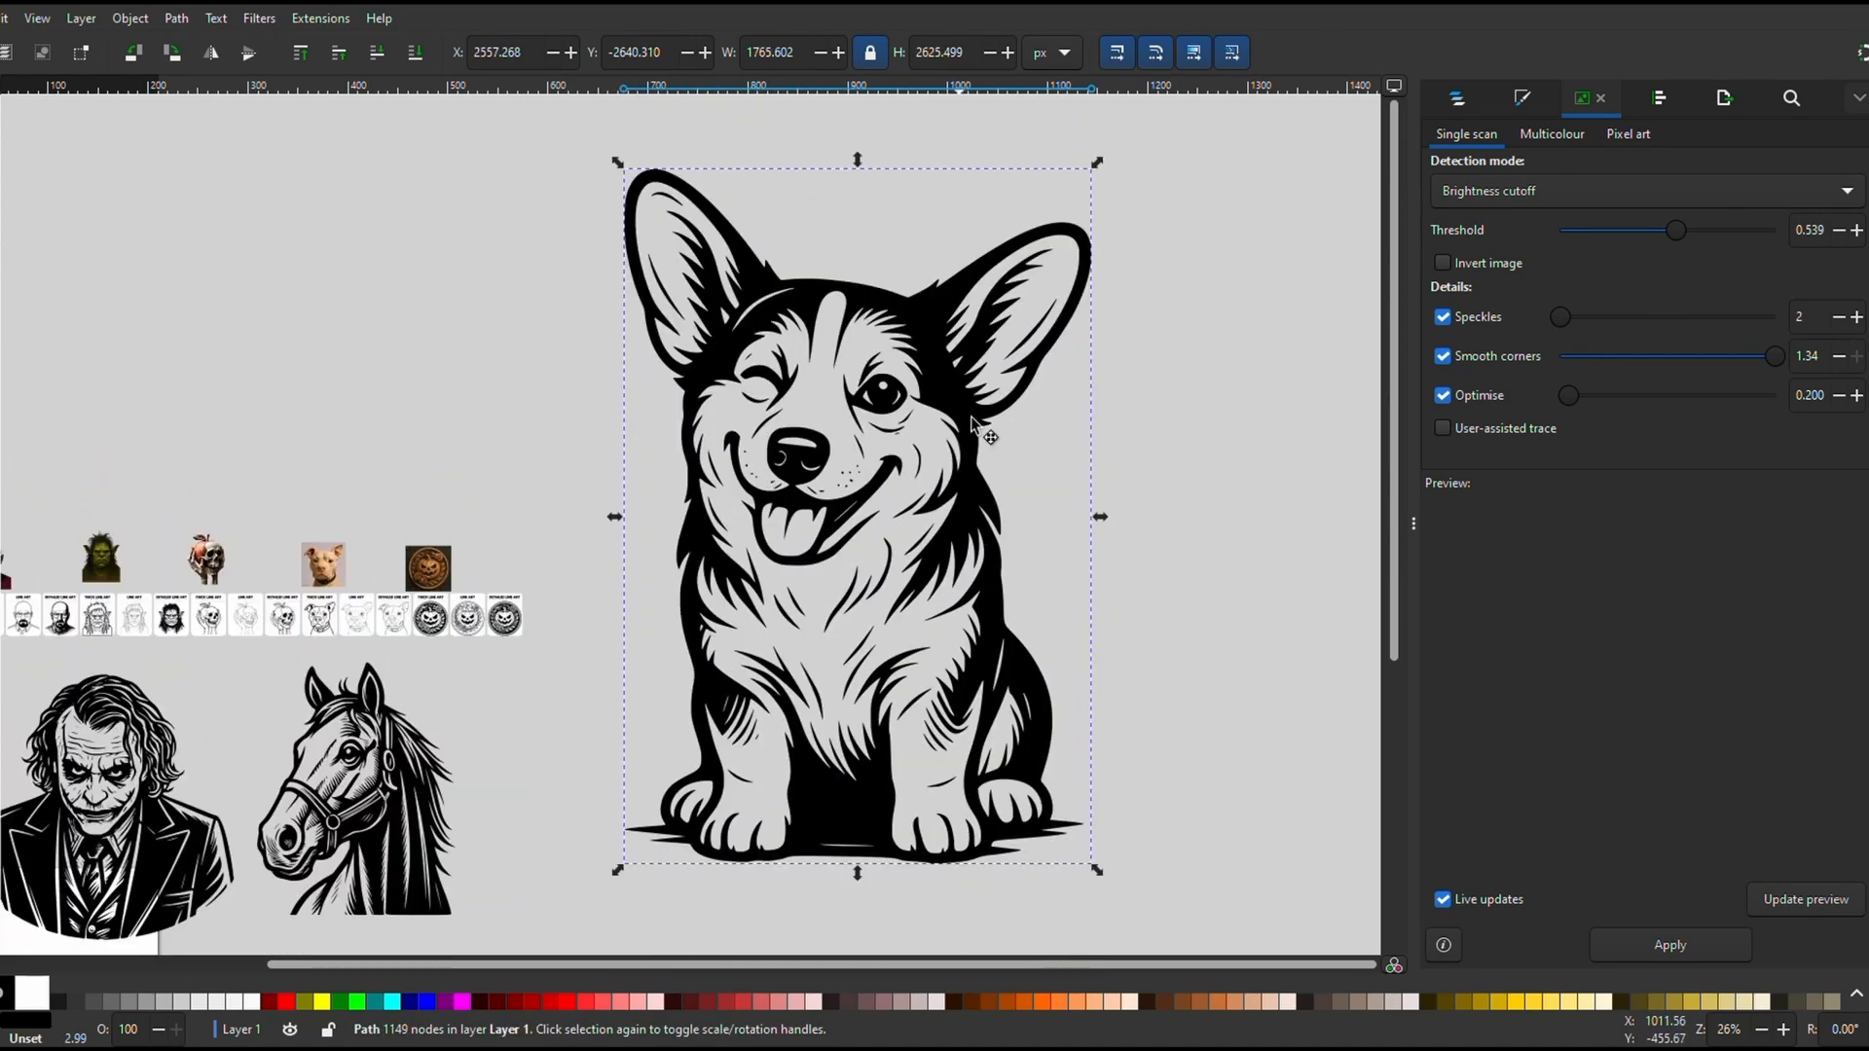
{"action": "scroll", "scroll_direction": "down", "scroll_amount": 3}
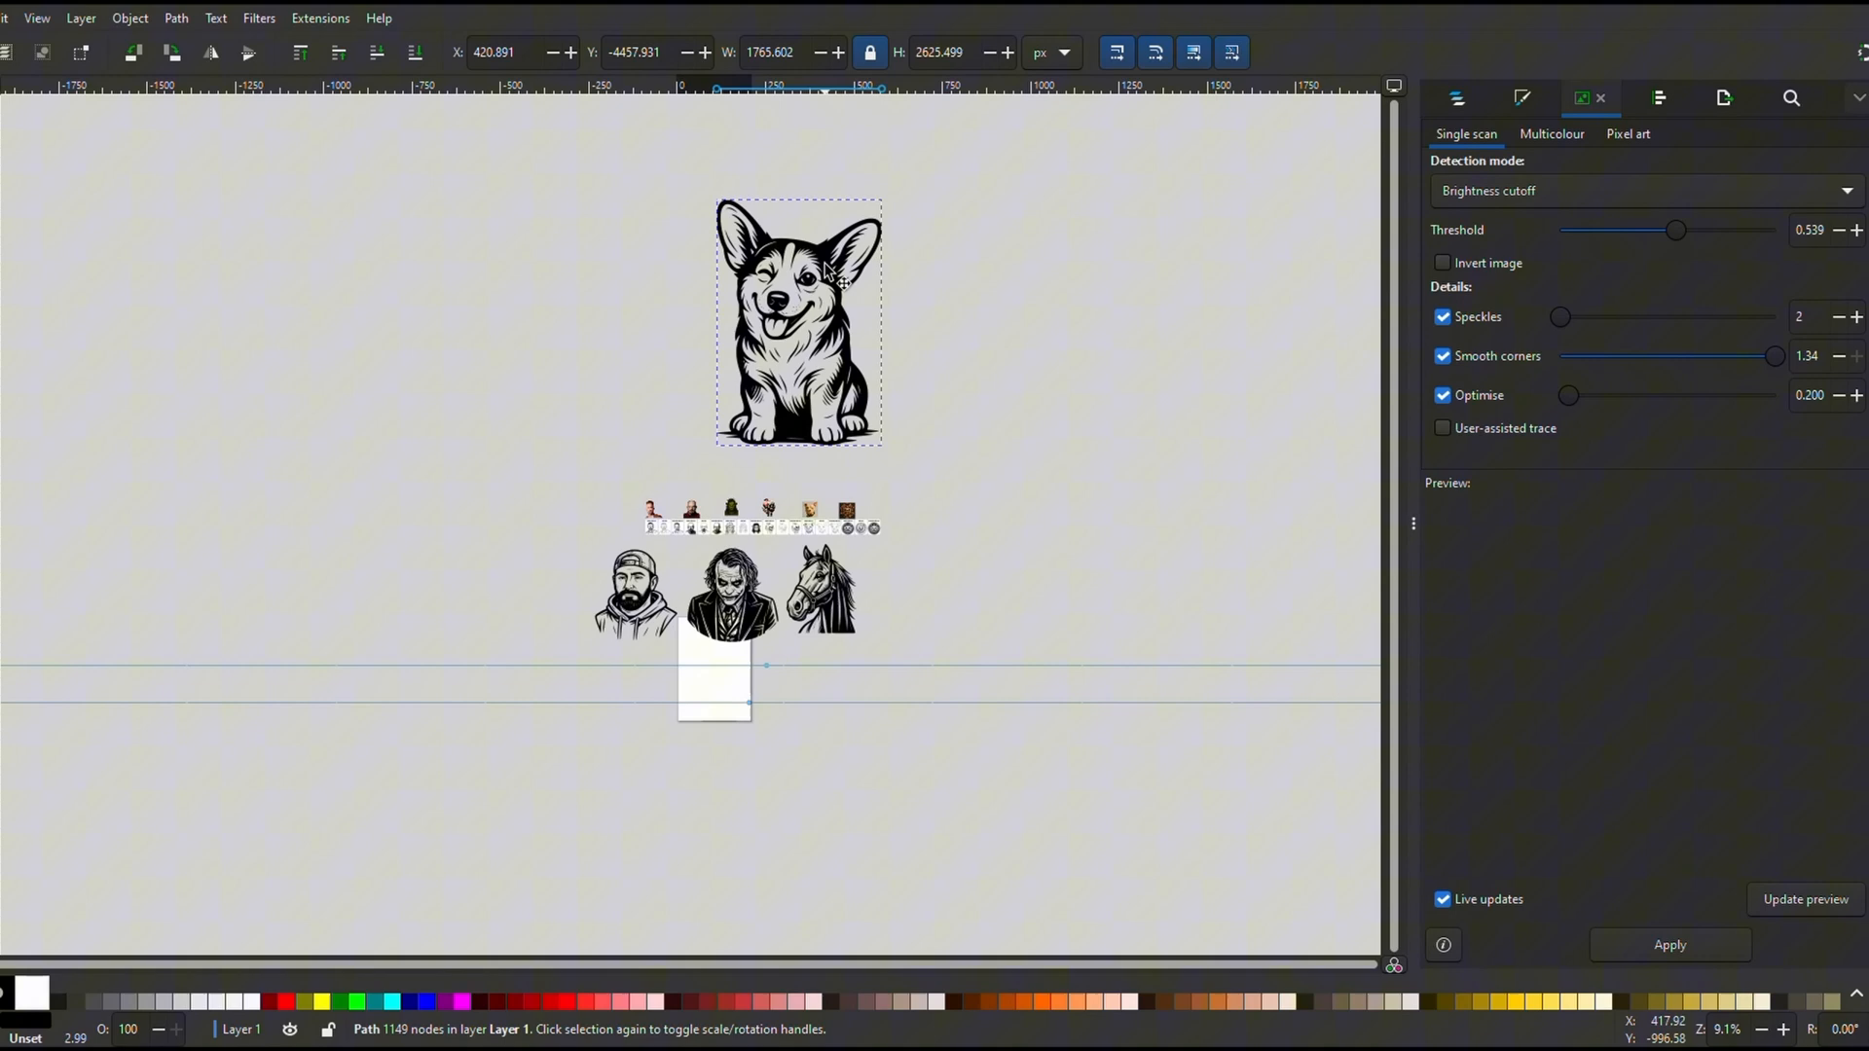
{"action": "left_click", "coordinate": [15, 17]}
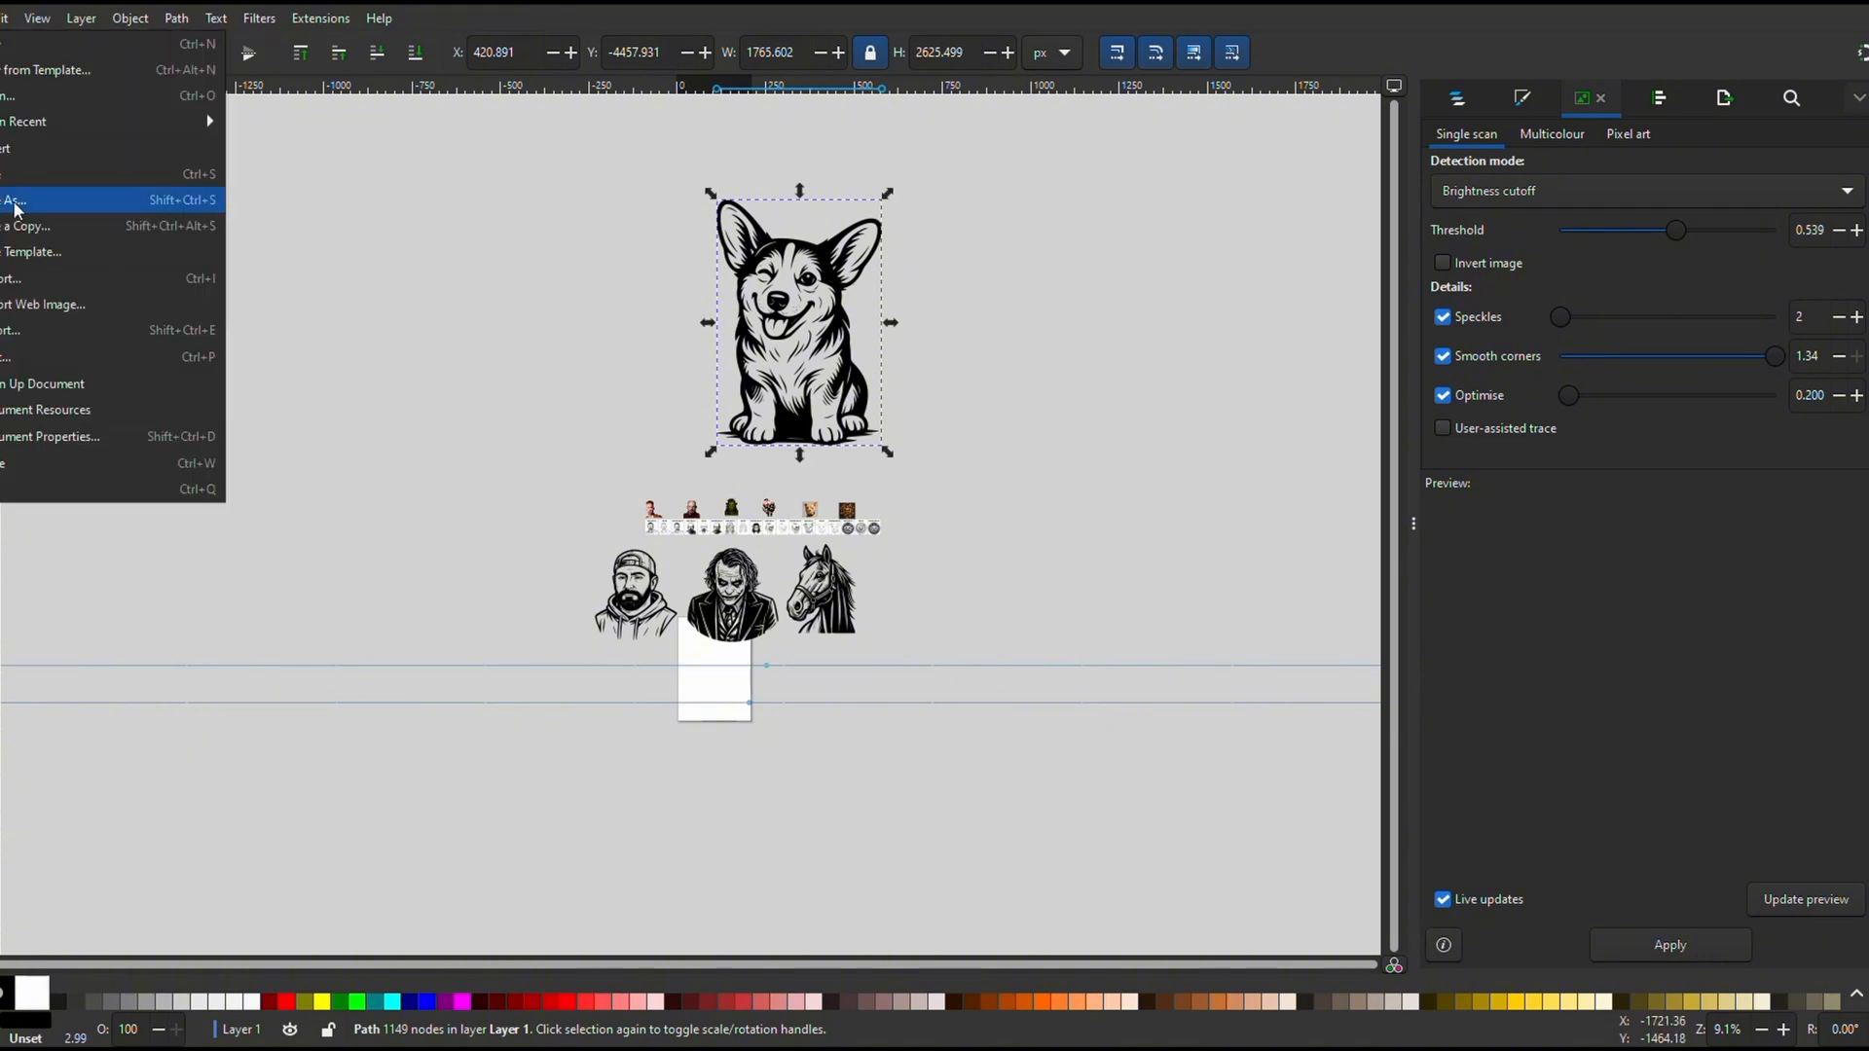